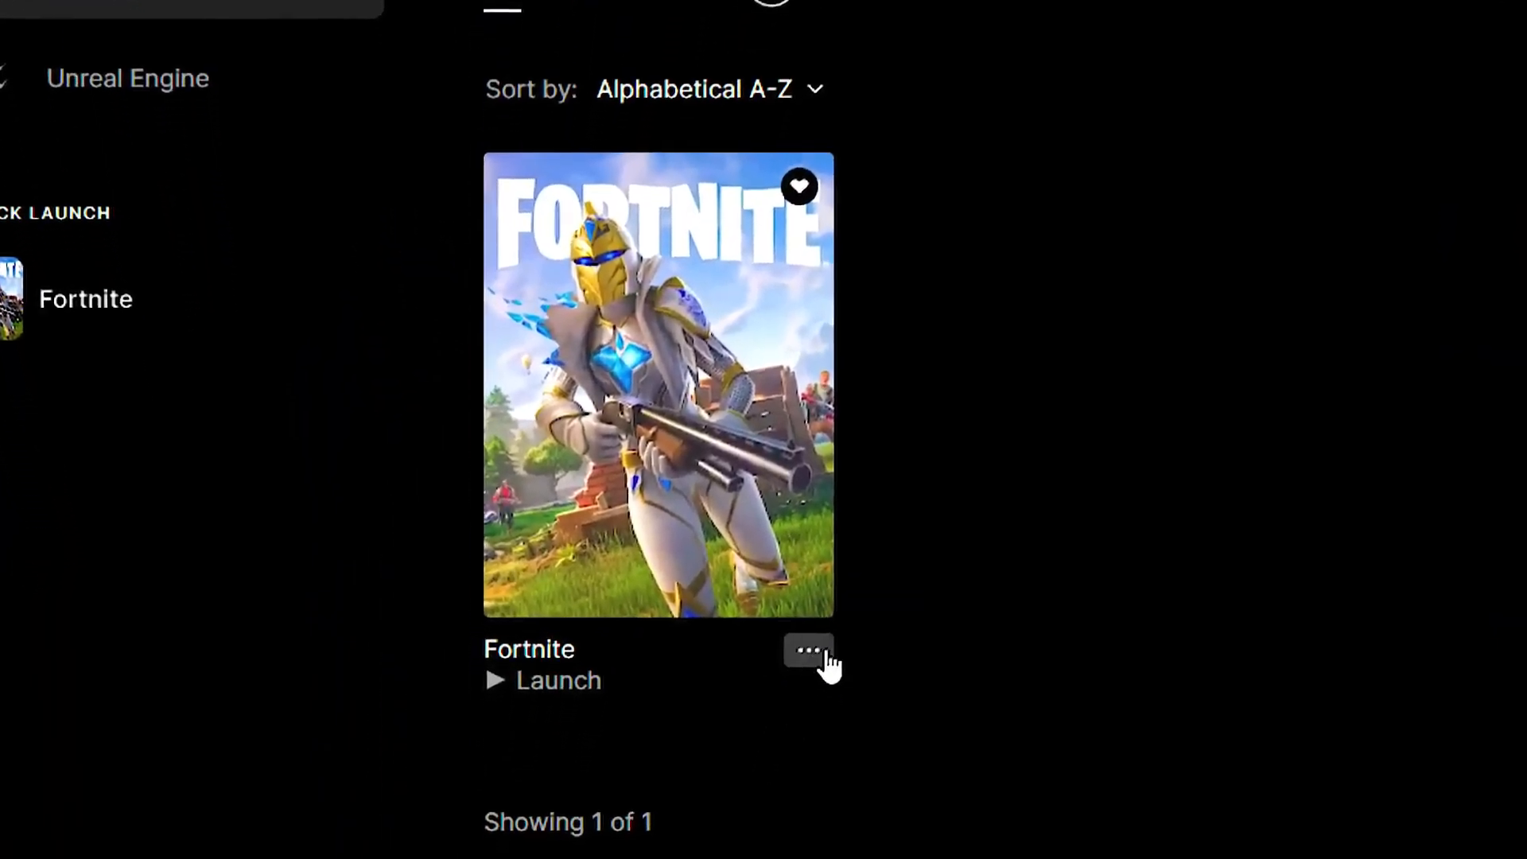
Apply Fortnite's installation options and go to its install location from Manage
{"action": "left_click", "coordinate": [807, 653]}
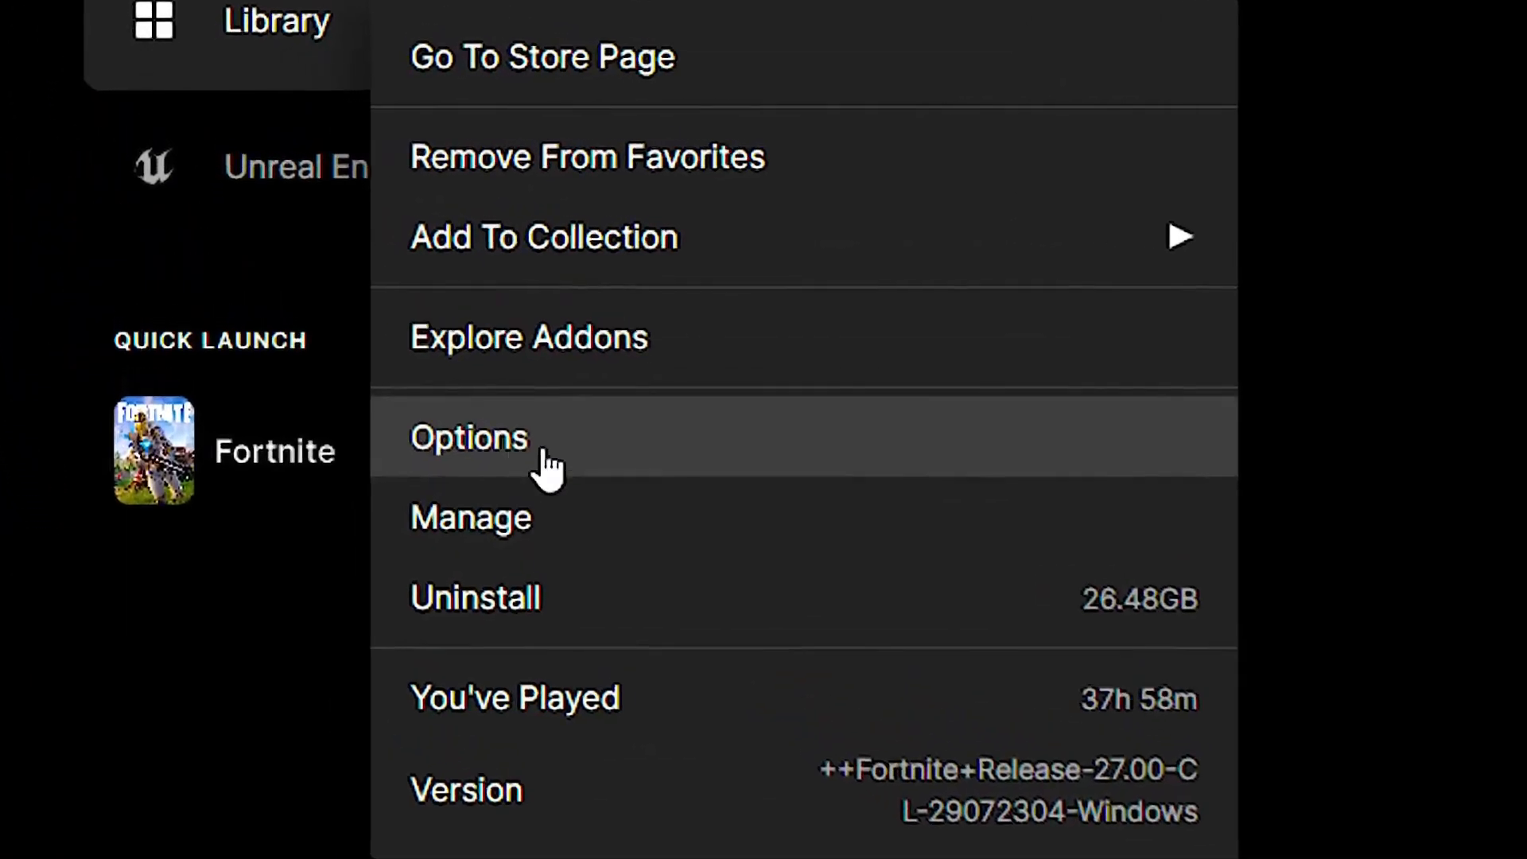
{"action": "left_click", "coordinate": [471, 438]}
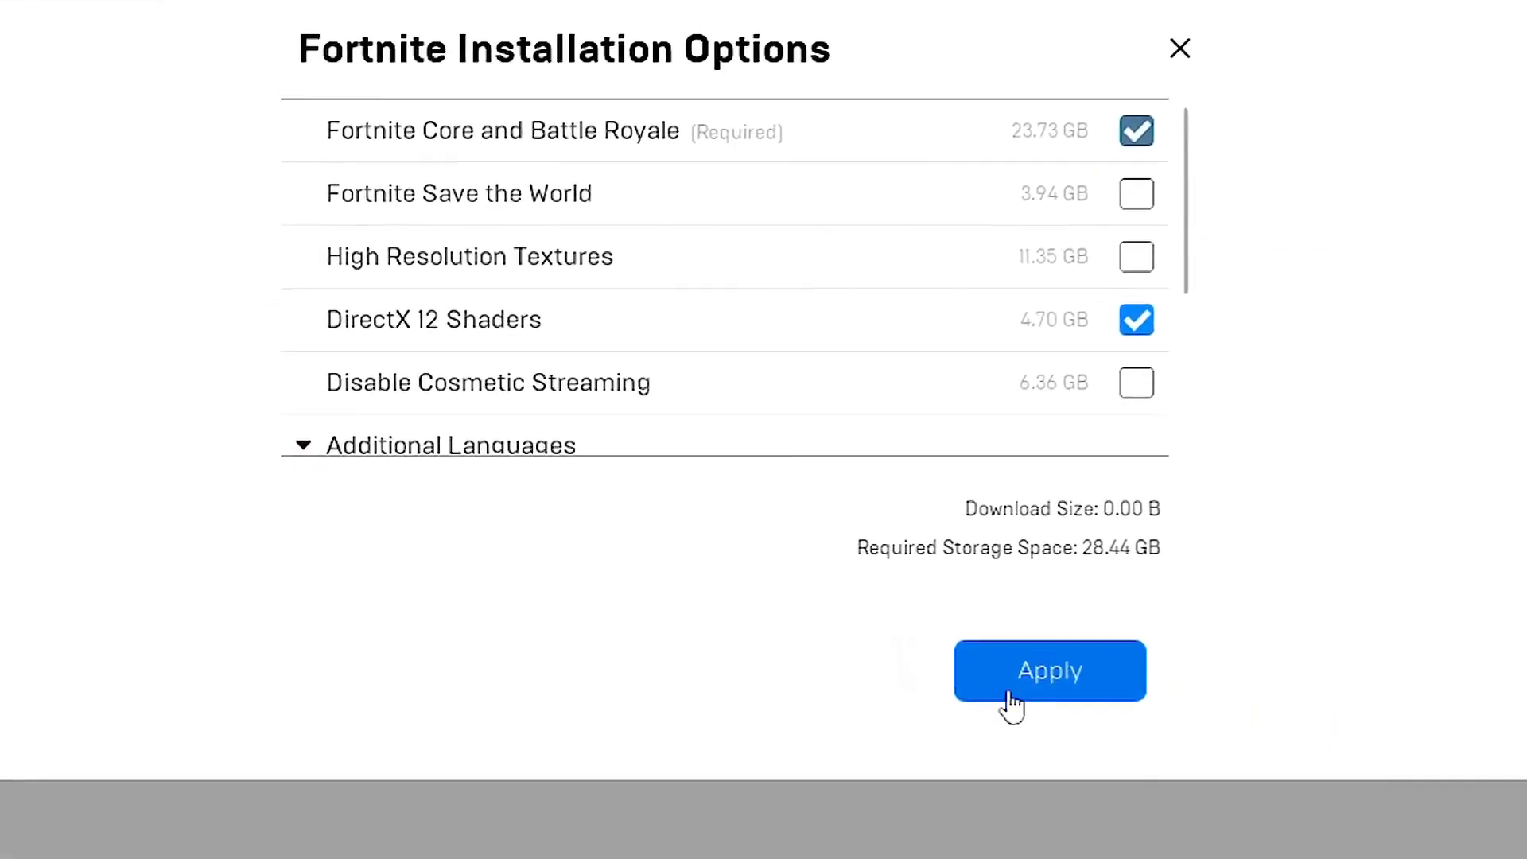
{"action": "left_click", "coordinate": [1050, 669]}
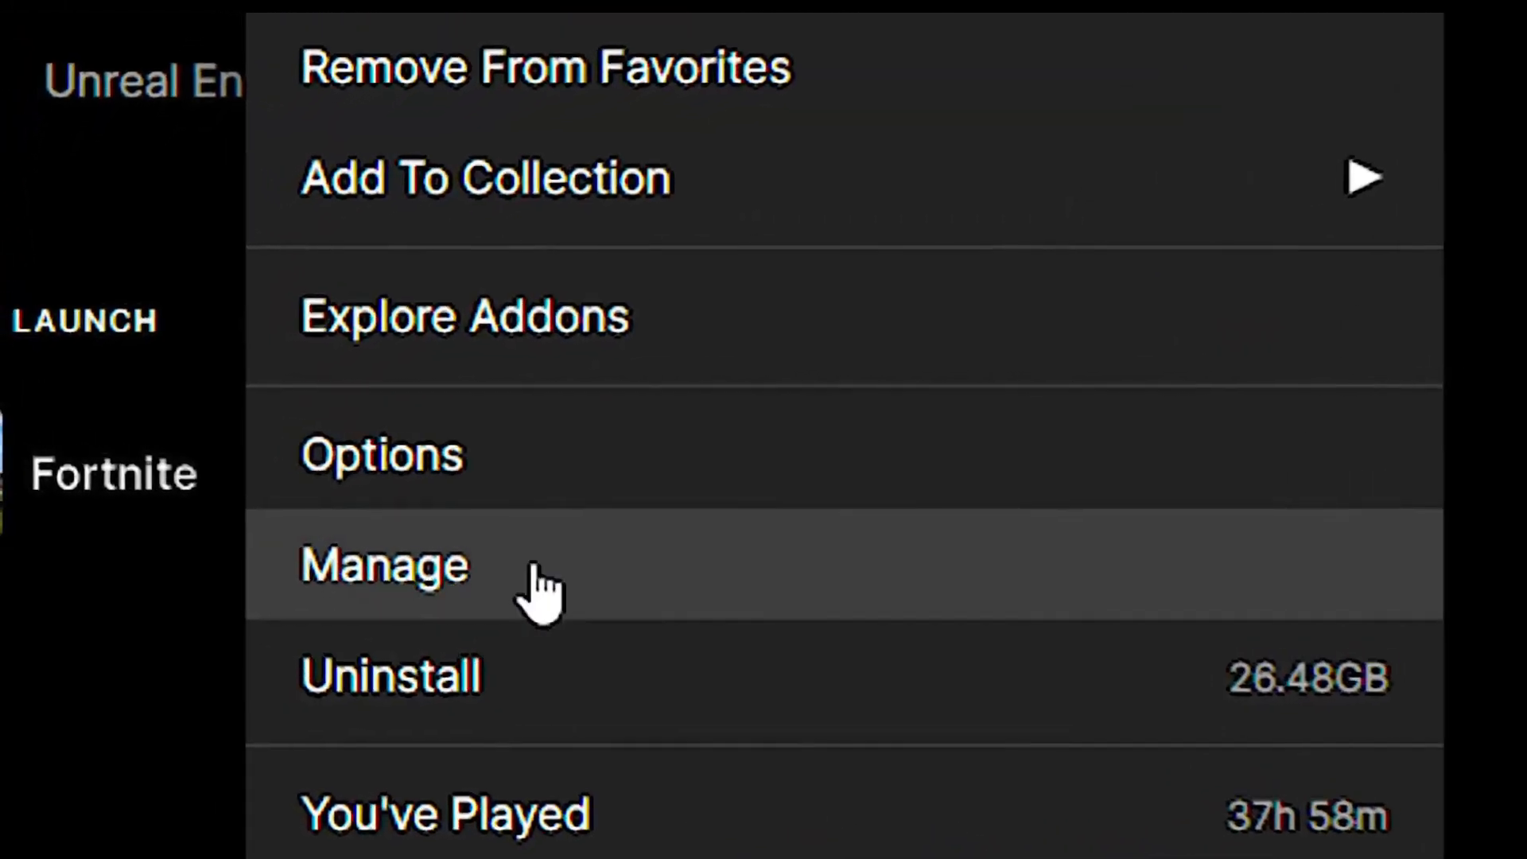
{"action": "left_click", "coordinate": [385, 567]}
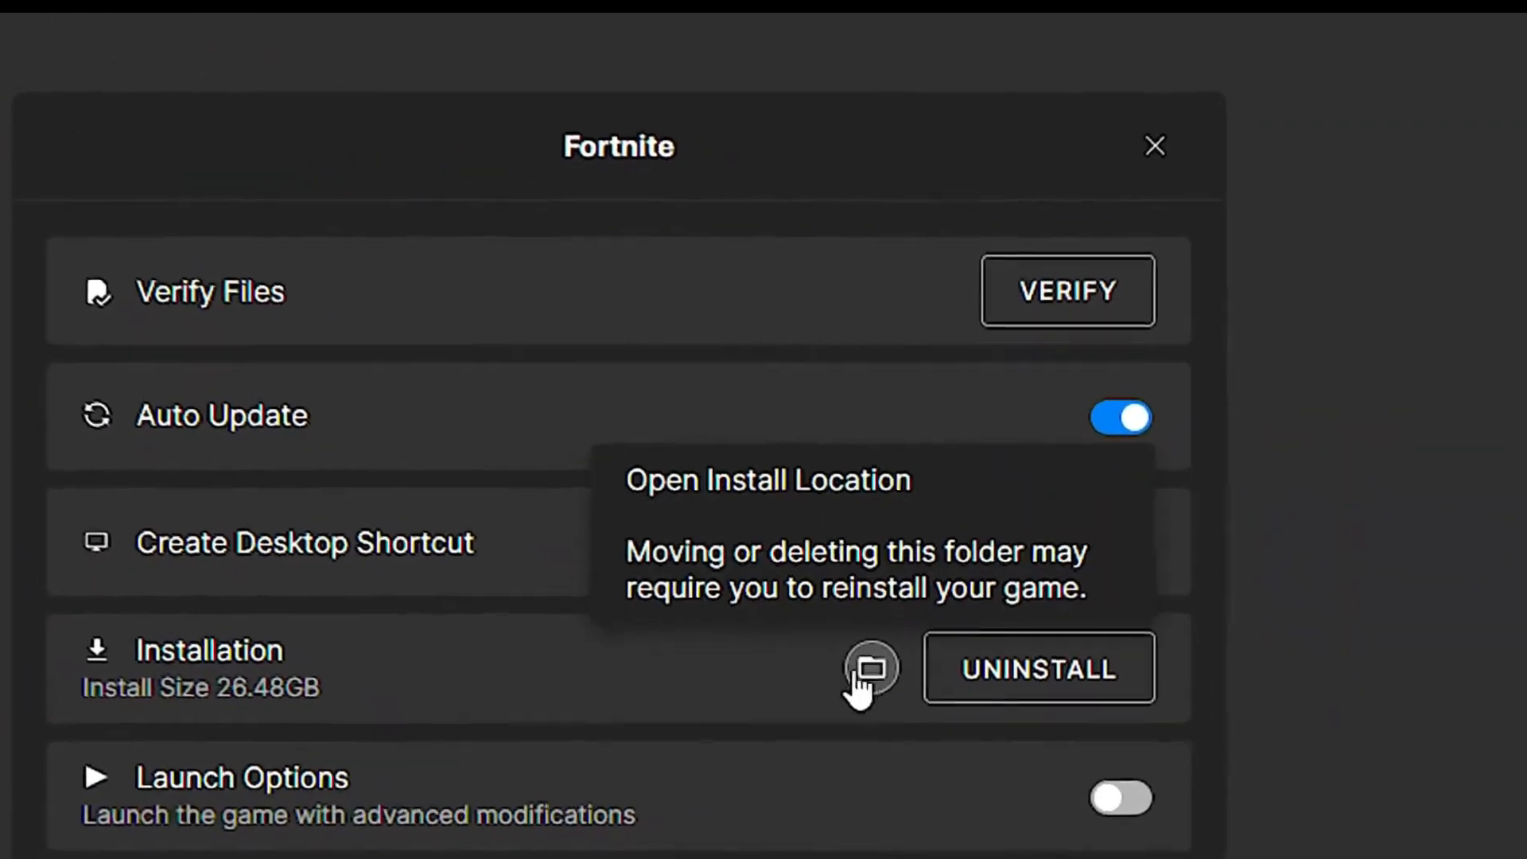
{"action": "left_click", "coordinate": [873, 670]}
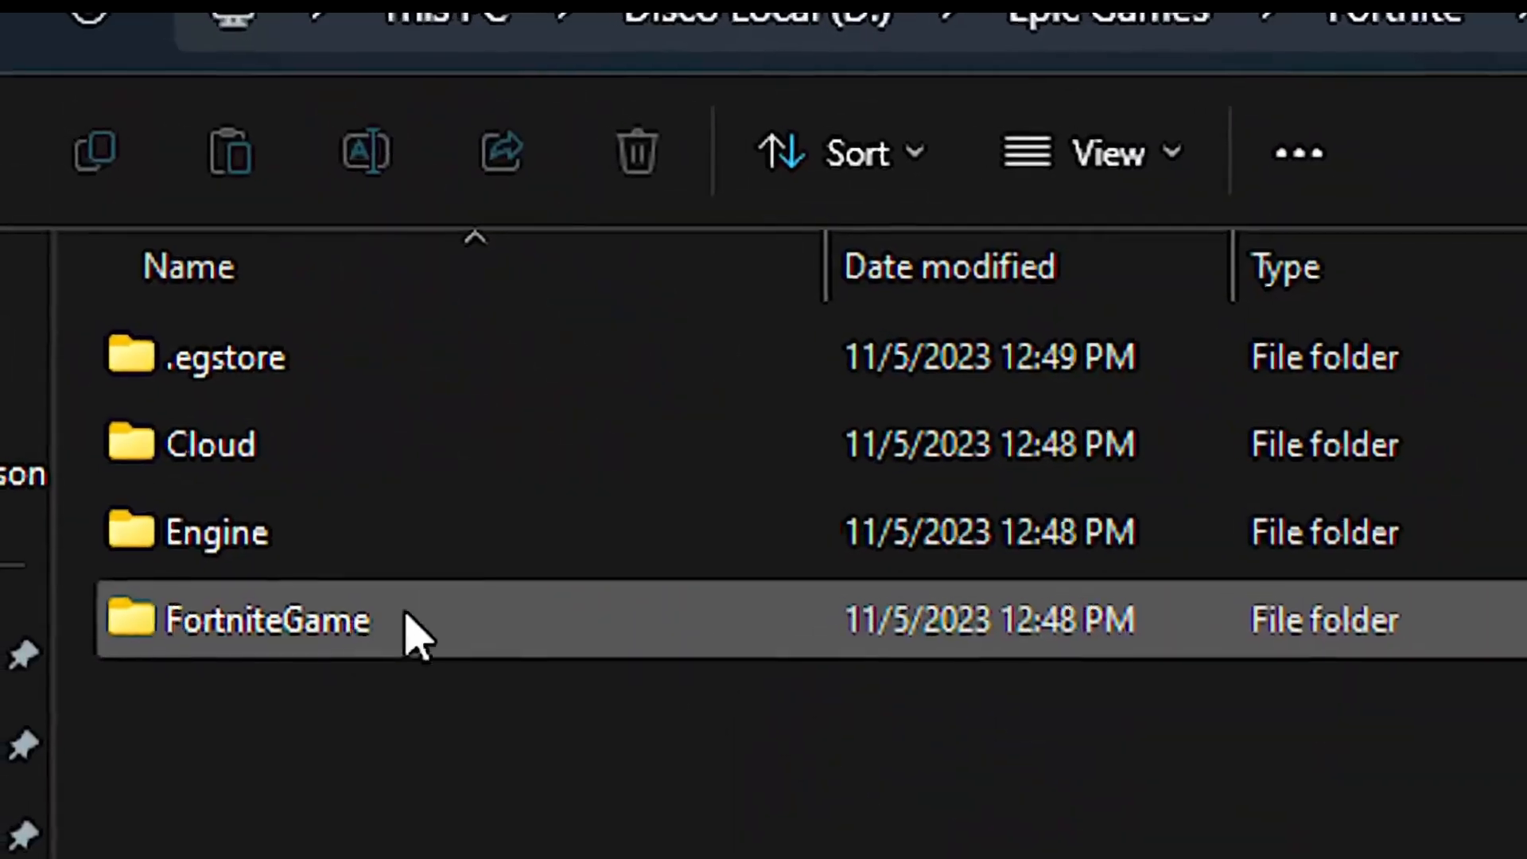
Disable fullscreen optimizations in FortniteClient-Win64-Shipping's Compatibility properties under FortniteGame > Binaries
{"action": "double_click", "coordinate": [268, 620]}
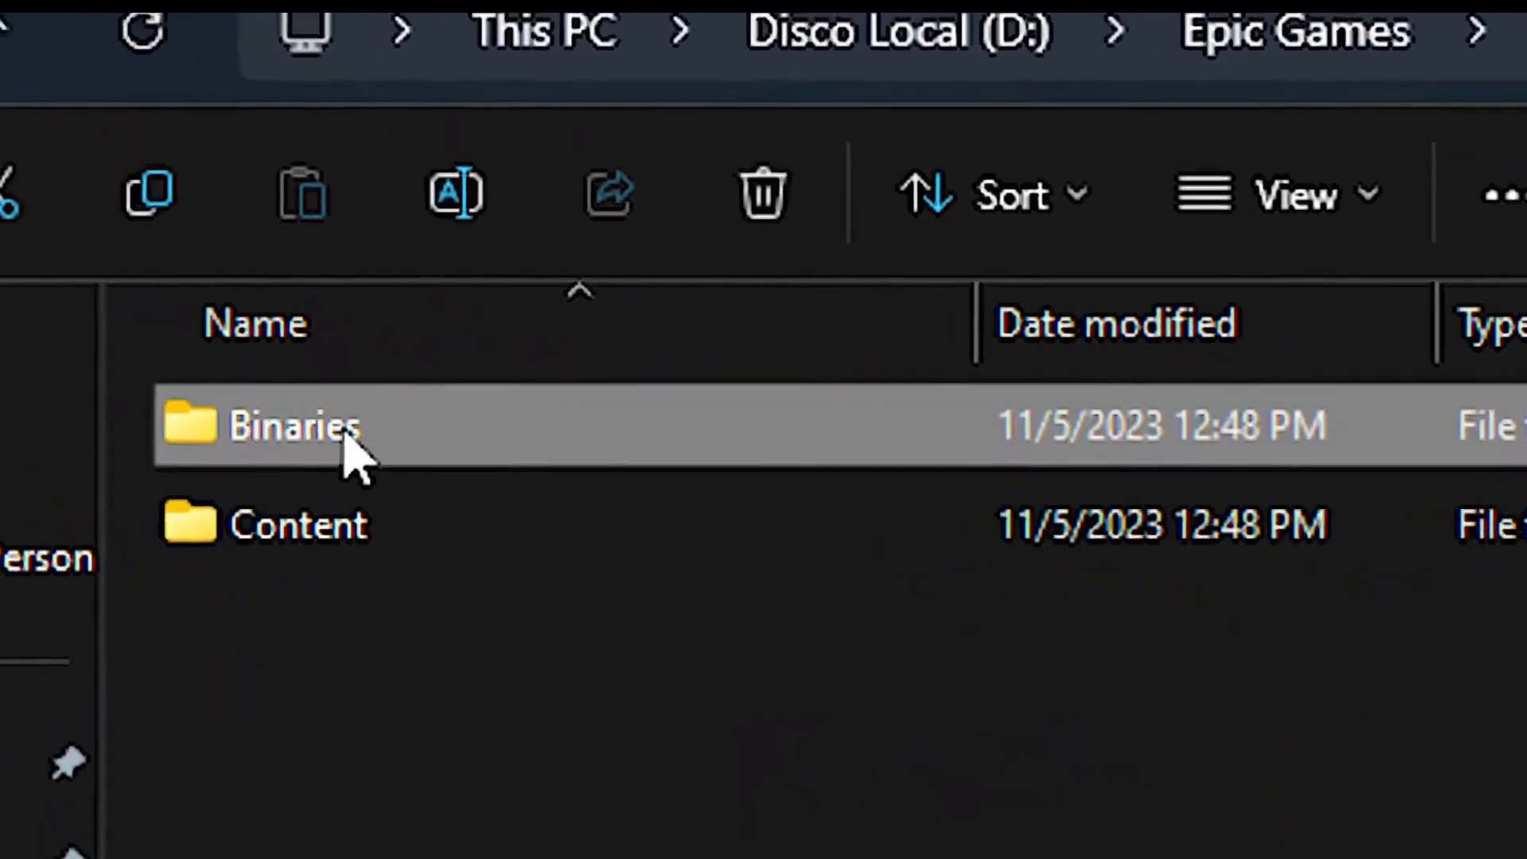
{"action": "double_click", "coordinate": [293, 426]}
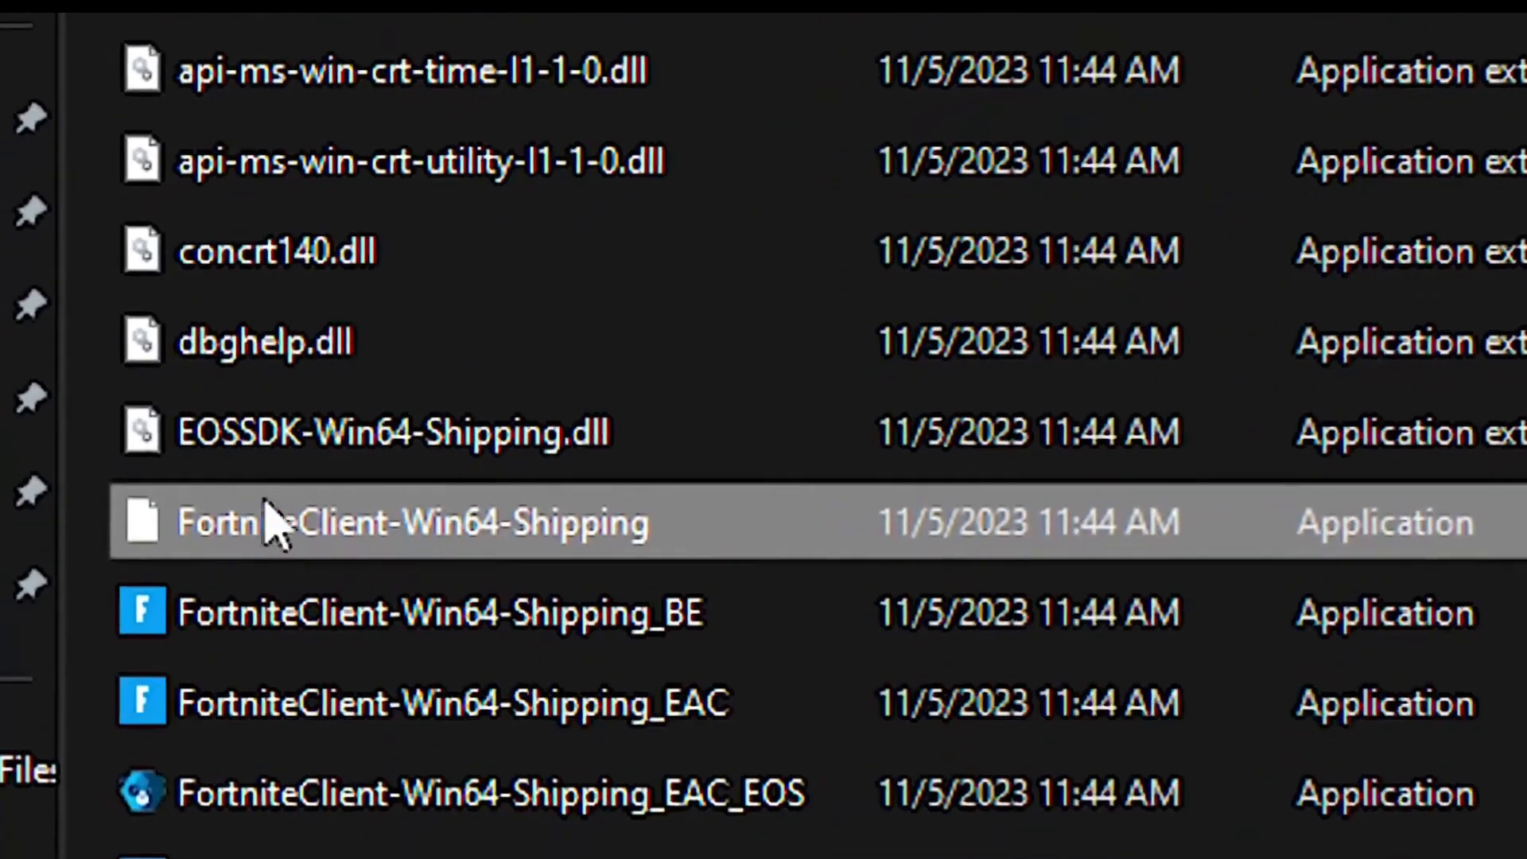
{"action": "mouse_move", "coordinate": [557, 649]}
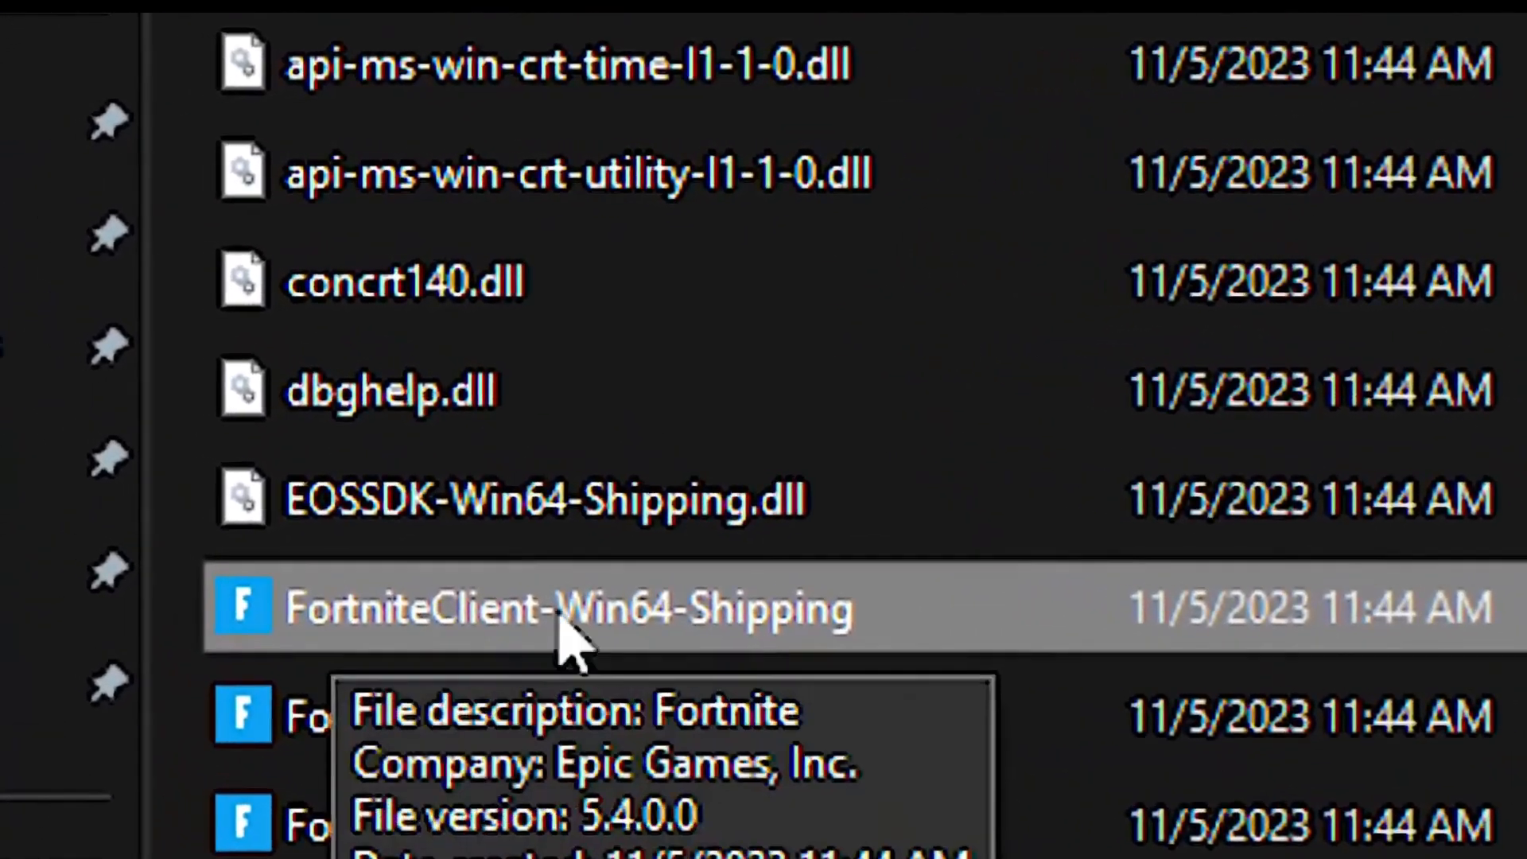
{"action": "right_click", "coordinate": [553, 612]}
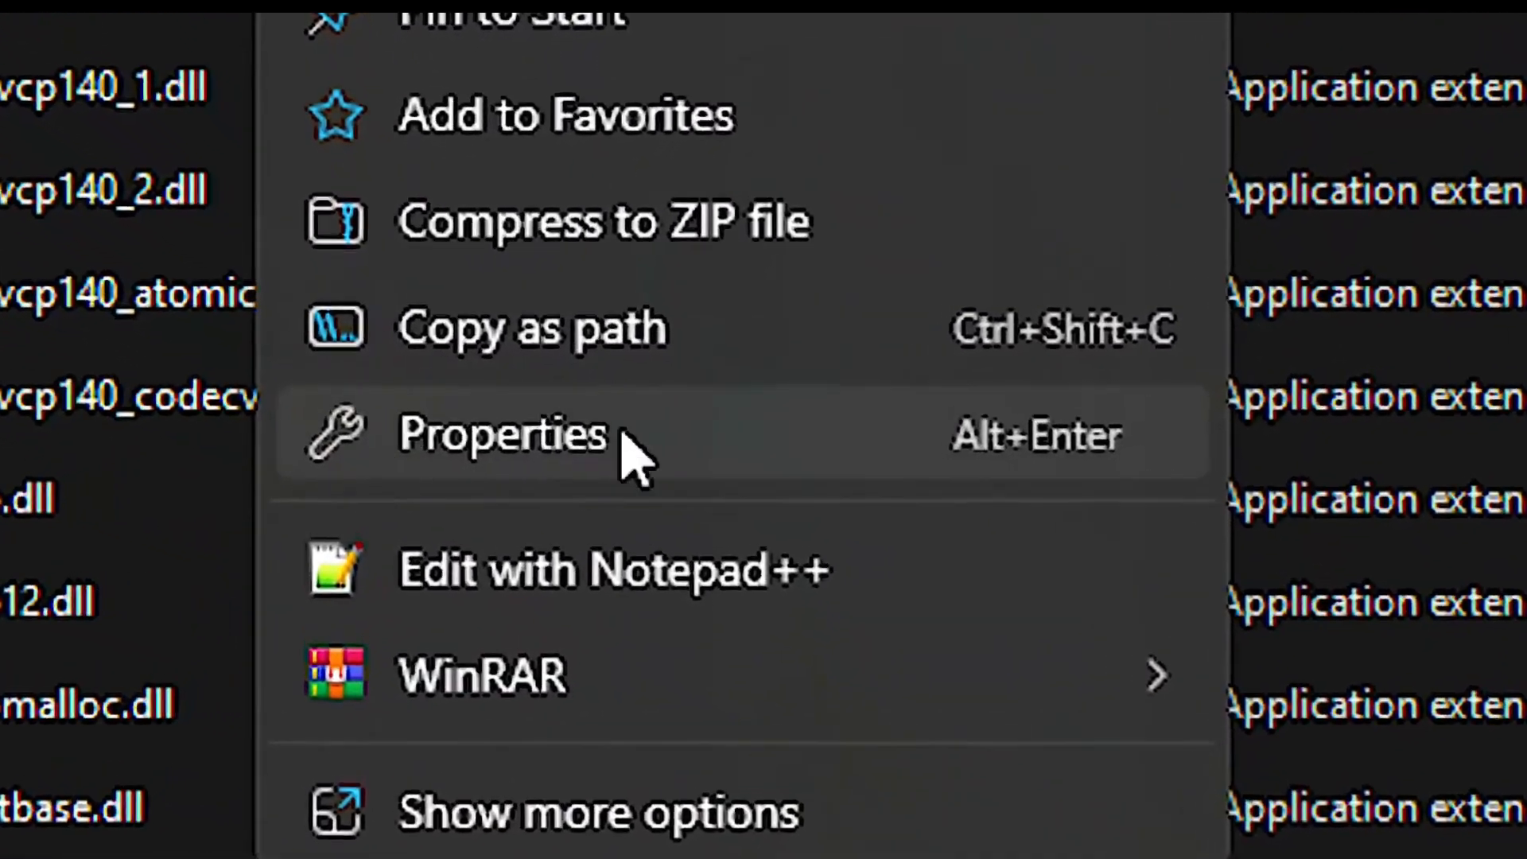
{"action": "left_click", "coordinate": [502, 436]}
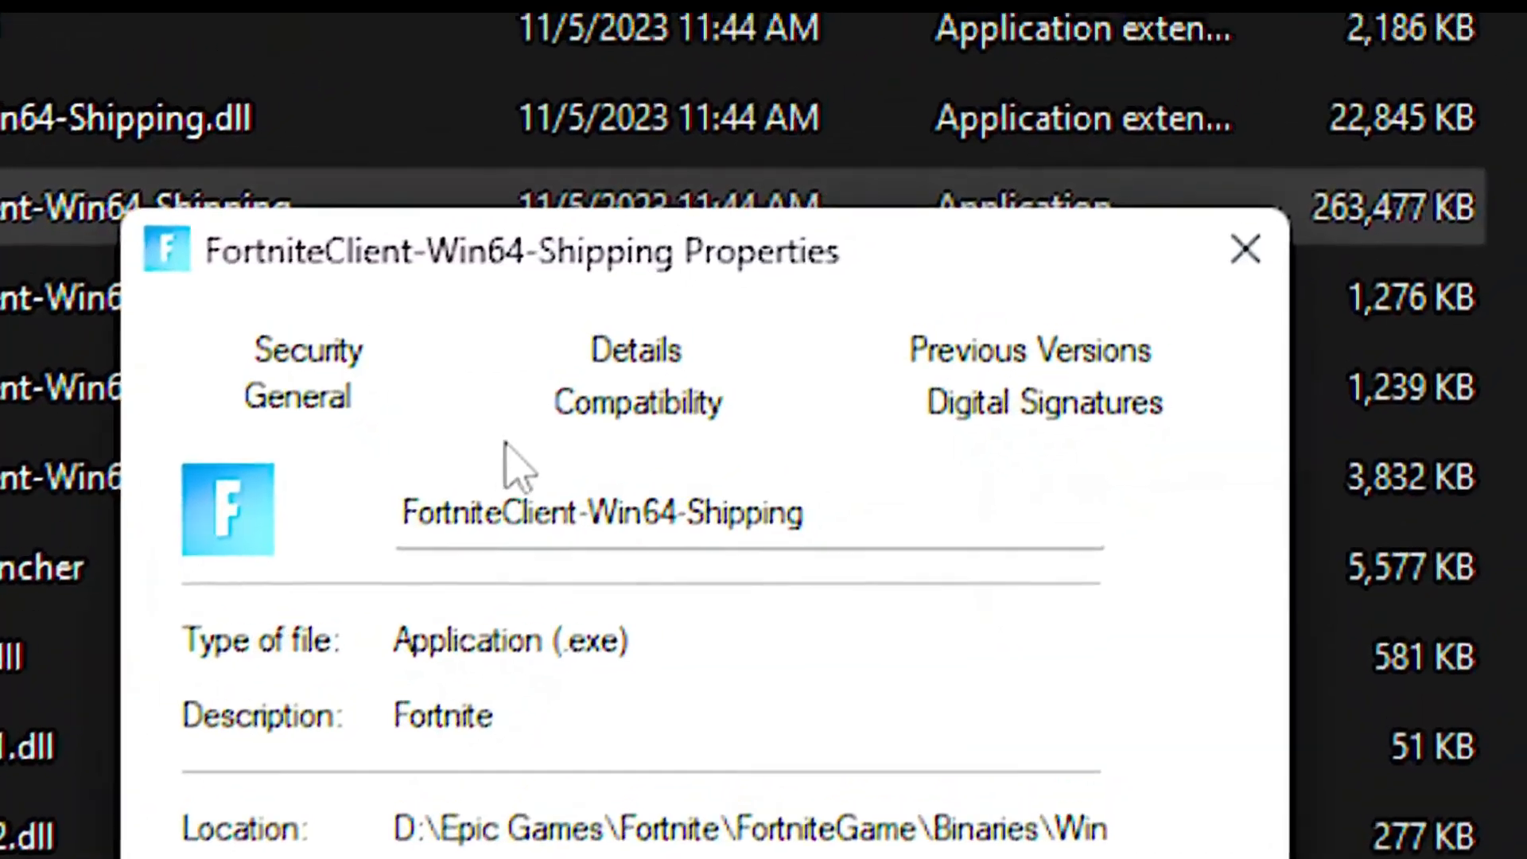
{"action": "left_click", "coordinate": [639, 403]}
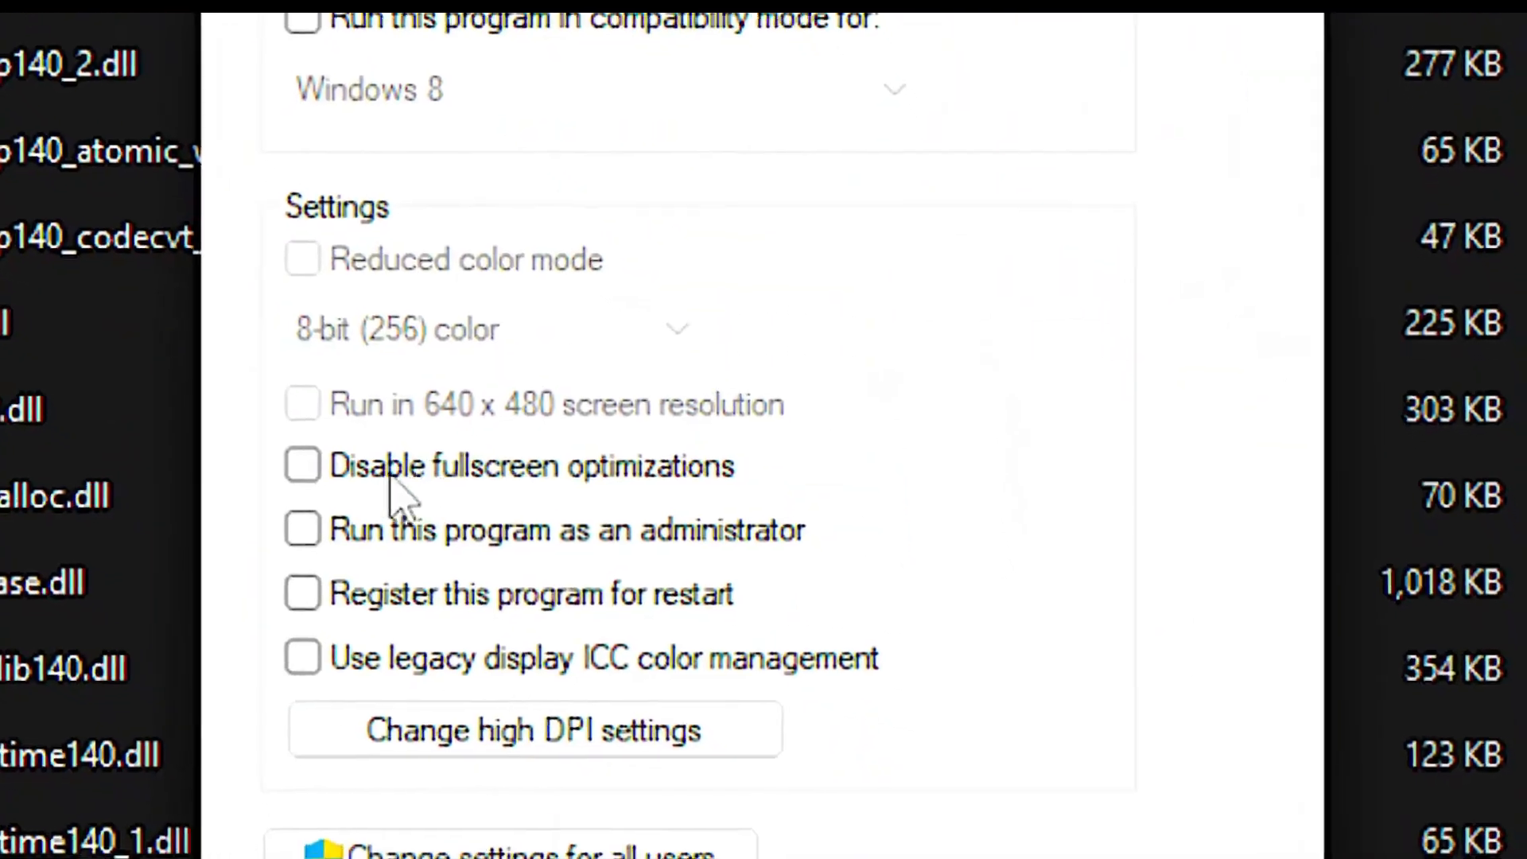
{"action": "left_click", "coordinate": [301, 467]}
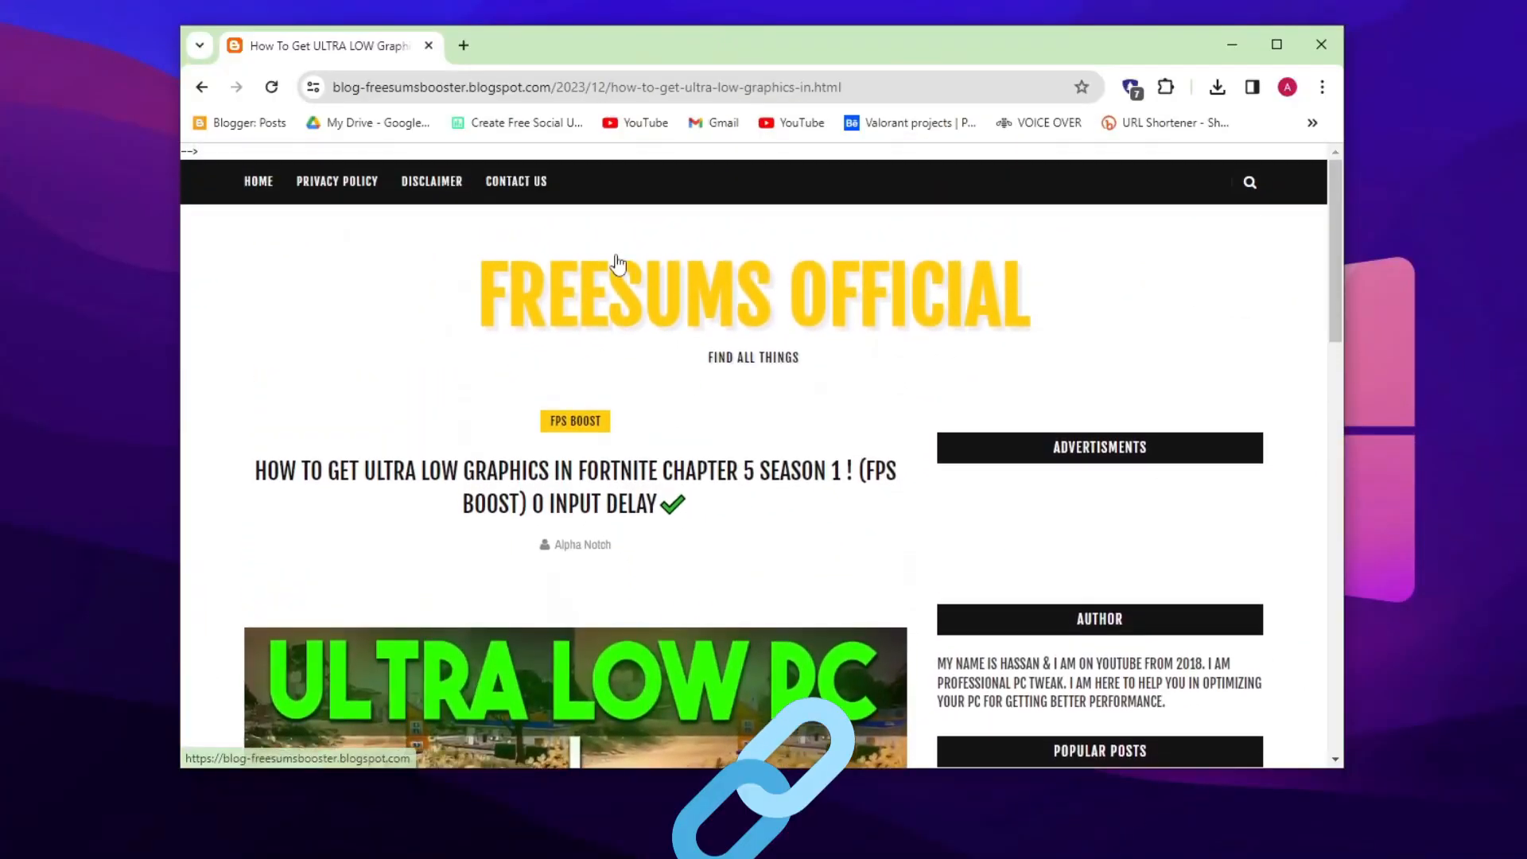
Download the file linked in the ultra low graphics Fortnite article
{"action": "scroll", "scroll_direction": "down", "scroll_amount": 3}
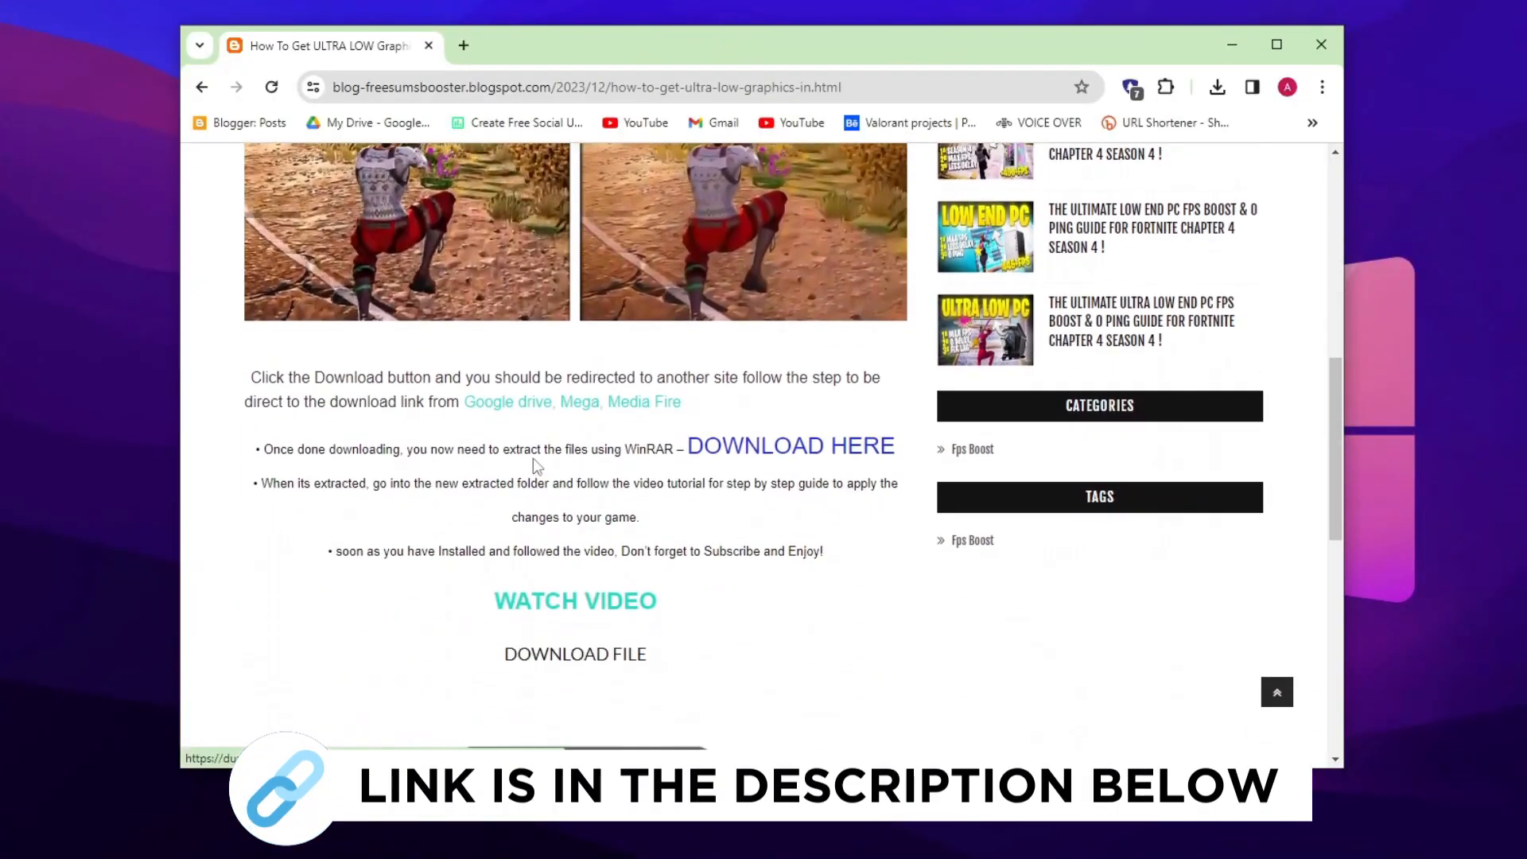
{"action": "left_click", "coordinate": [789, 446]}
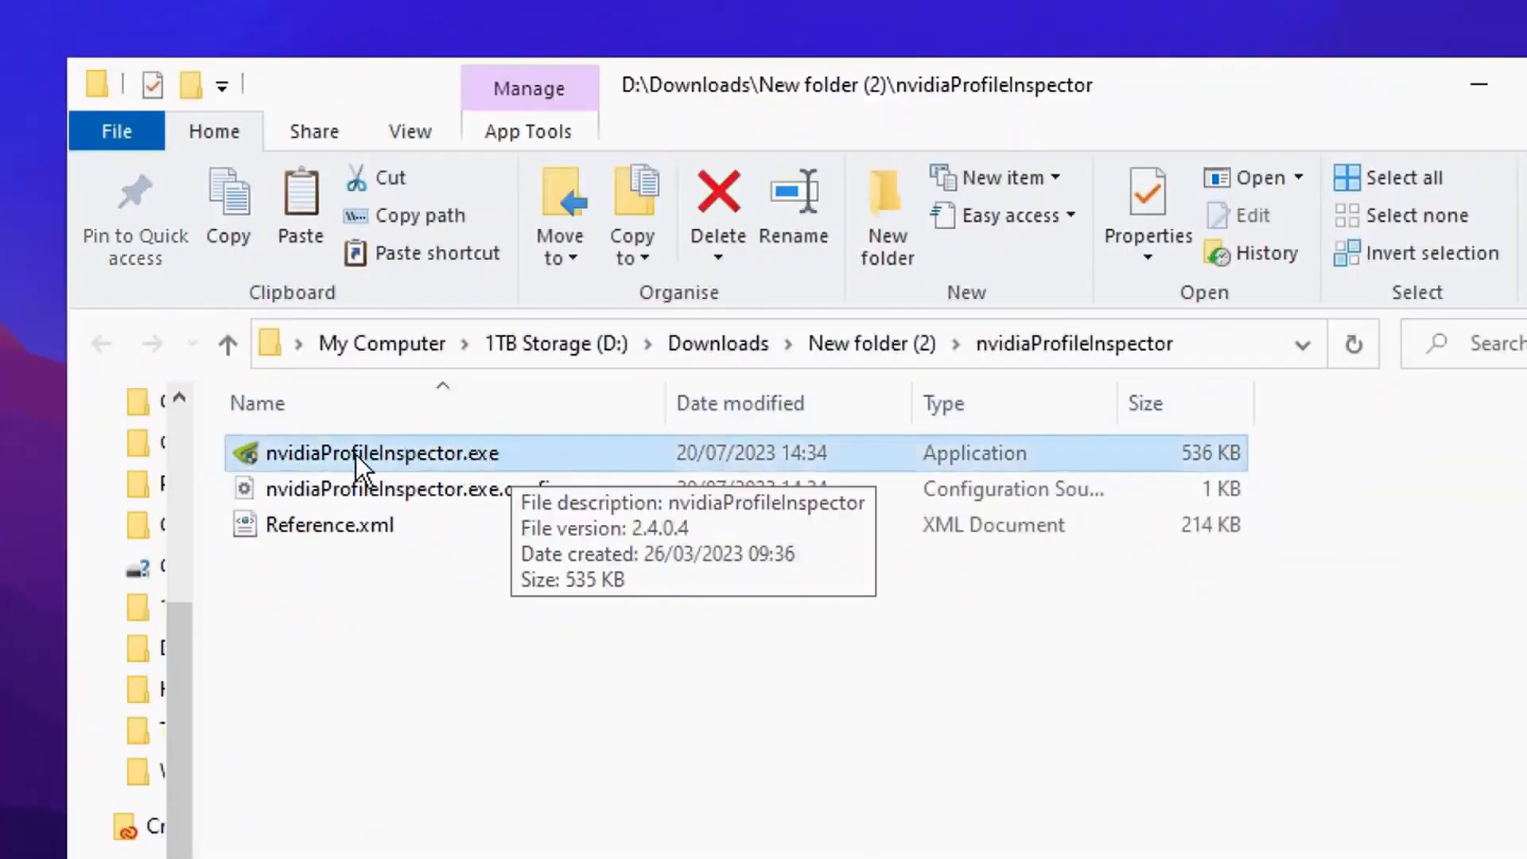
Launch nvidiaProfileInspector.exe and search the profiles for Fortnite
{"action": "double_click", "coordinate": [364, 454]}
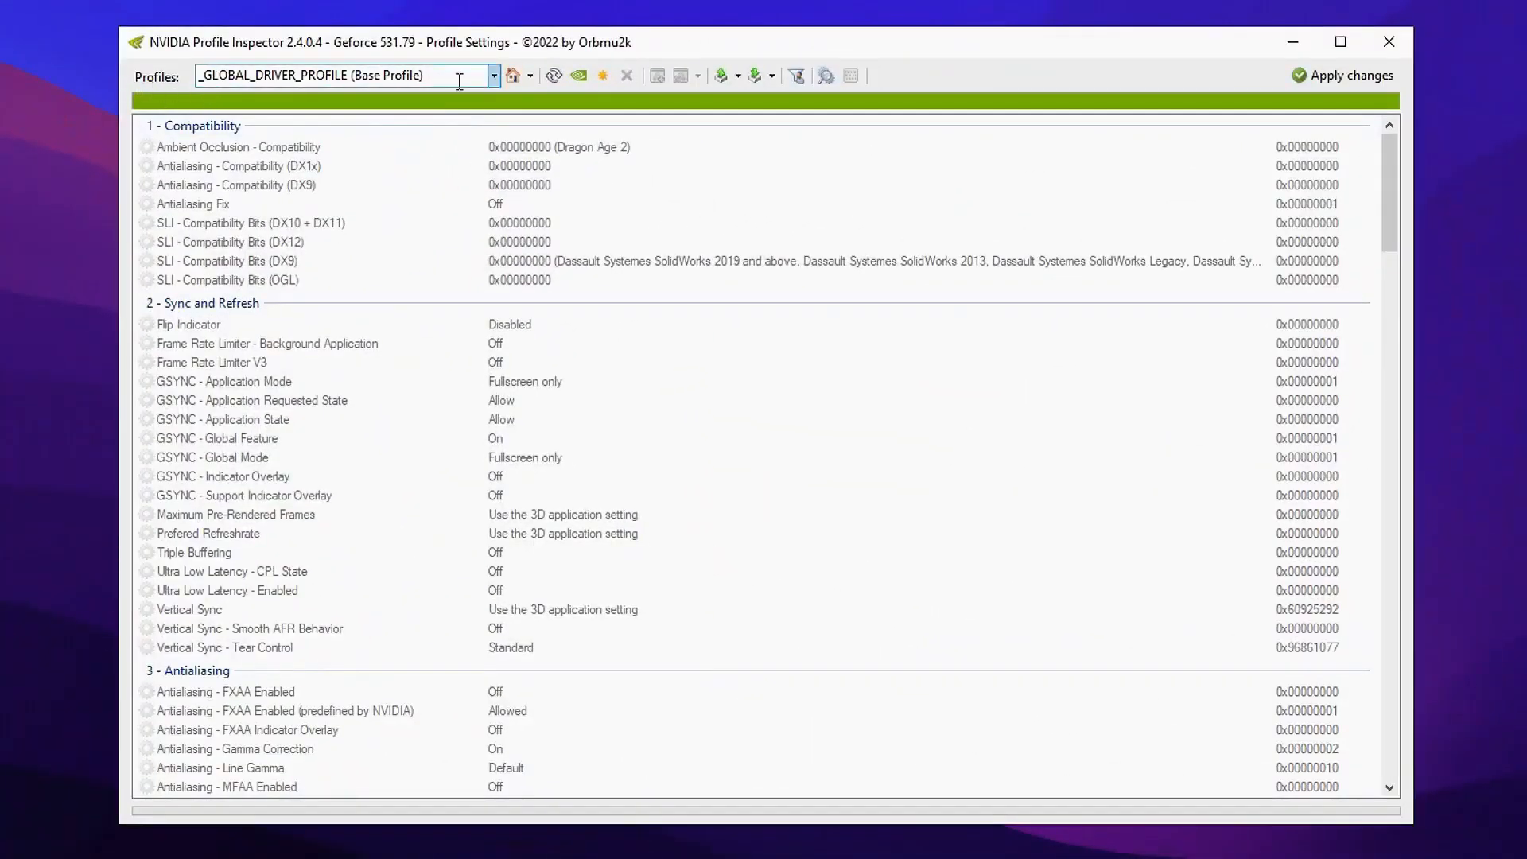
{"action": "left_click", "coordinate": [494, 75]}
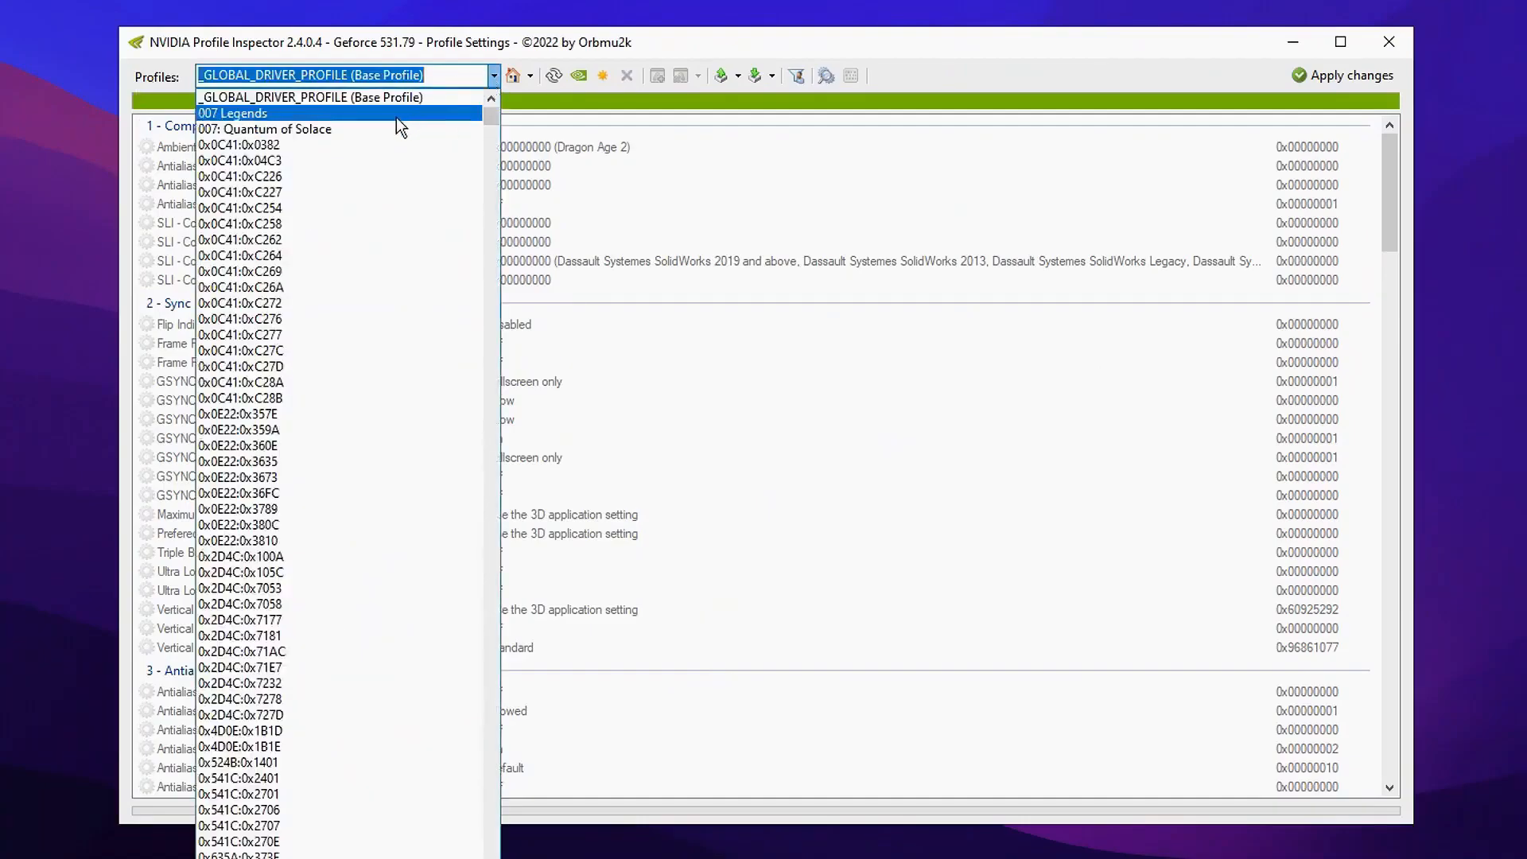
{"action": "type", "text": "fortnit"}
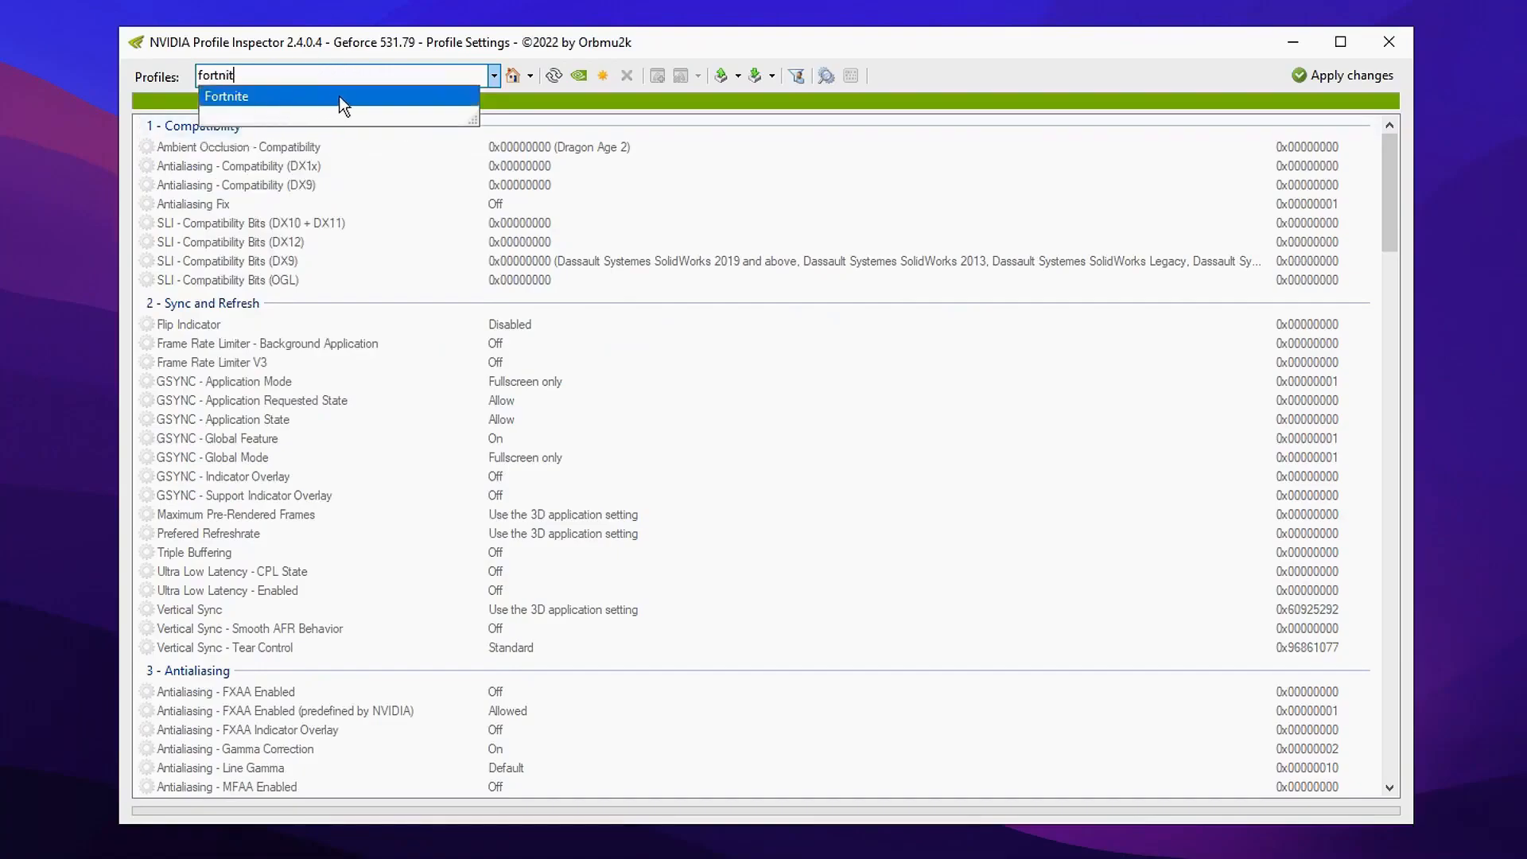
Load the Fortnite profile and set Transparency Supersampling to 0x00000008 AA_MODE_REPLAY_MODE_ALL
{"action": "left_click", "coordinate": [226, 96]}
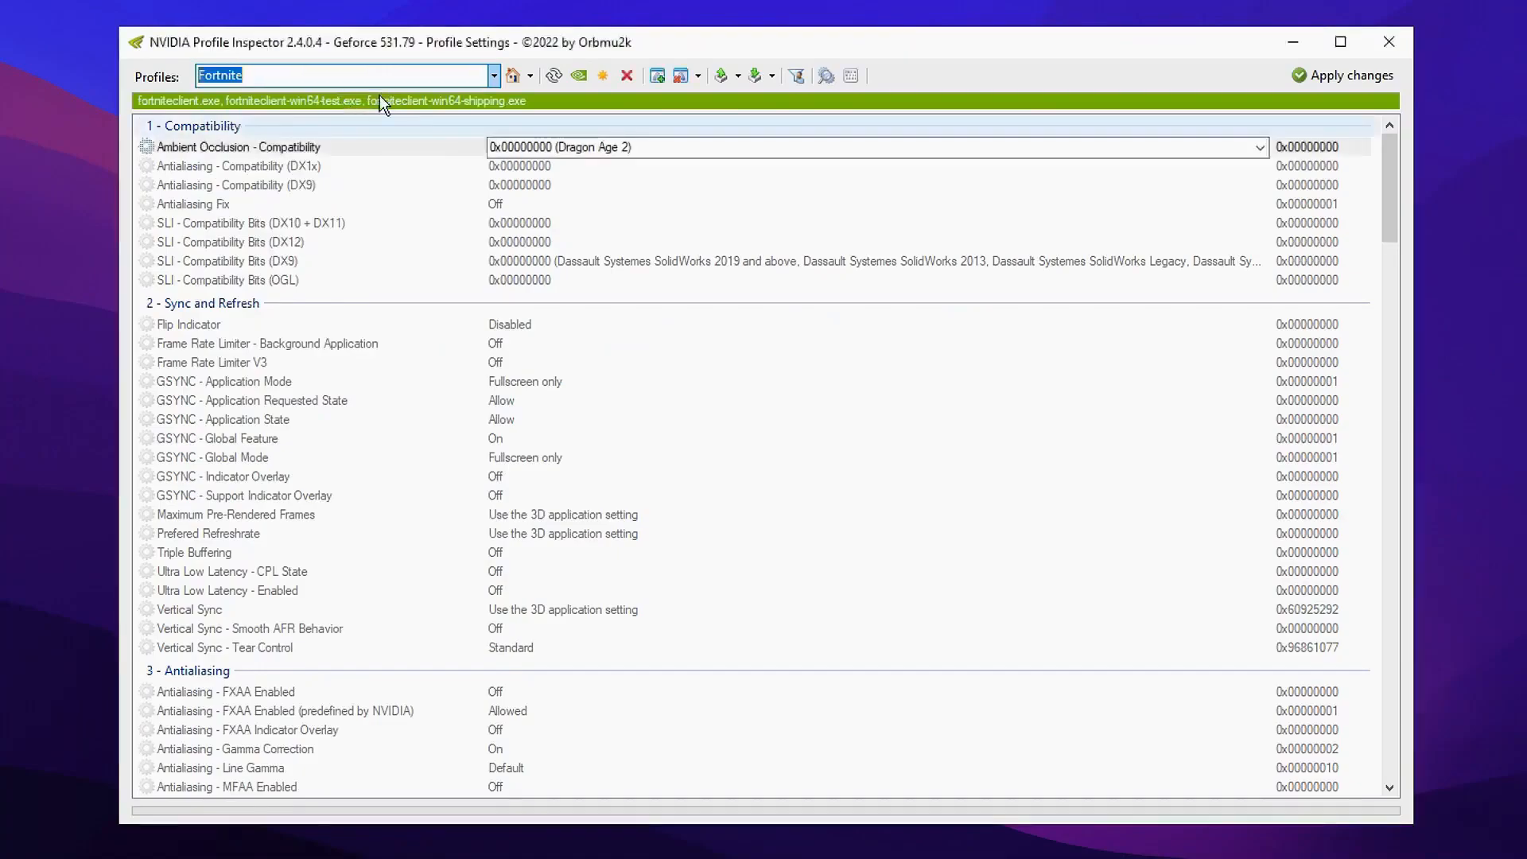
{"action": "scroll", "scroll_direction": "down", "scroll_amount": 3}
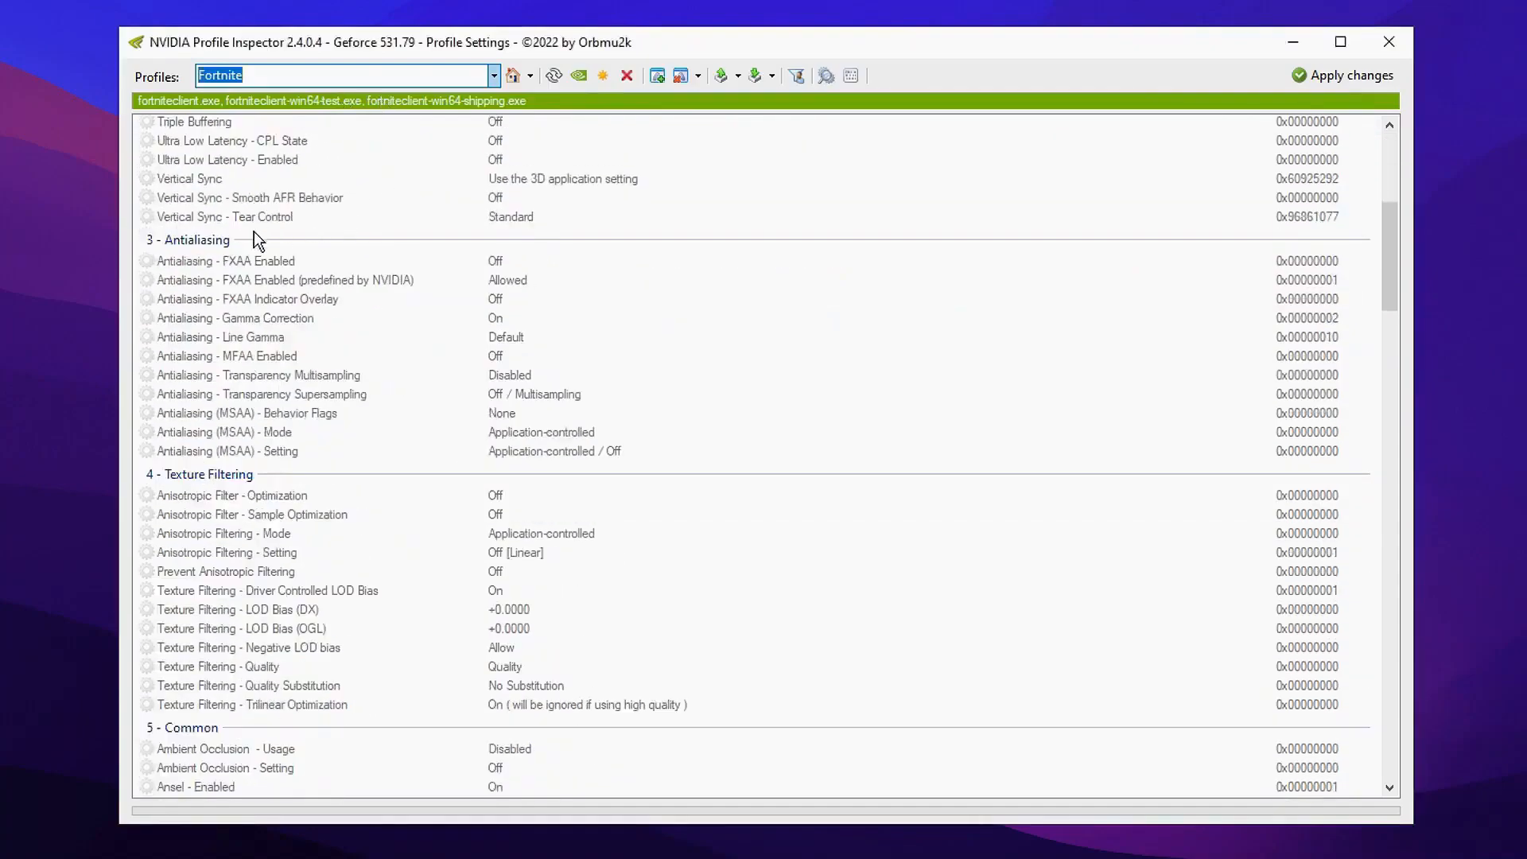
{"action": "mouse_move", "coordinate": [617, 354]}
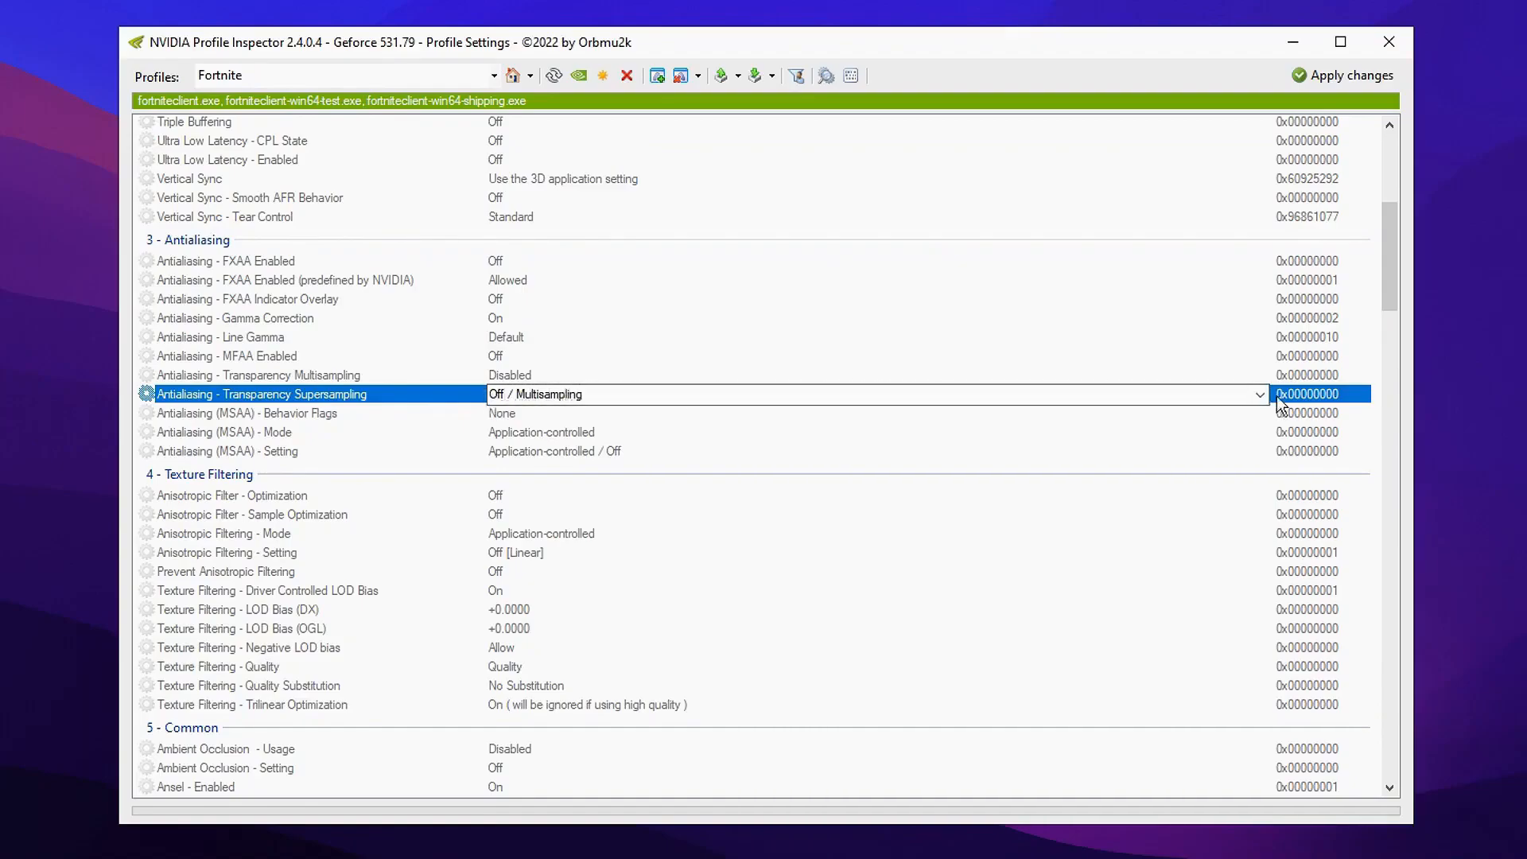
{"action": "left_click", "coordinate": [1260, 394]}
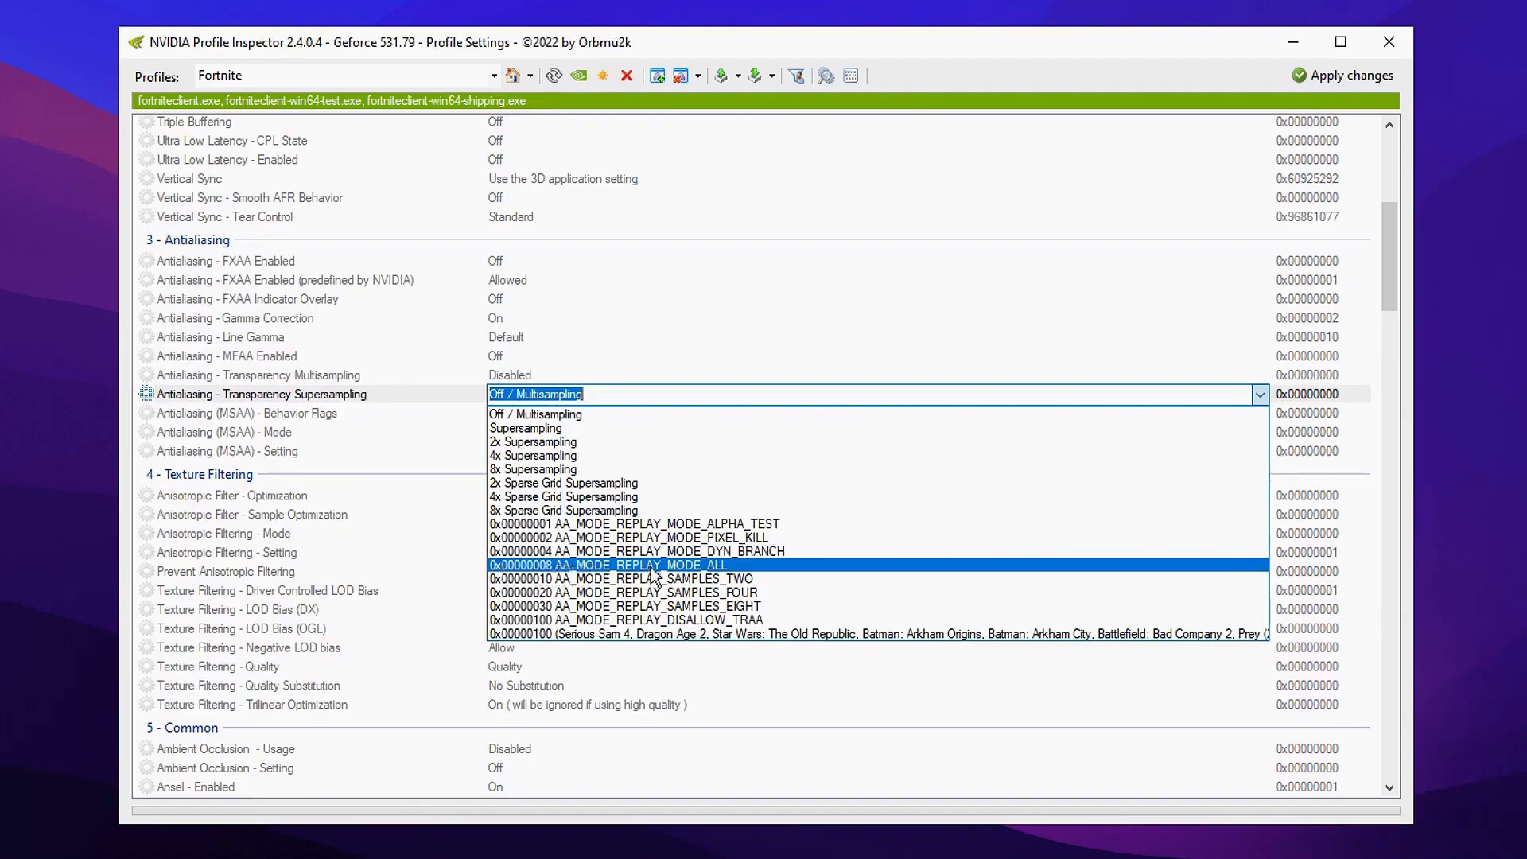
{"action": "left_click", "coordinate": [647, 565]}
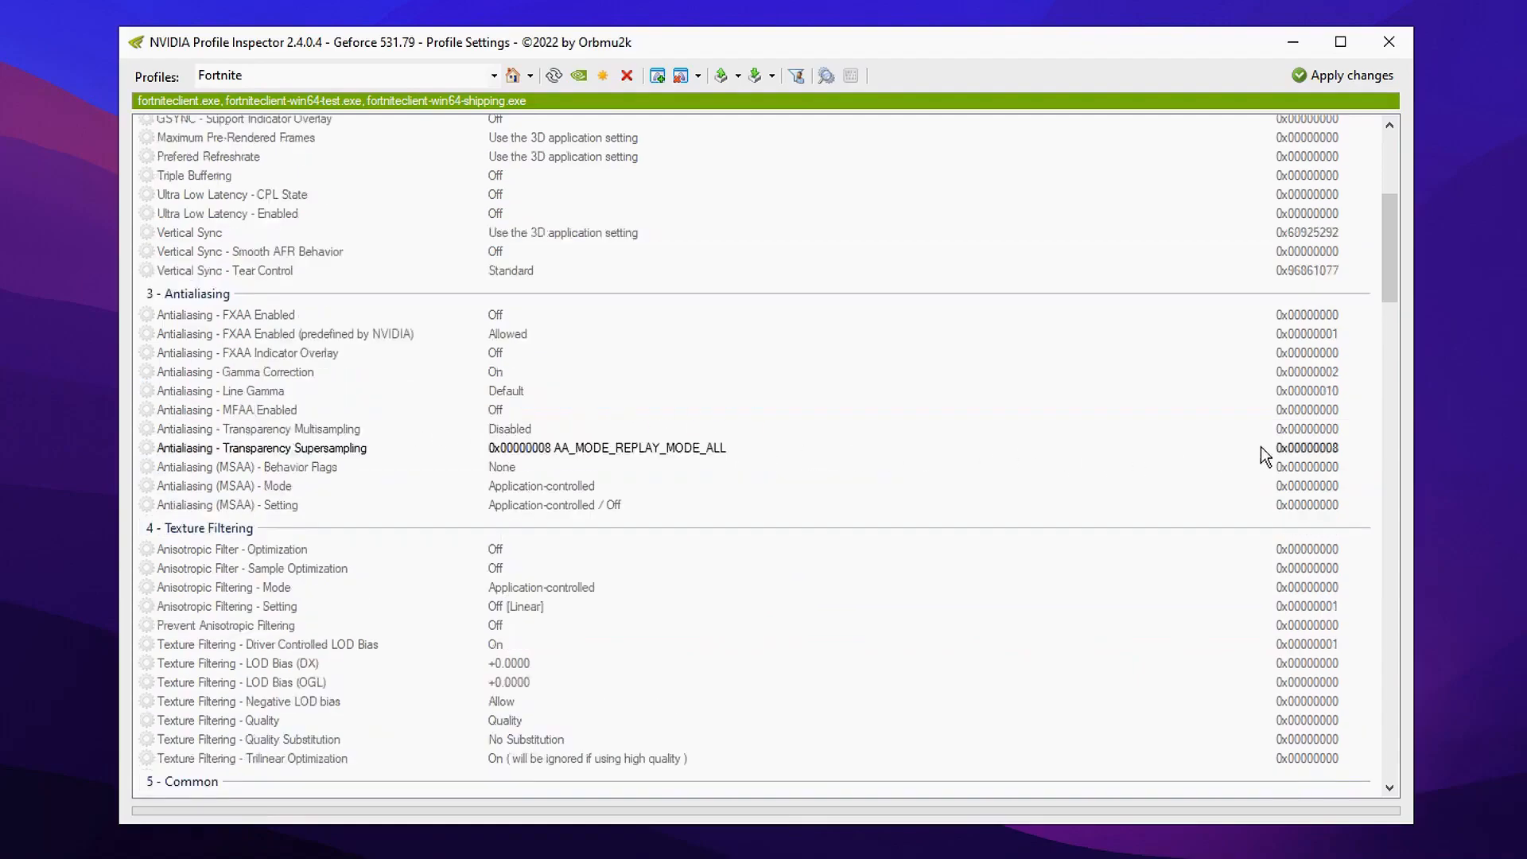
{"action": "scroll", "scroll_direction": "down", "scroll_amount": 3}
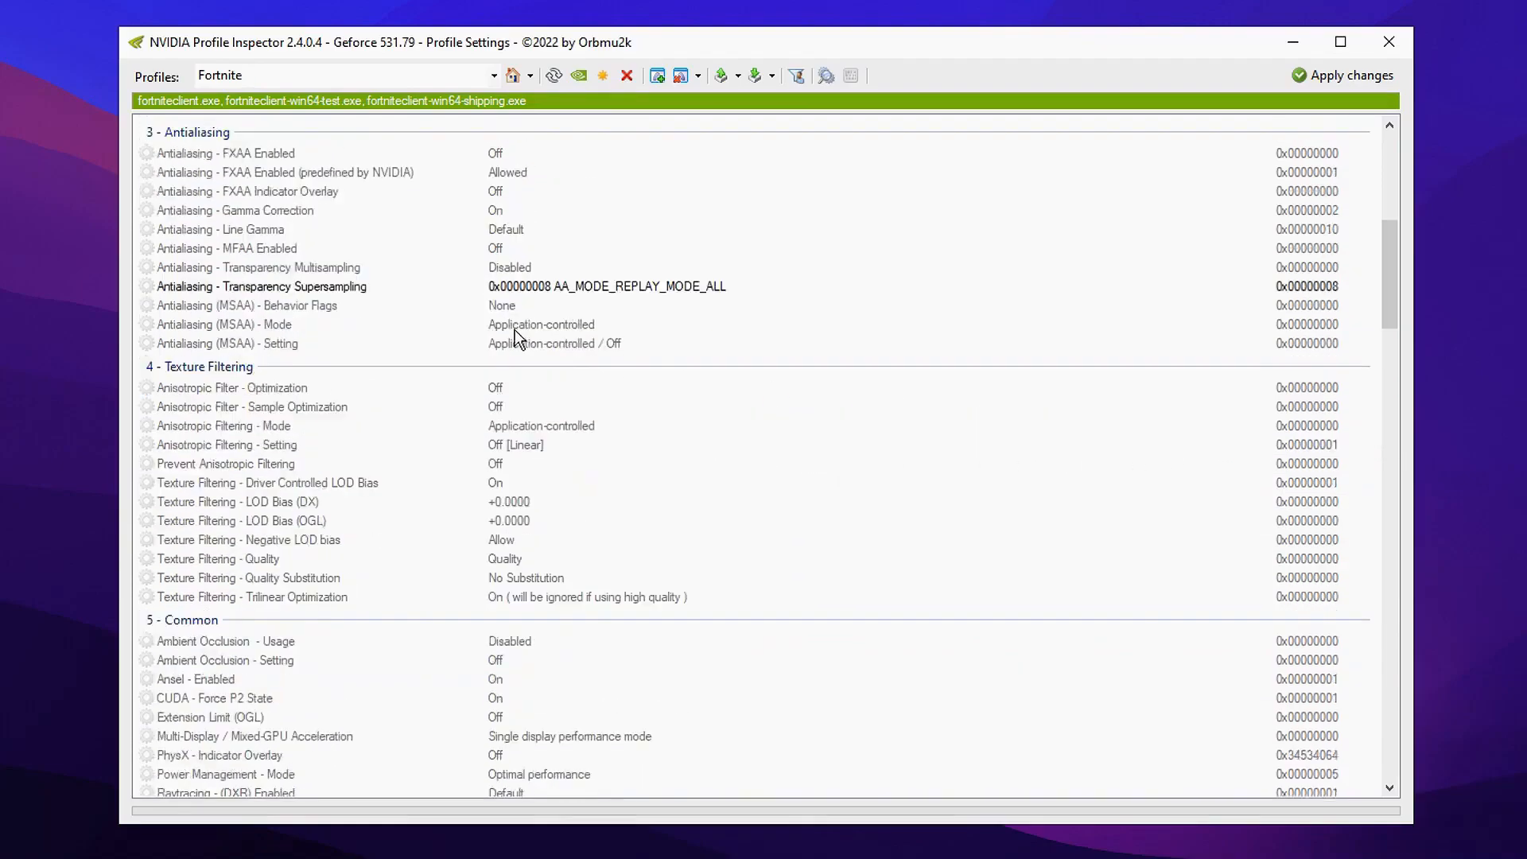
Set Texture Filtering - Driver Controlled LOD Bias to Off
{"action": "scroll", "scroll_direction": "down", "scroll_amount": 3}
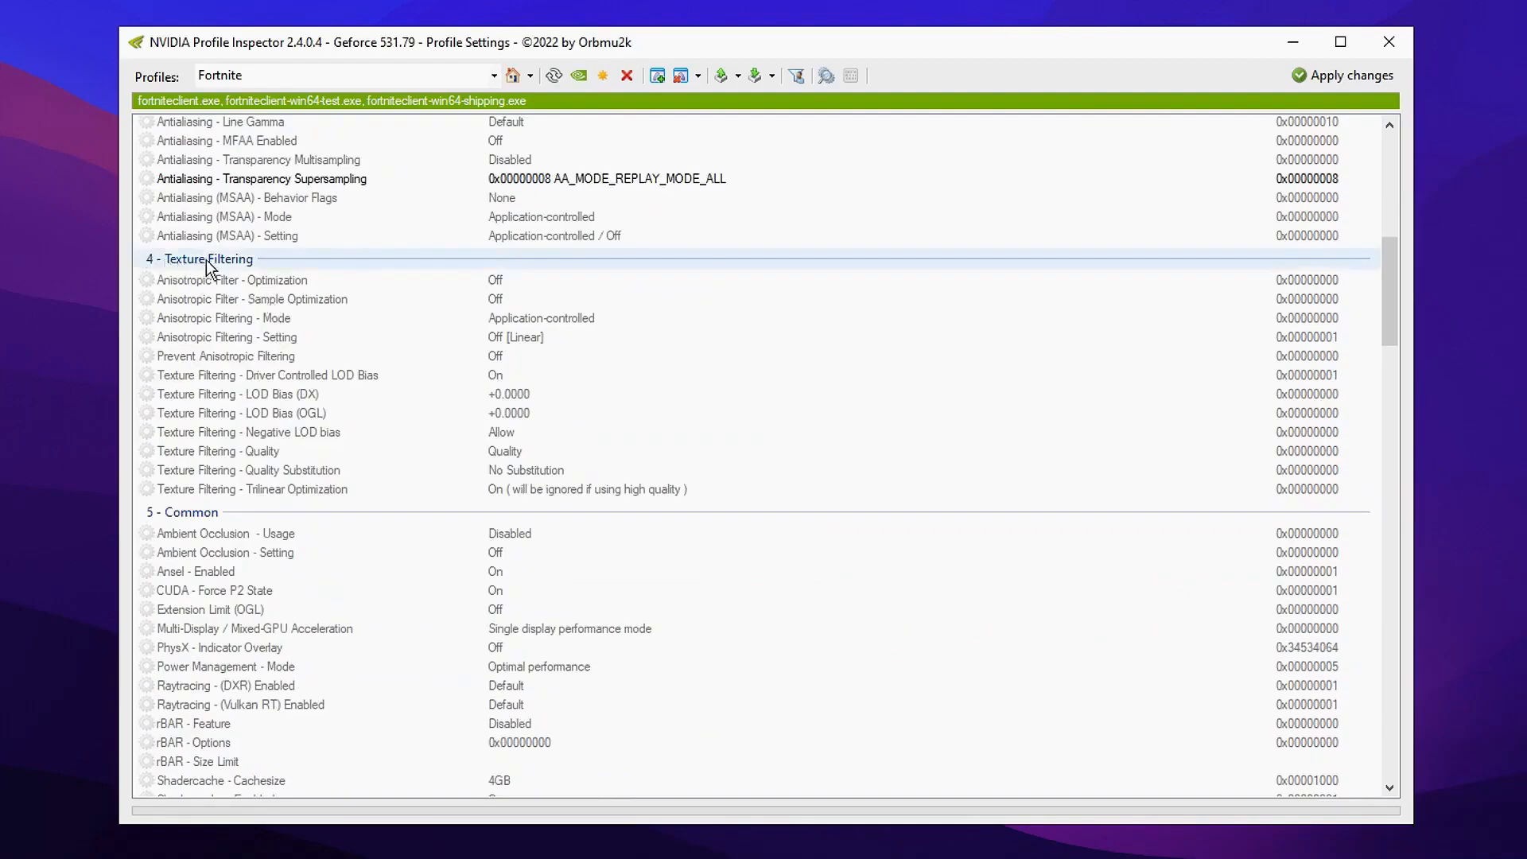
{"action": "left_click", "coordinate": [267, 373]}
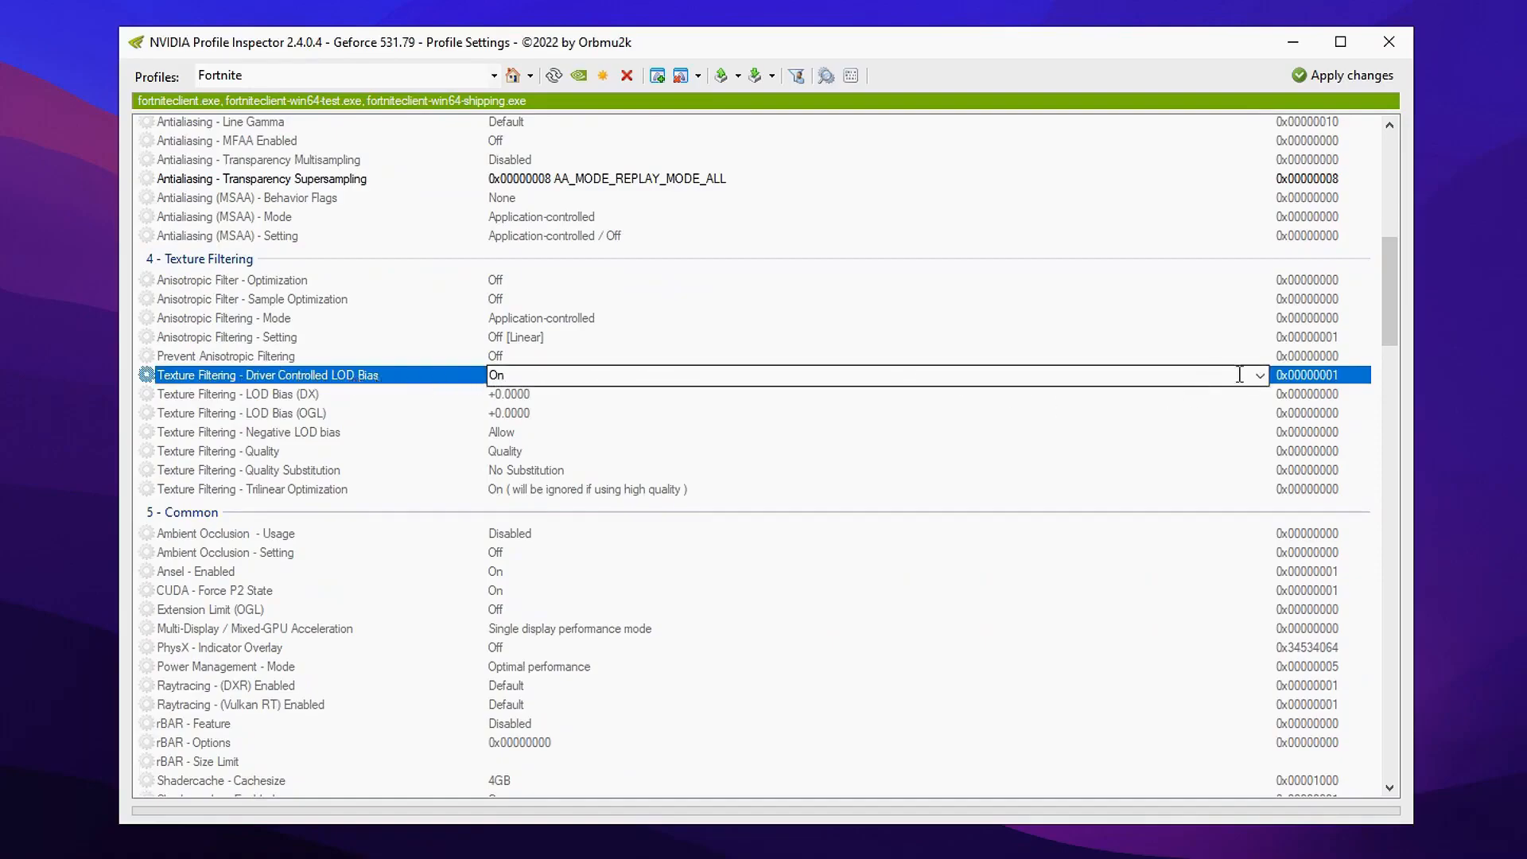
{"action": "left_click", "coordinate": [1260, 375]}
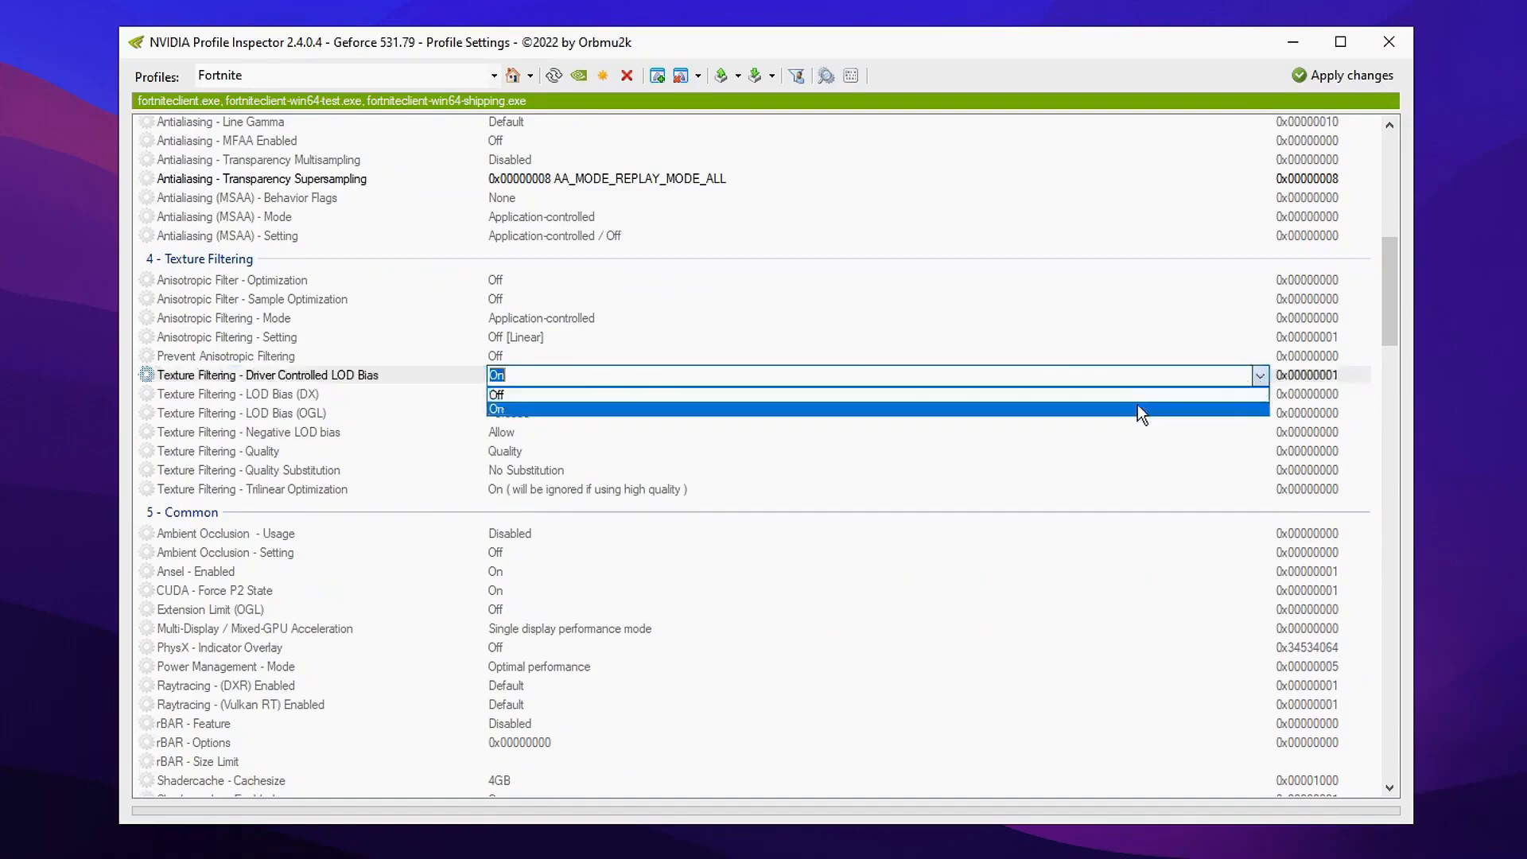
{"action": "left_click", "coordinate": [496, 394]}
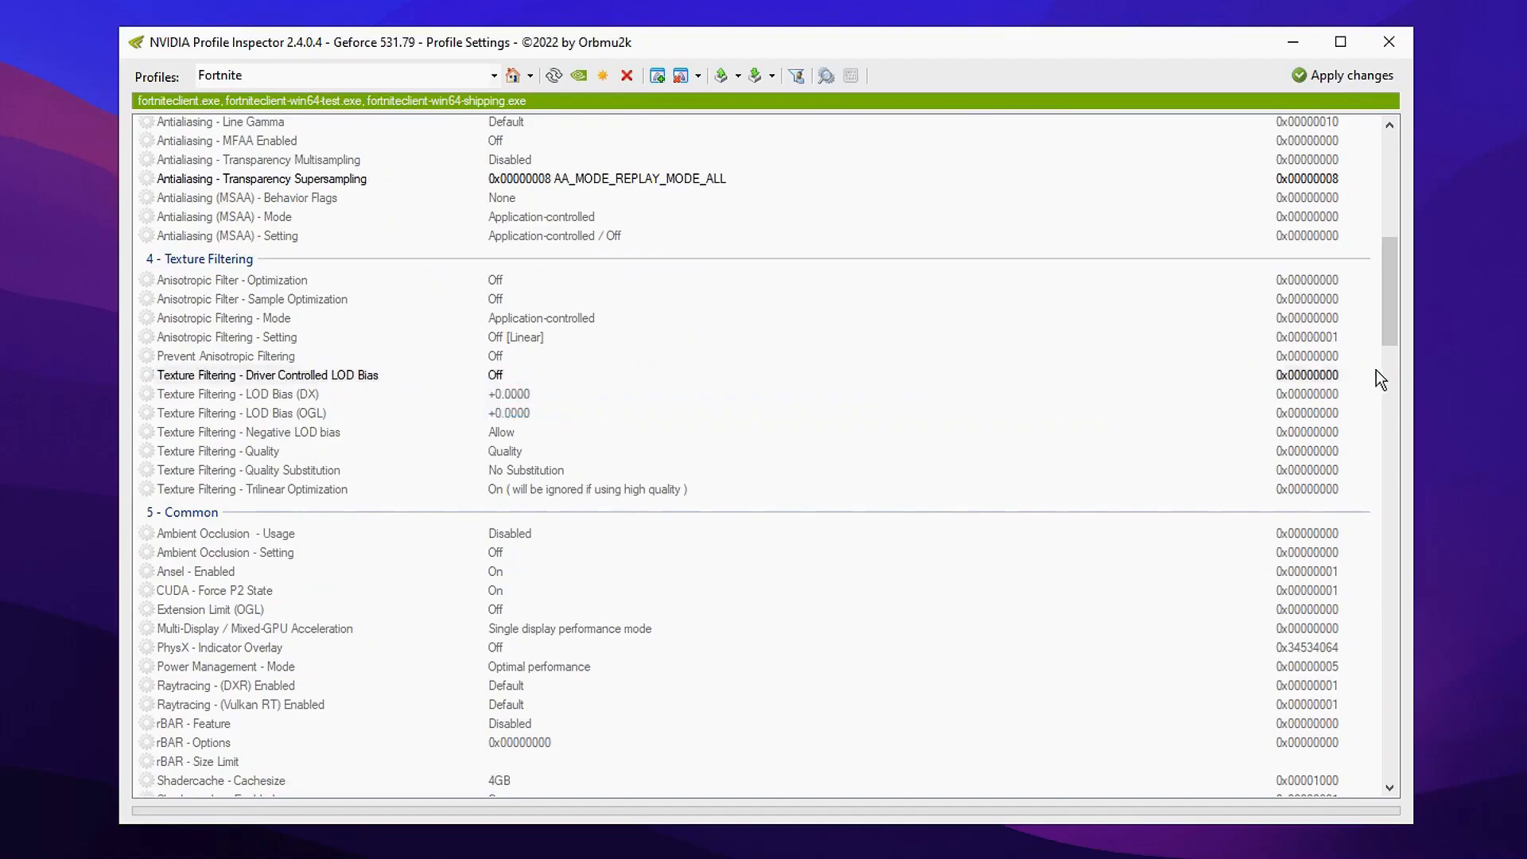
Set Texture Filtering - LOD Bias (DX) to +3.0000
{"action": "left_click", "coordinate": [237, 394]}
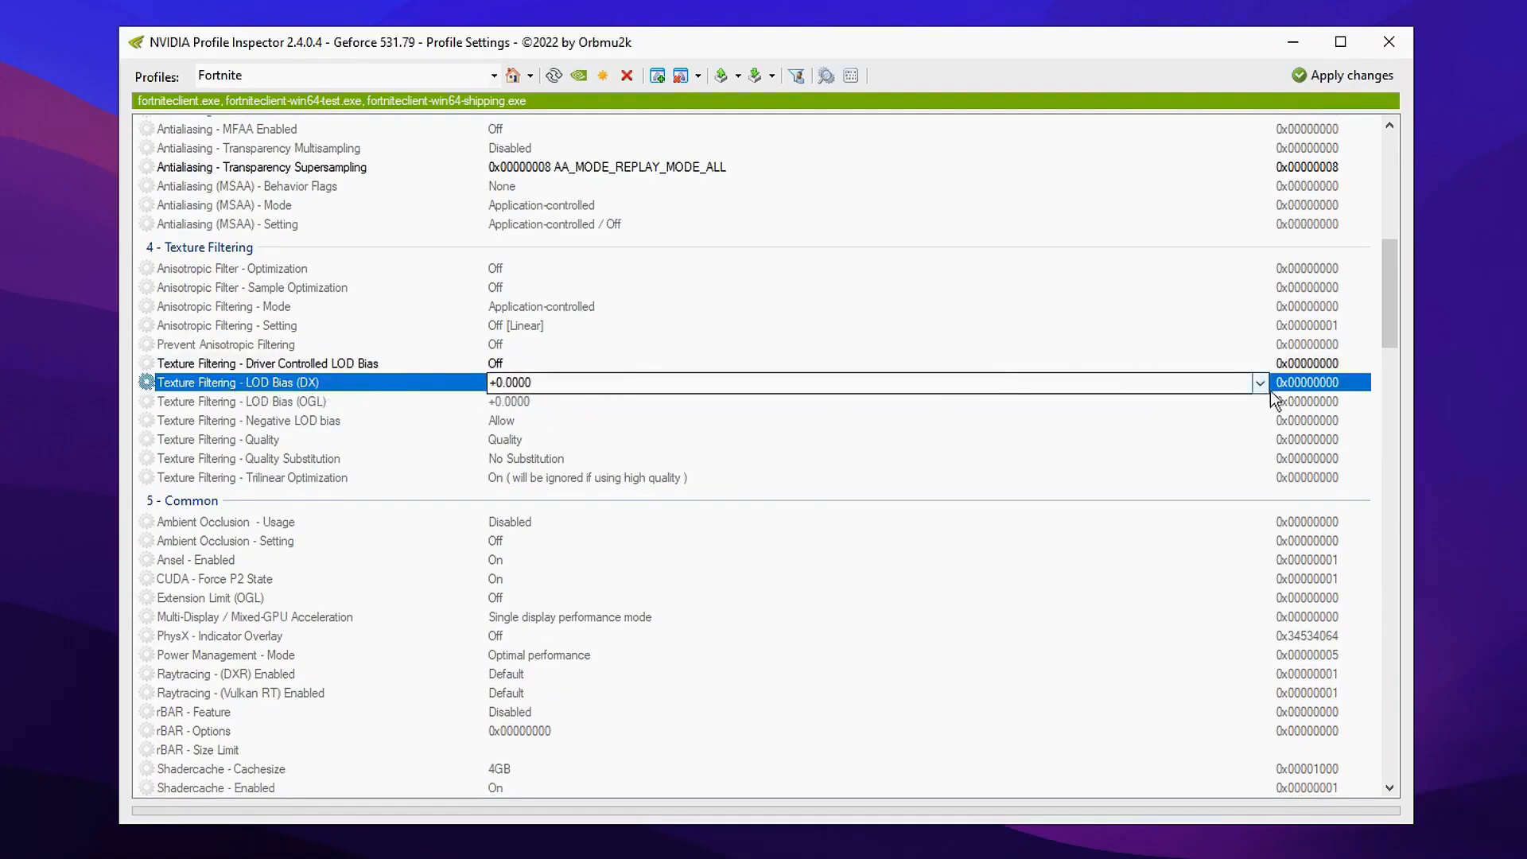
{"action": "left_click", "coordinate": [1260, 381]}
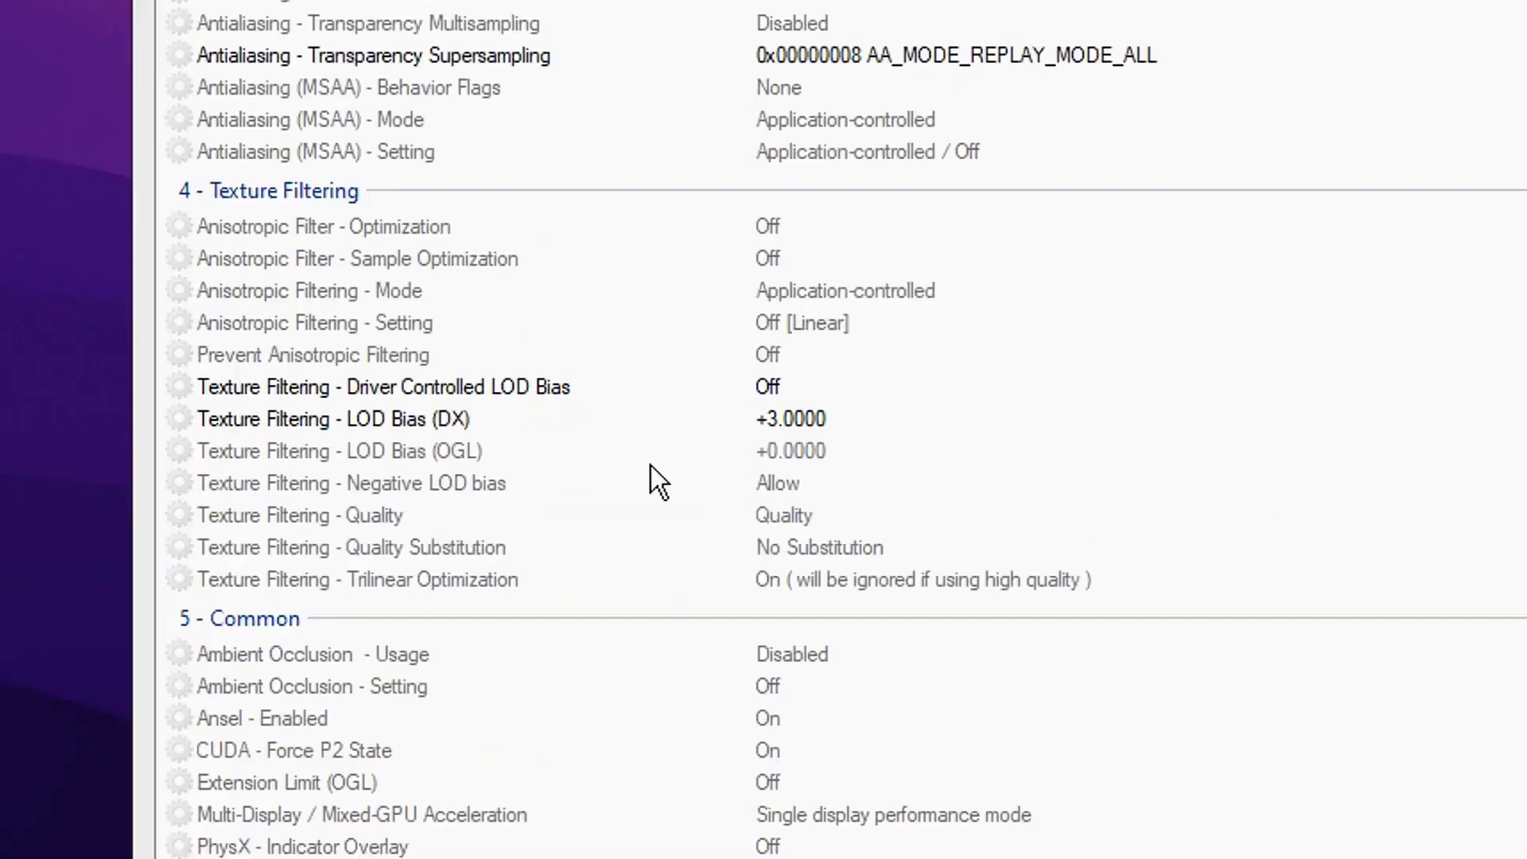
{"action": "left_click", "coordinate": [324, 451]}
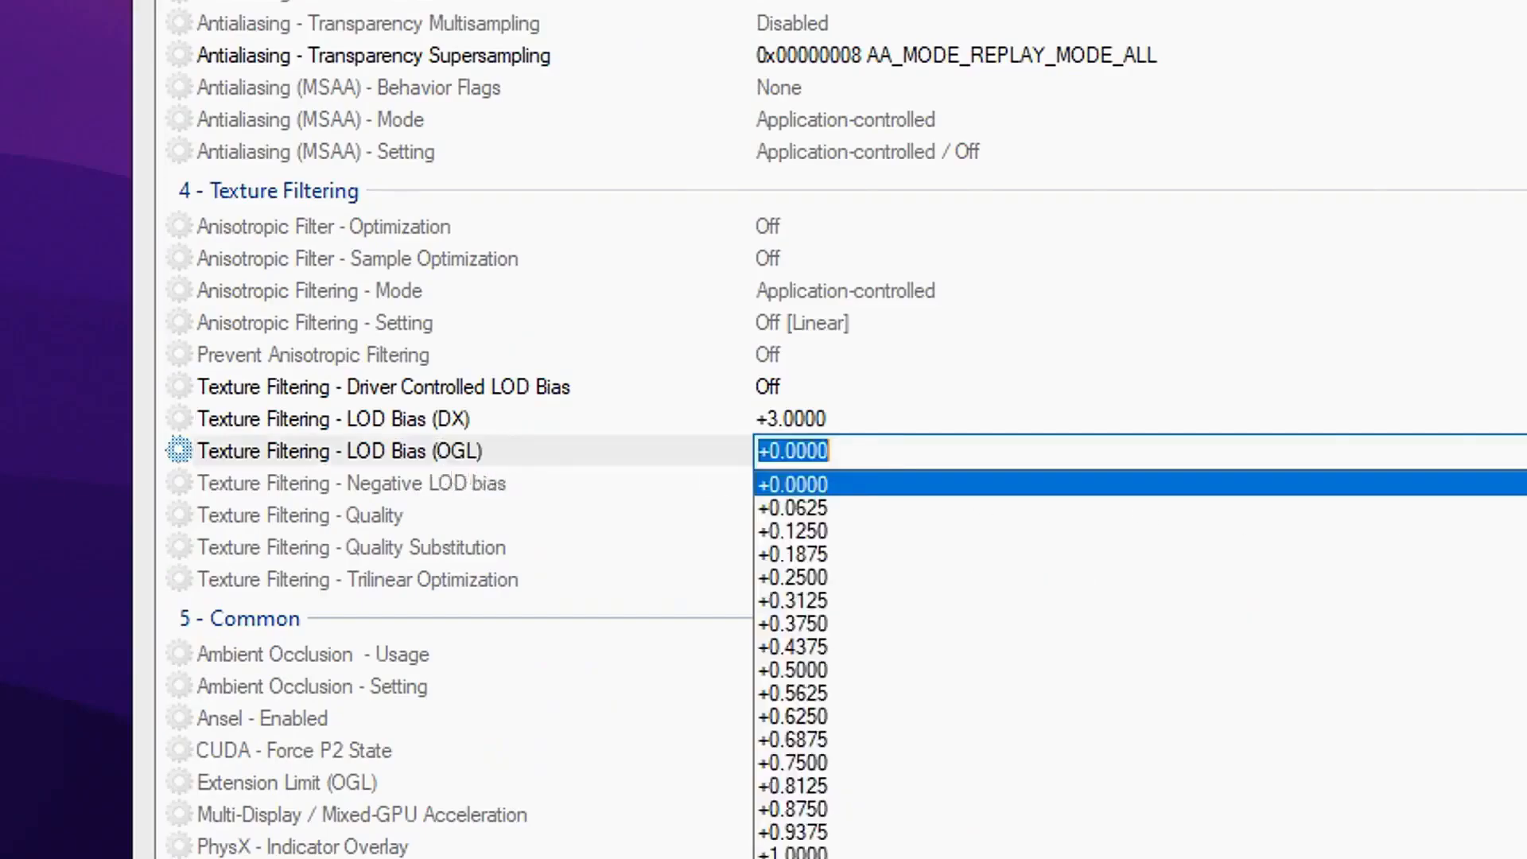
Set Texture Filtering - LOD Bias (OGL) to +3.0000 to match the DX bias
{"action": "scroll", "scroll_direction": "down", "scroll_amount": 3}
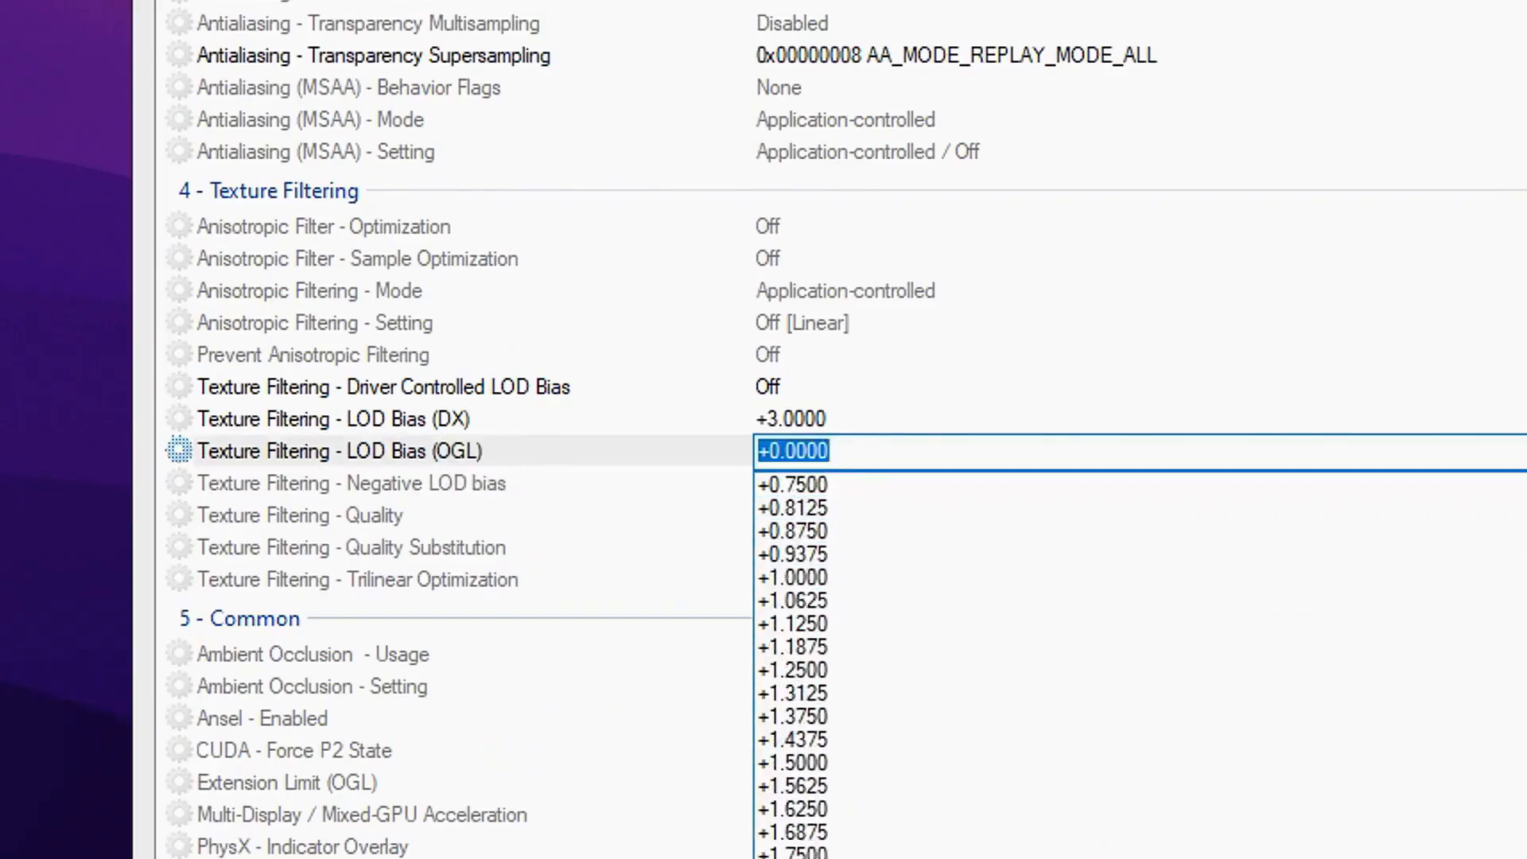
{"action": "left_click", "coordinate": [804, 451]}
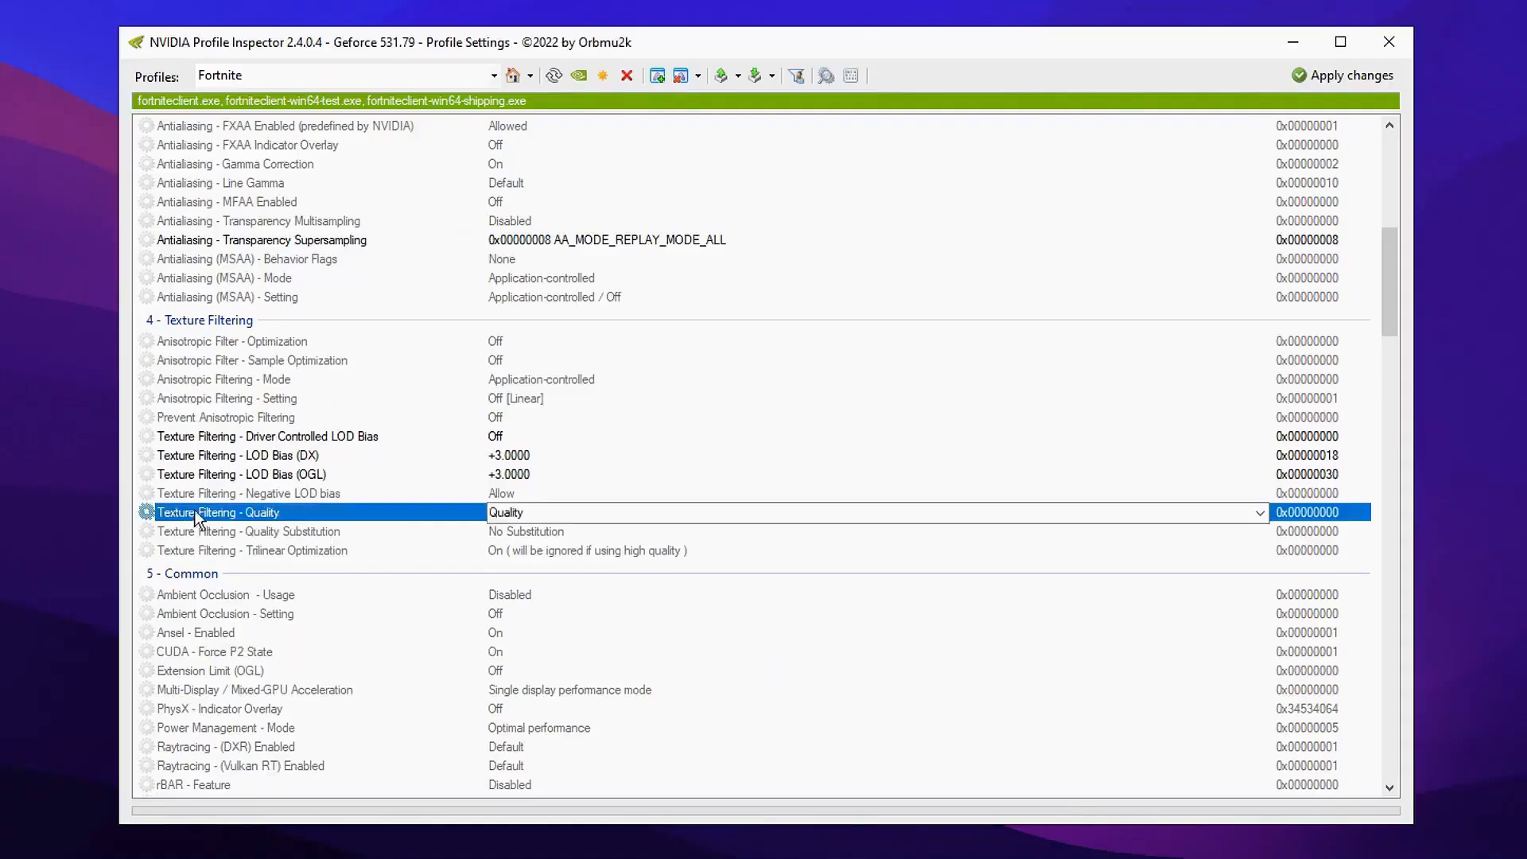
{"action": "mouse_move", "coordinate": [1228, 514]}
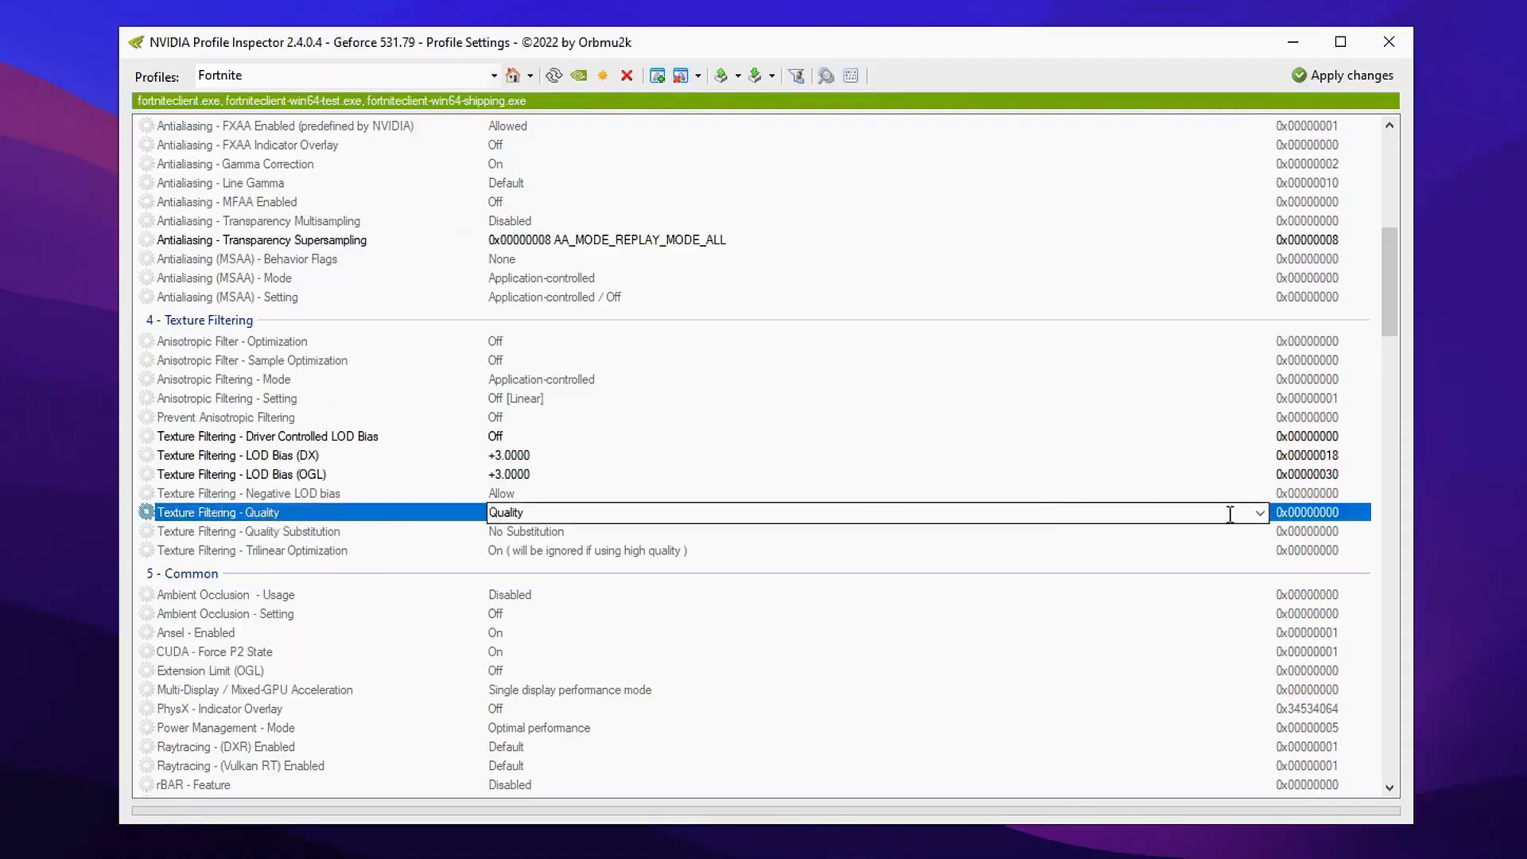
Choose a performance level for Texture Filtering - Quality
{"action": "left_click", "coordinate": [1258, 512]}
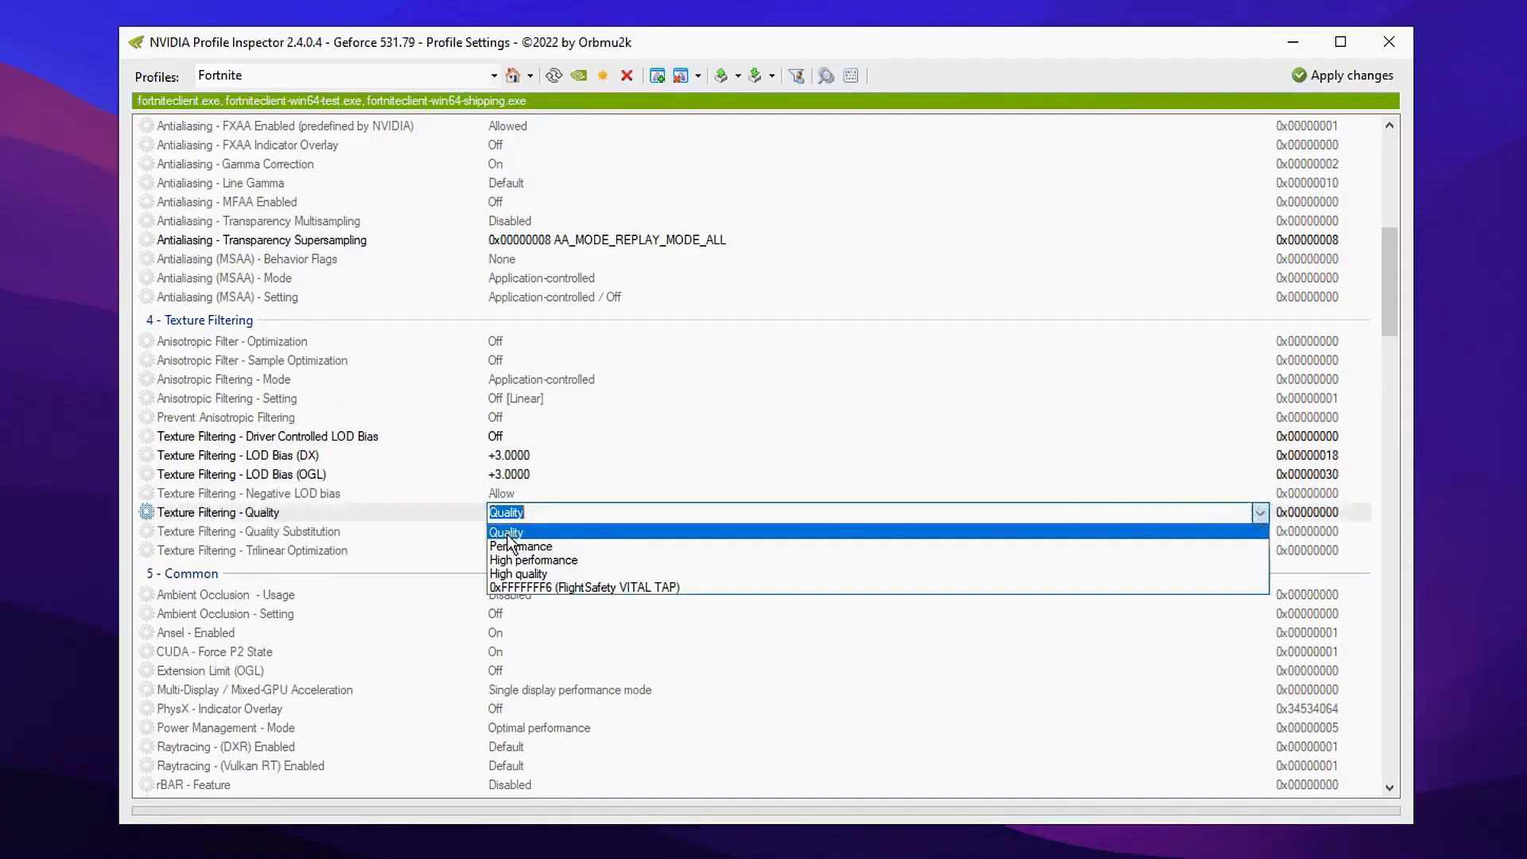
{"action": "left_click", "coordinate": [518, 573]}
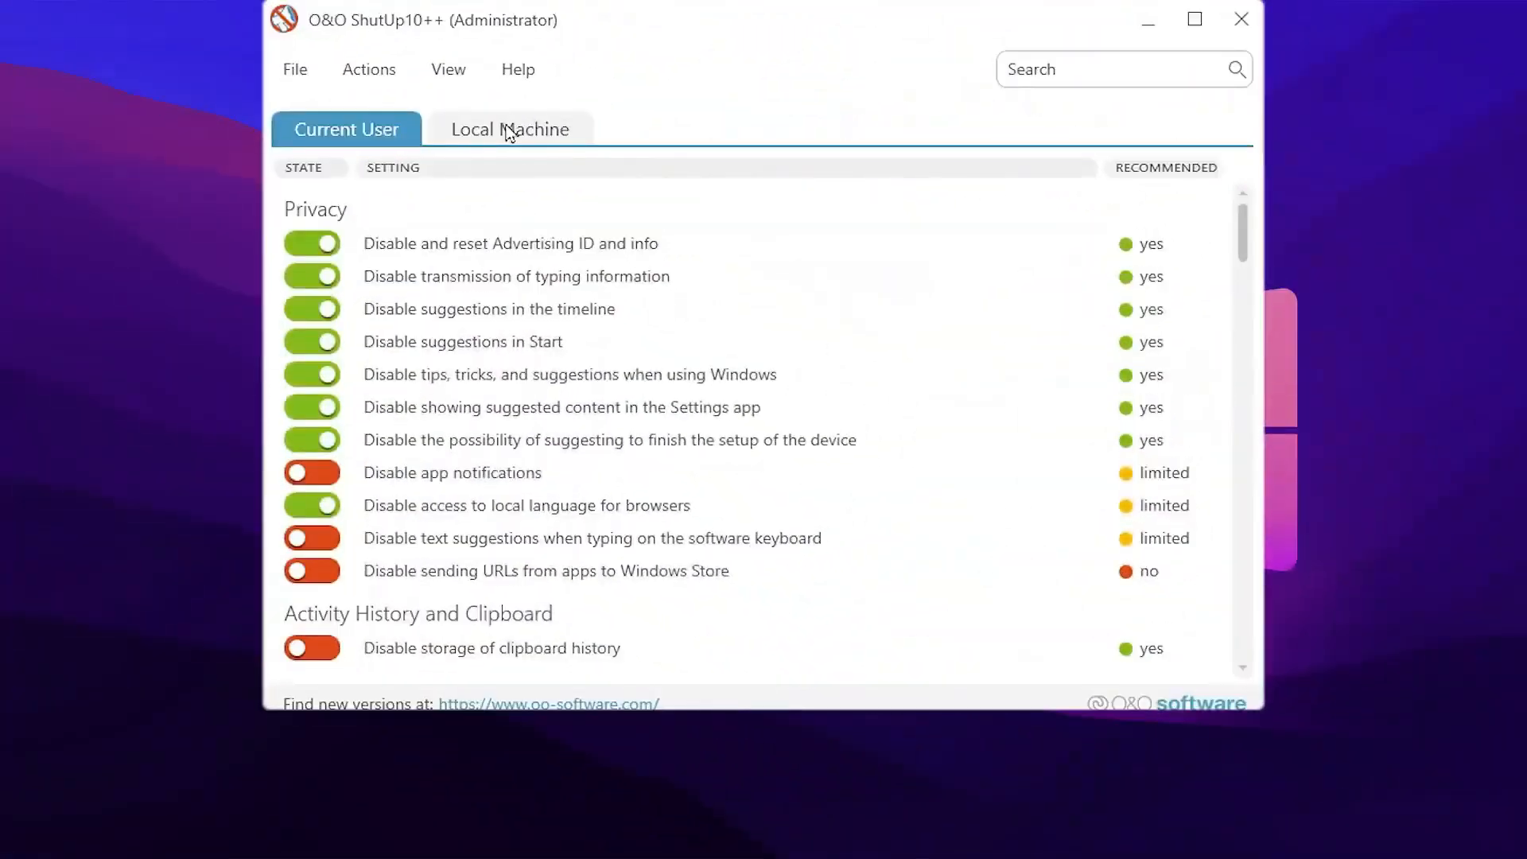
{"action": "mouse_move", "coordinate": [423, 315]}
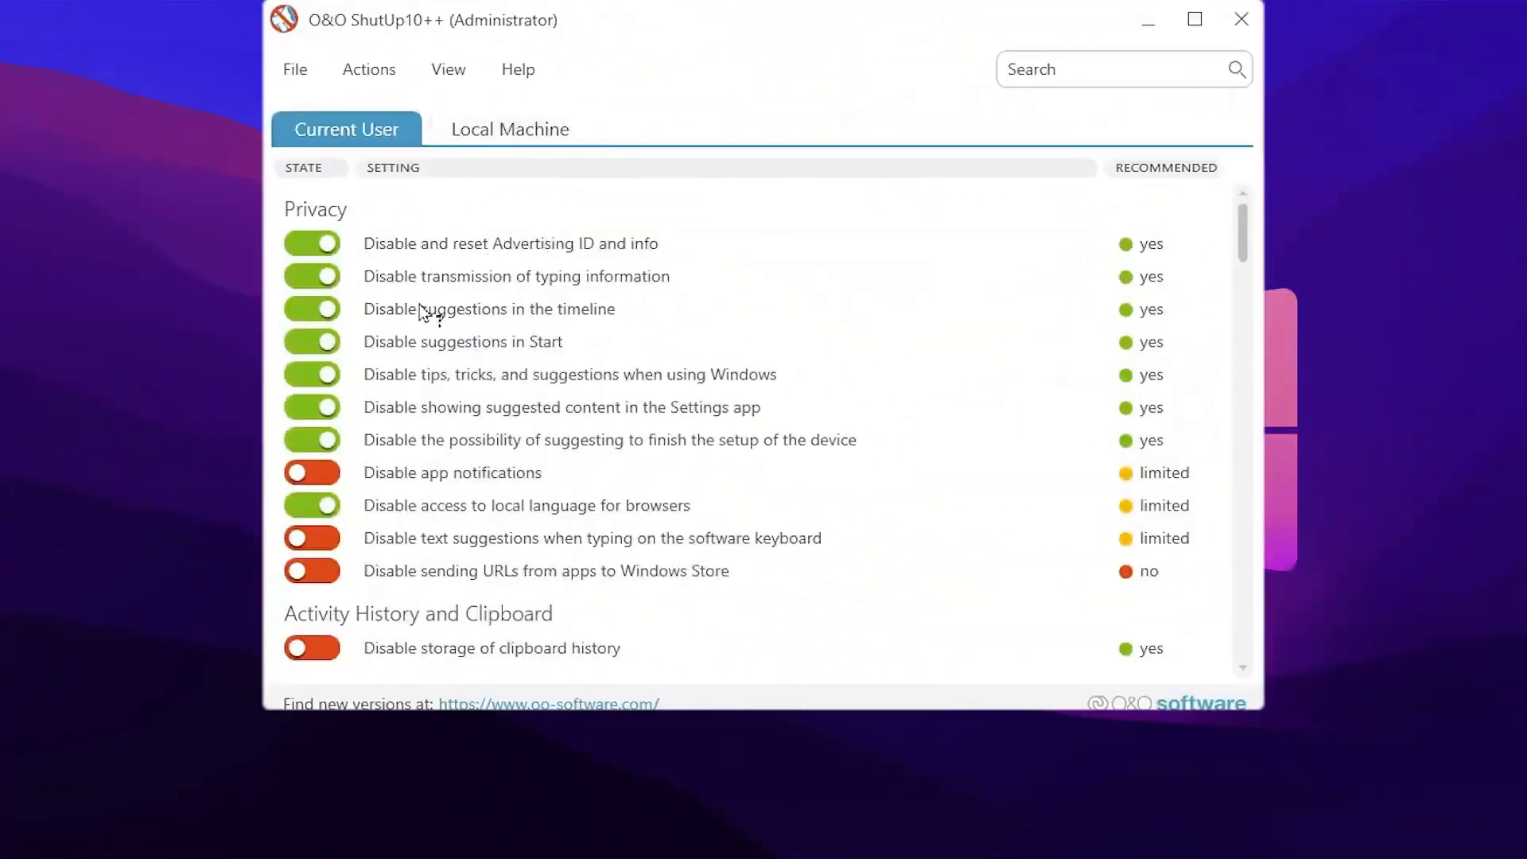
{"action": "mouse_move", "coordinate": [590, 579]}
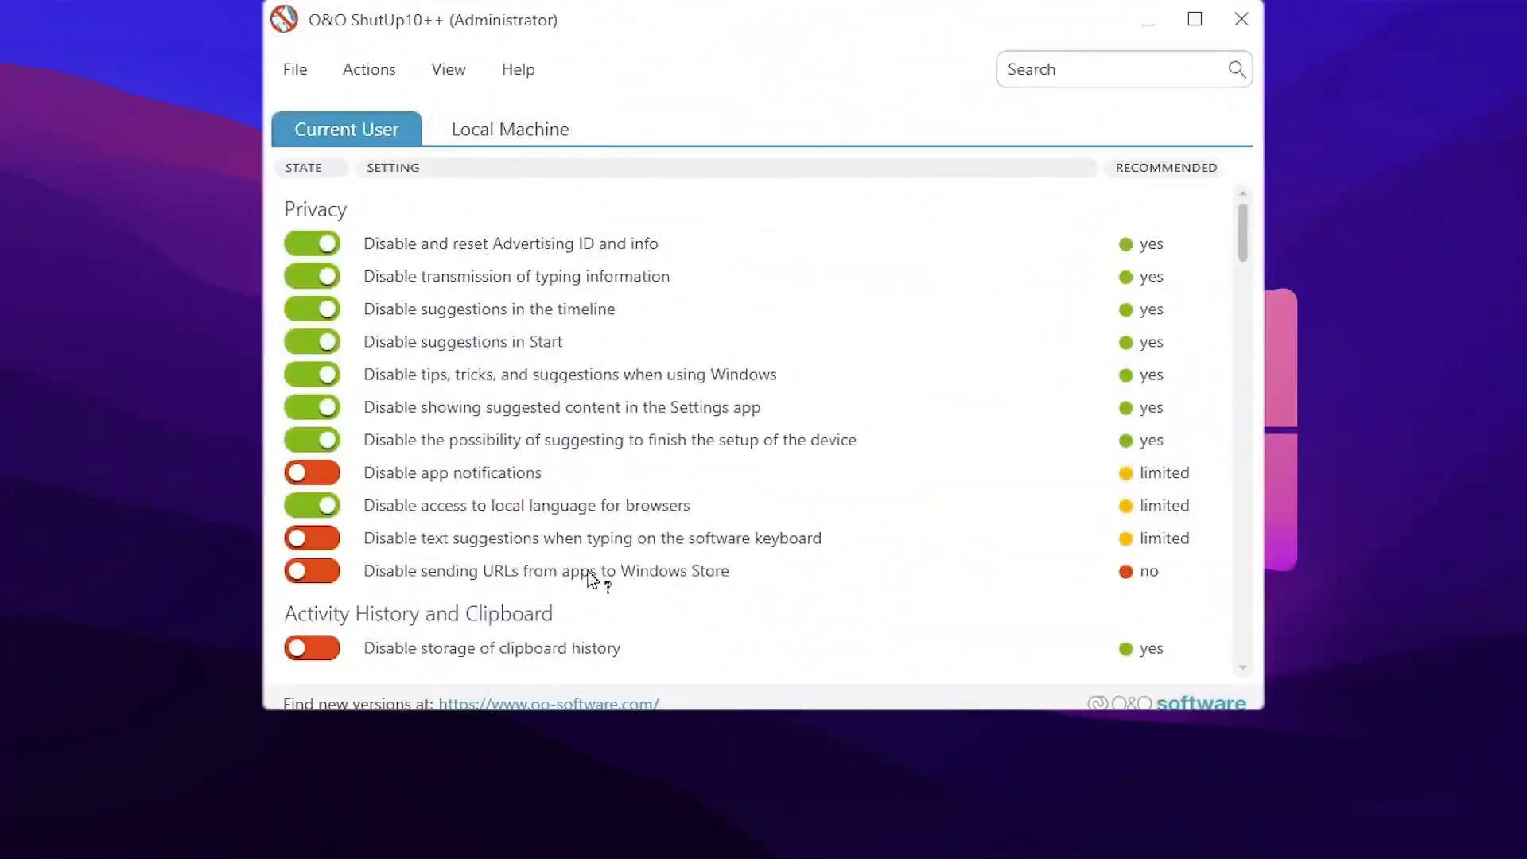
Bring up O&O ShutUp10++'s Actions menu to apply recommended settings
{"action": "left_click", "coordinate": [369, 69]}
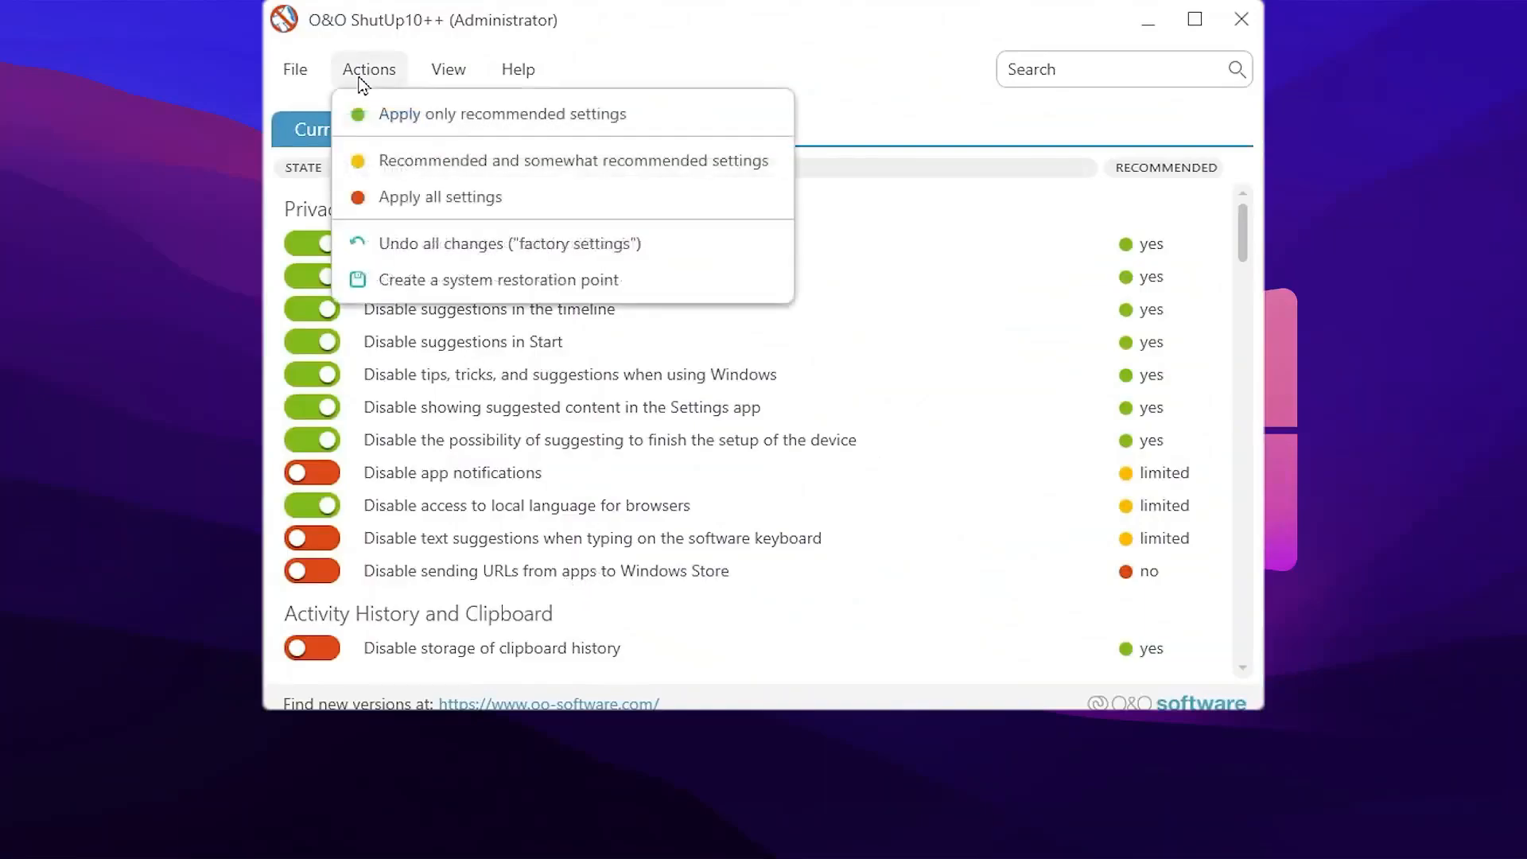
{"action": "mouse_move", "coordinate": [461, 124]}
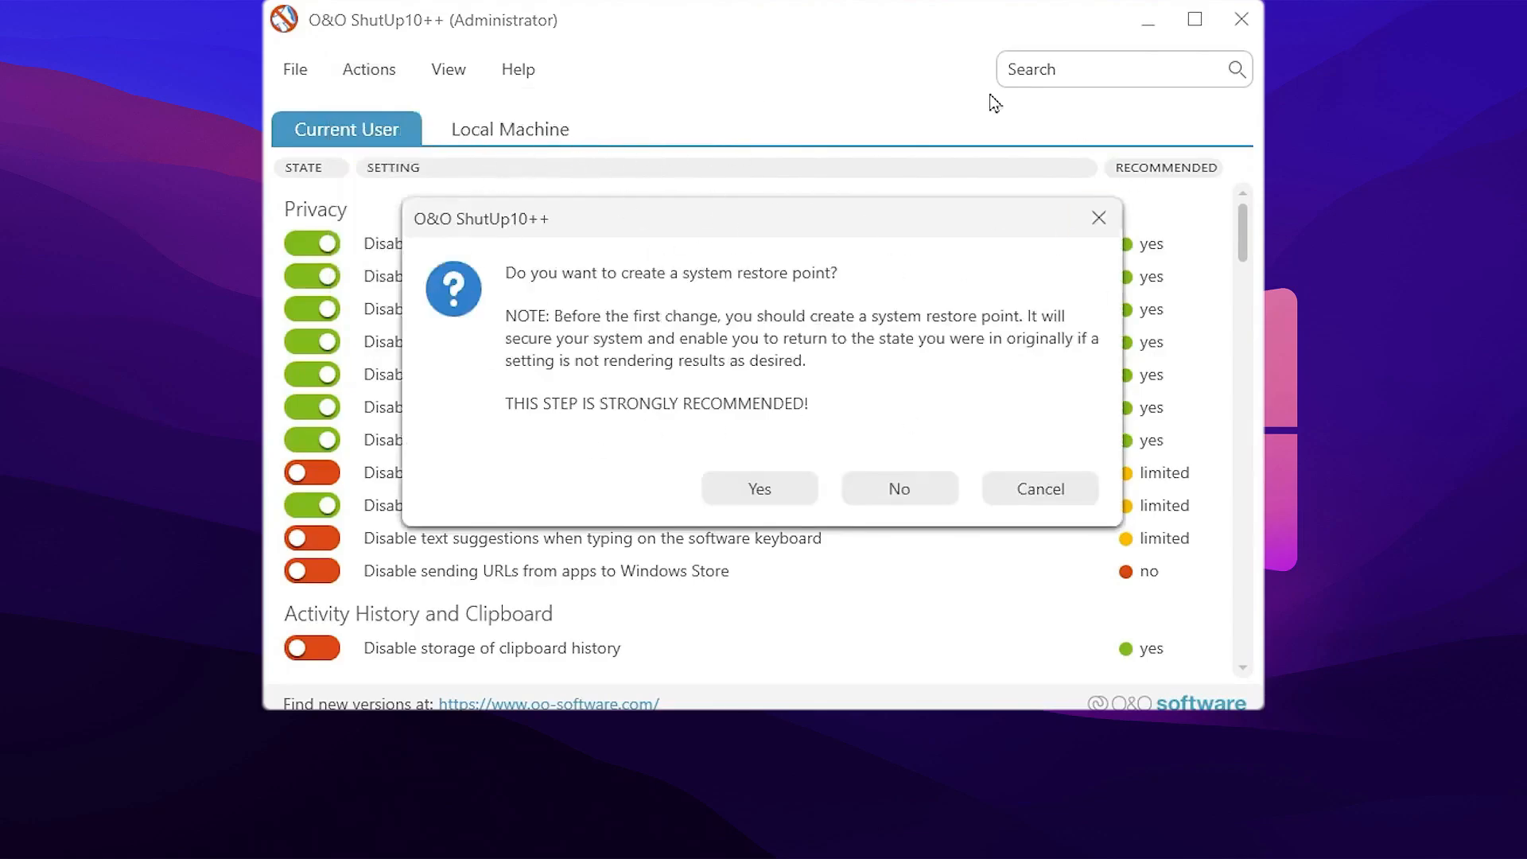
{"action": "mouse_move", "coordinate": [765, 411]}
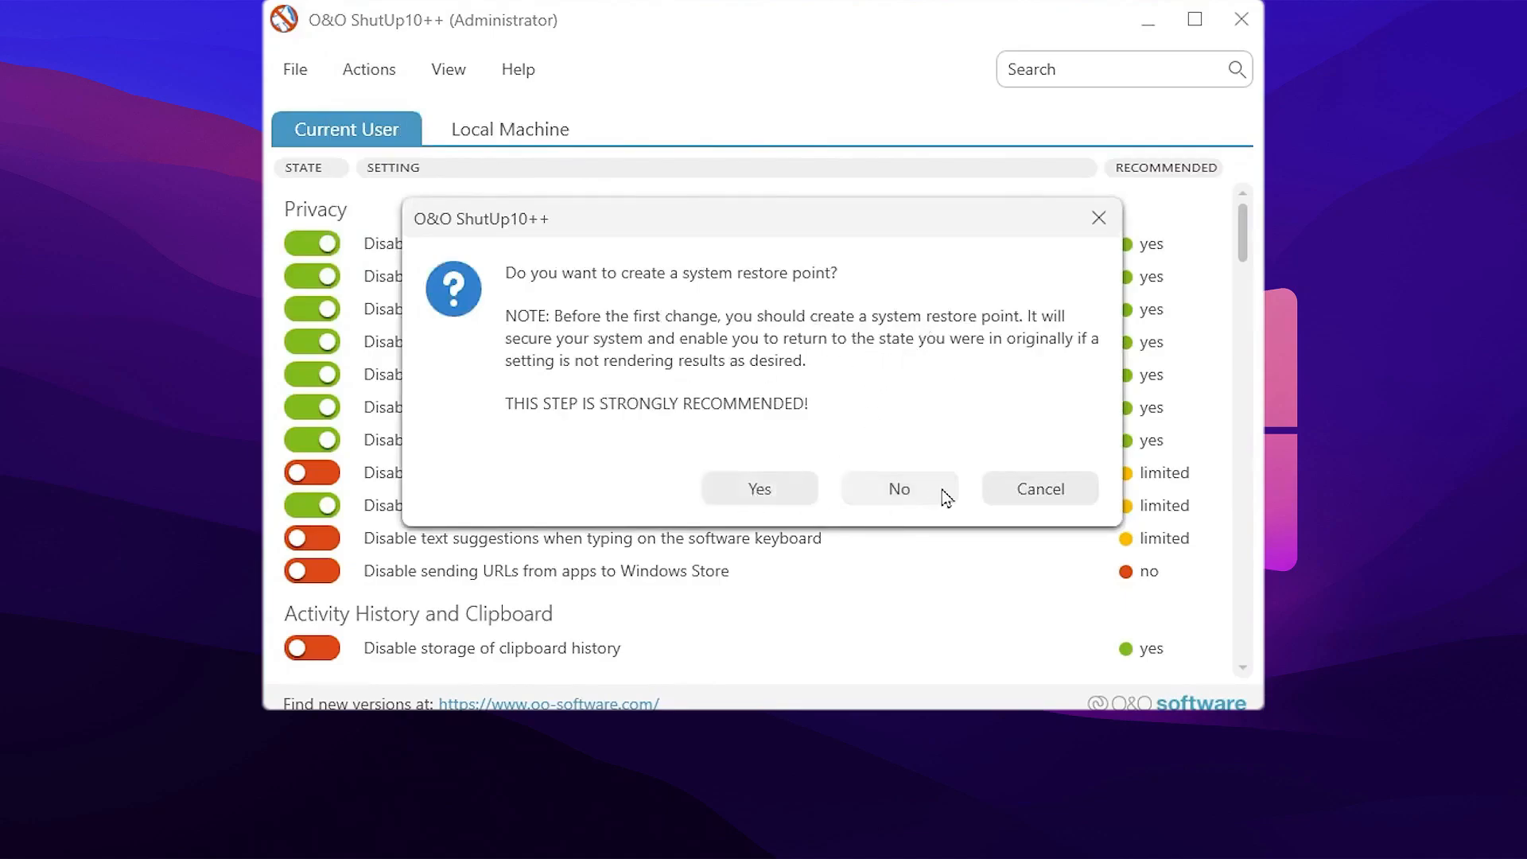
Apply the recommended settings without a restore point and review the list
{"action": "left_click", "coordinate": [899, 488]}
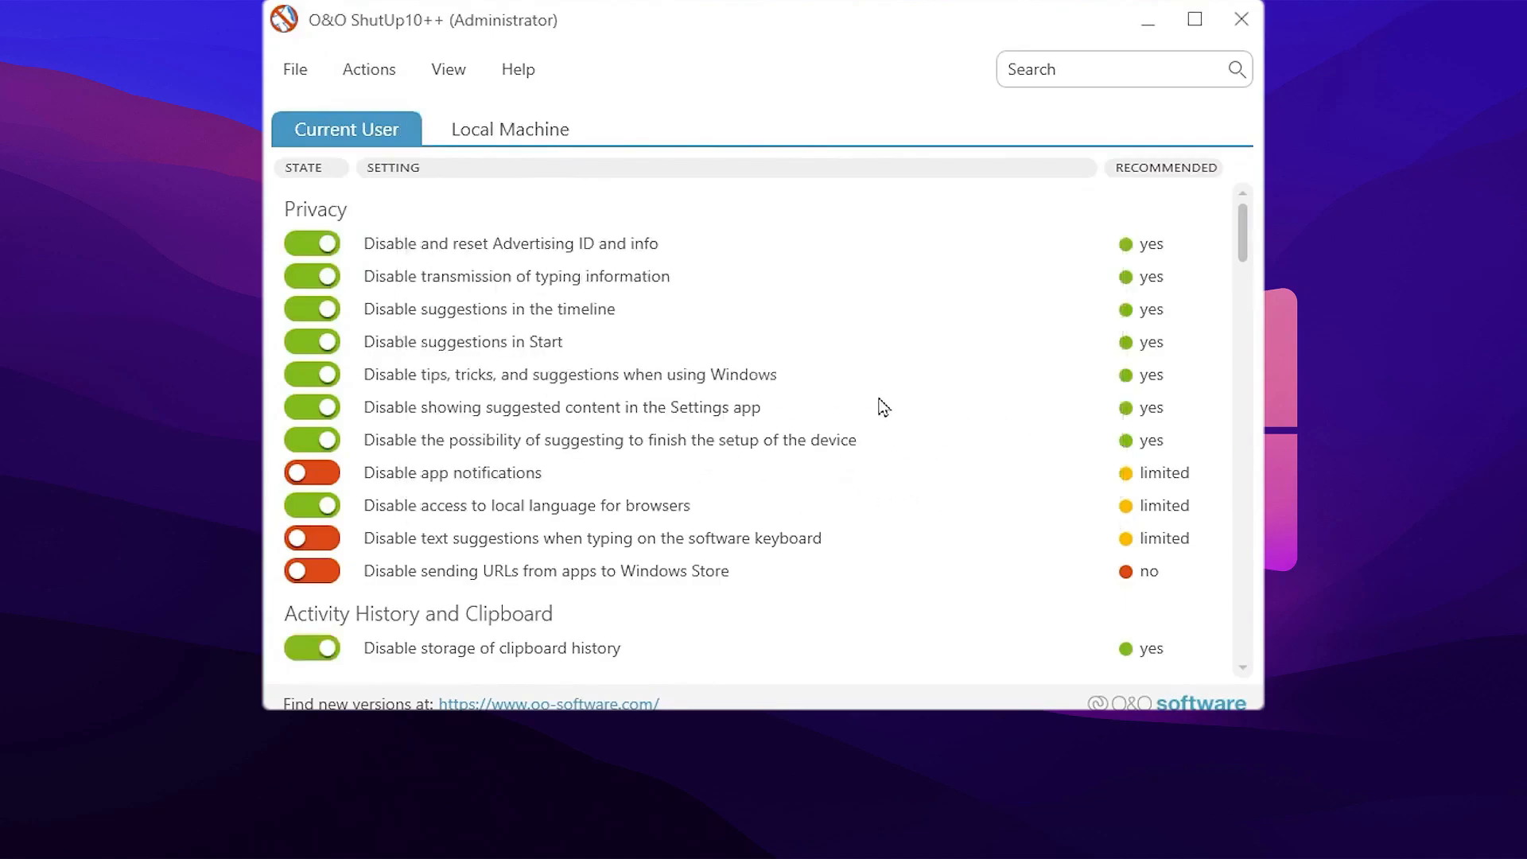
{"action": "scroll", "scroll_direction": "down", "scroll_amount": 3}
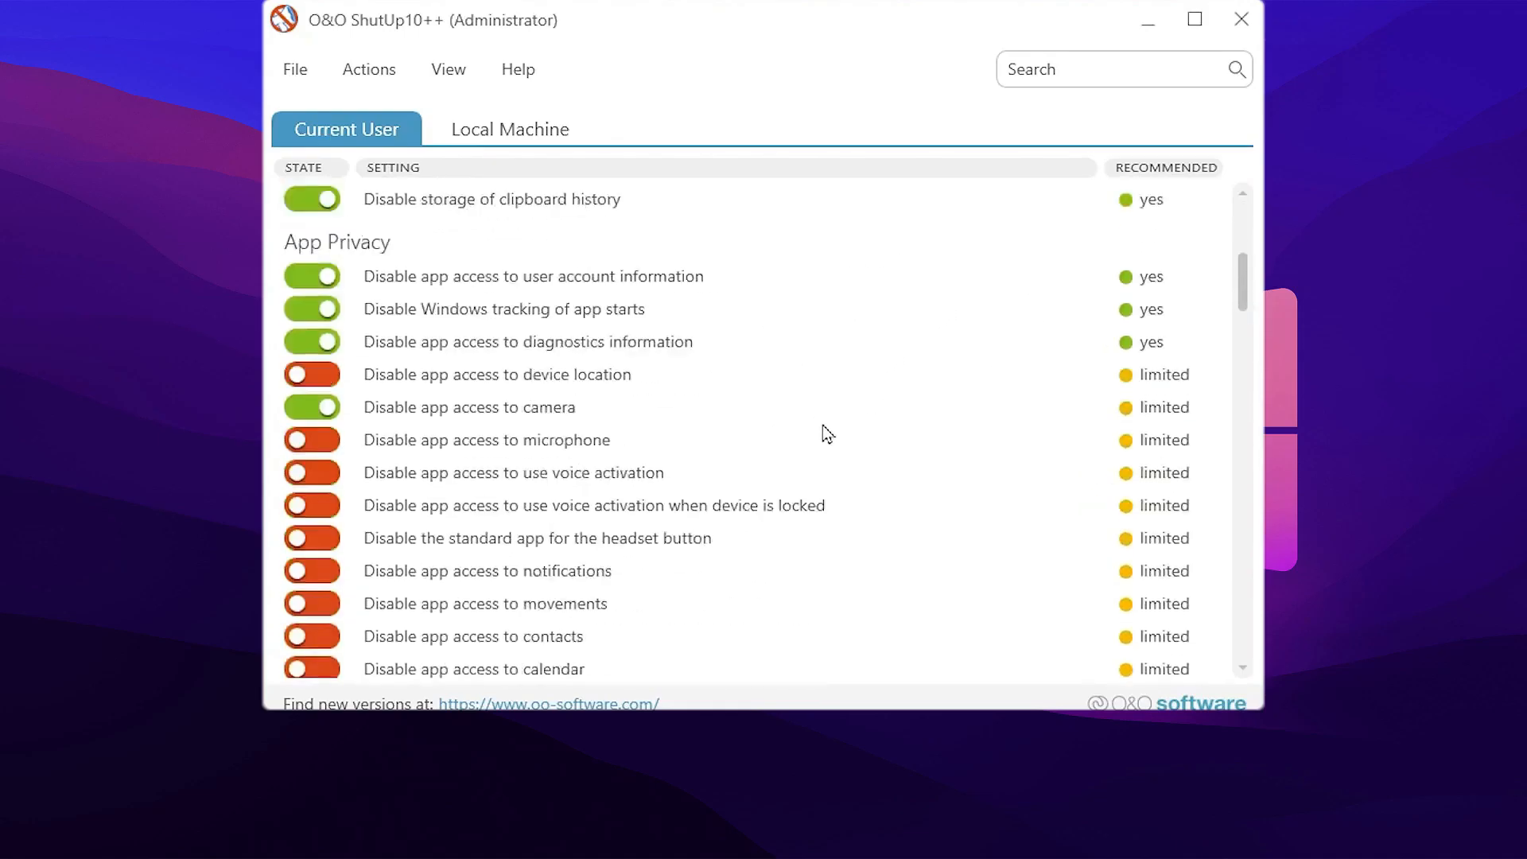
{"action": "scroll", "scroll_direction": "down", "scroll_amount": 3}
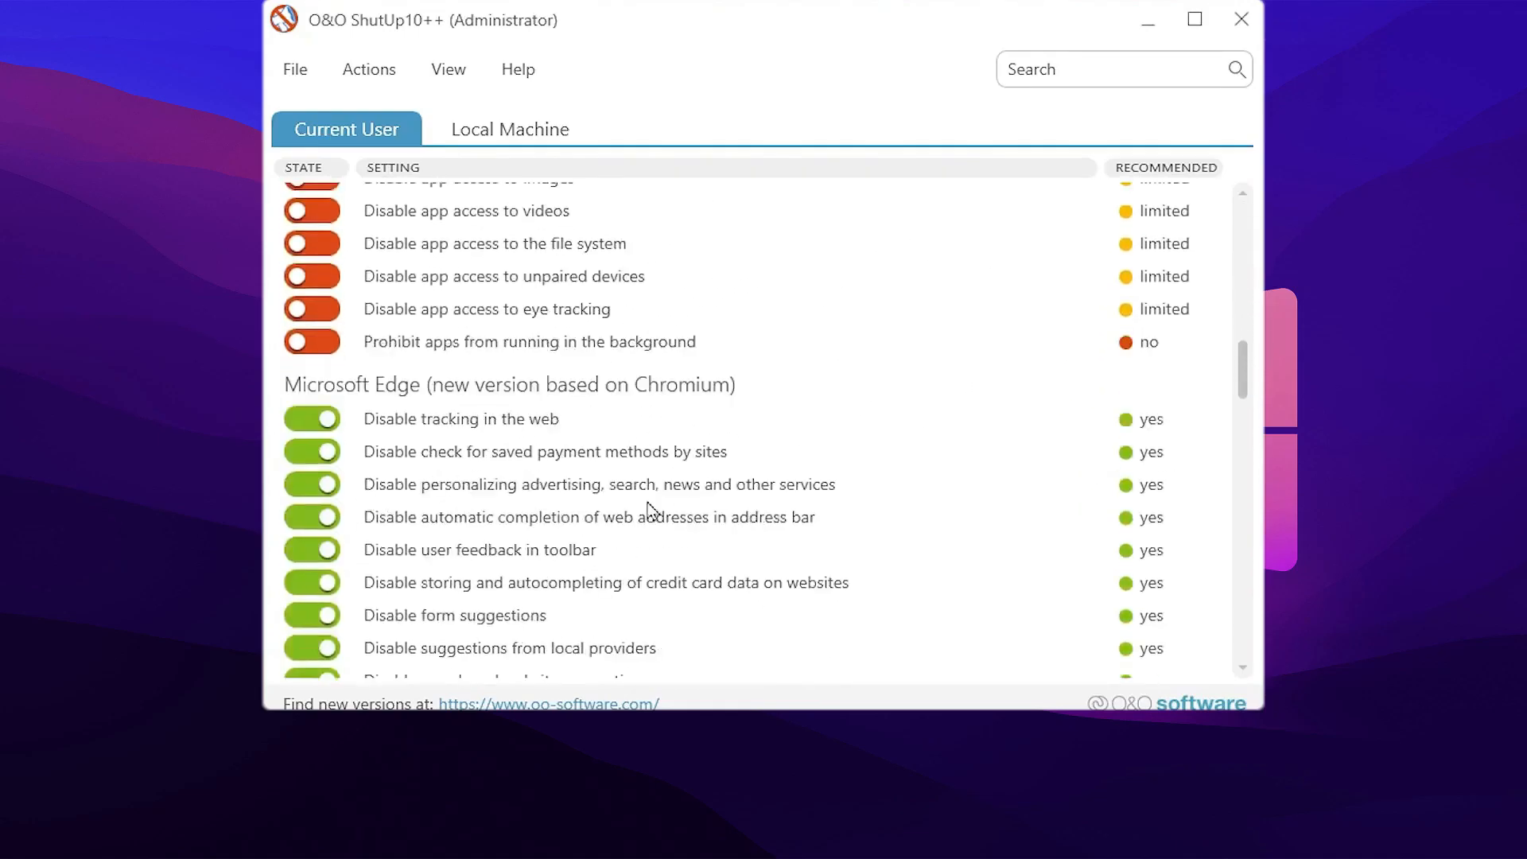
{"action": "mouse_move", "coordinate": [704, 447]}
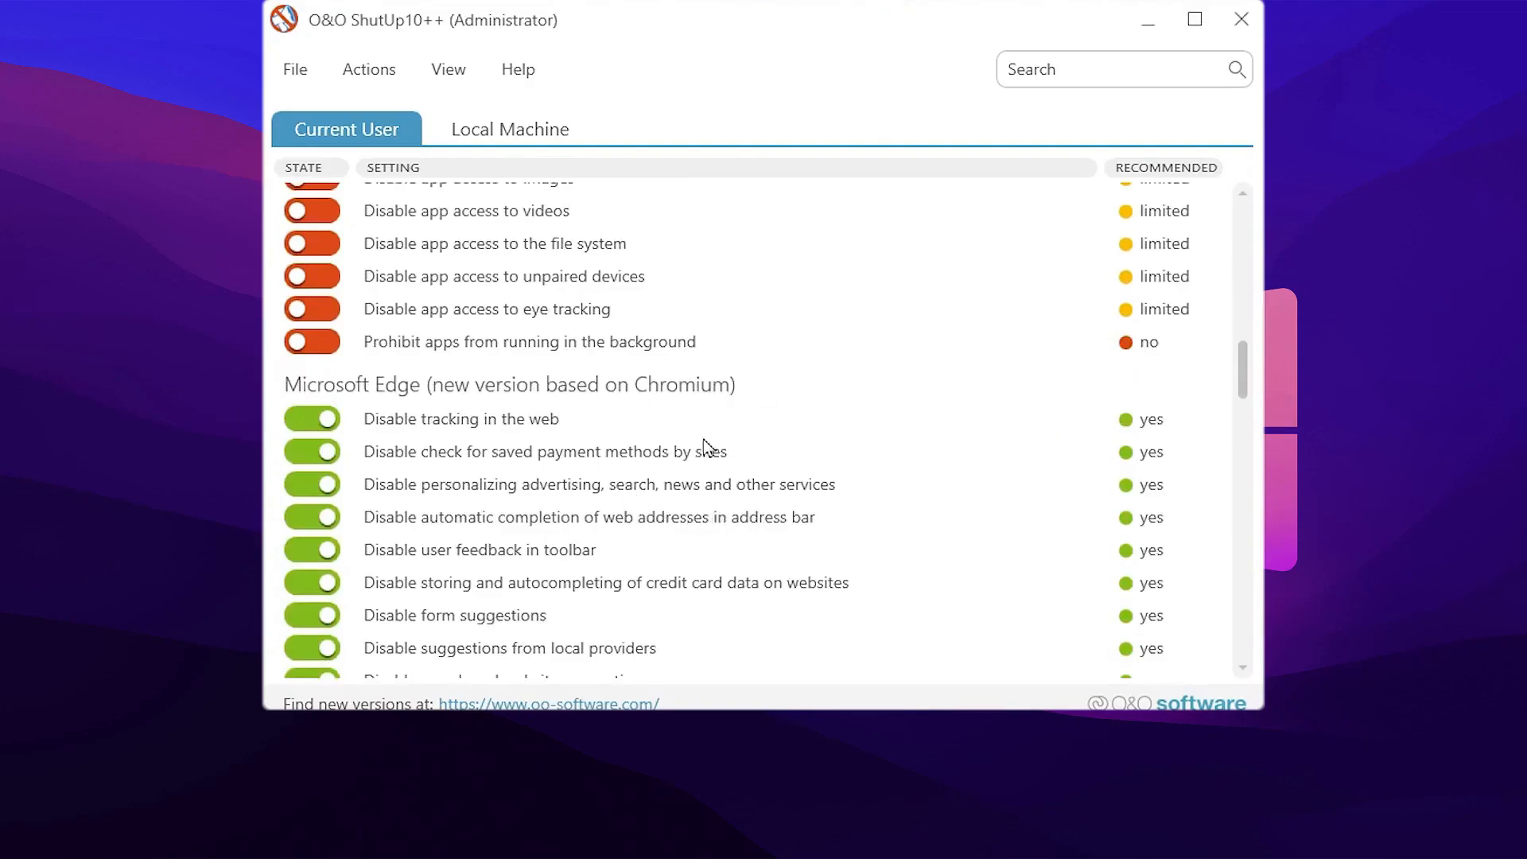
Close O&O ShutUp10++ and acknowledge the thank-you notice, reaching the Reboot System prompt
{"action": "left_click", "coordinate": [1240, 19]}
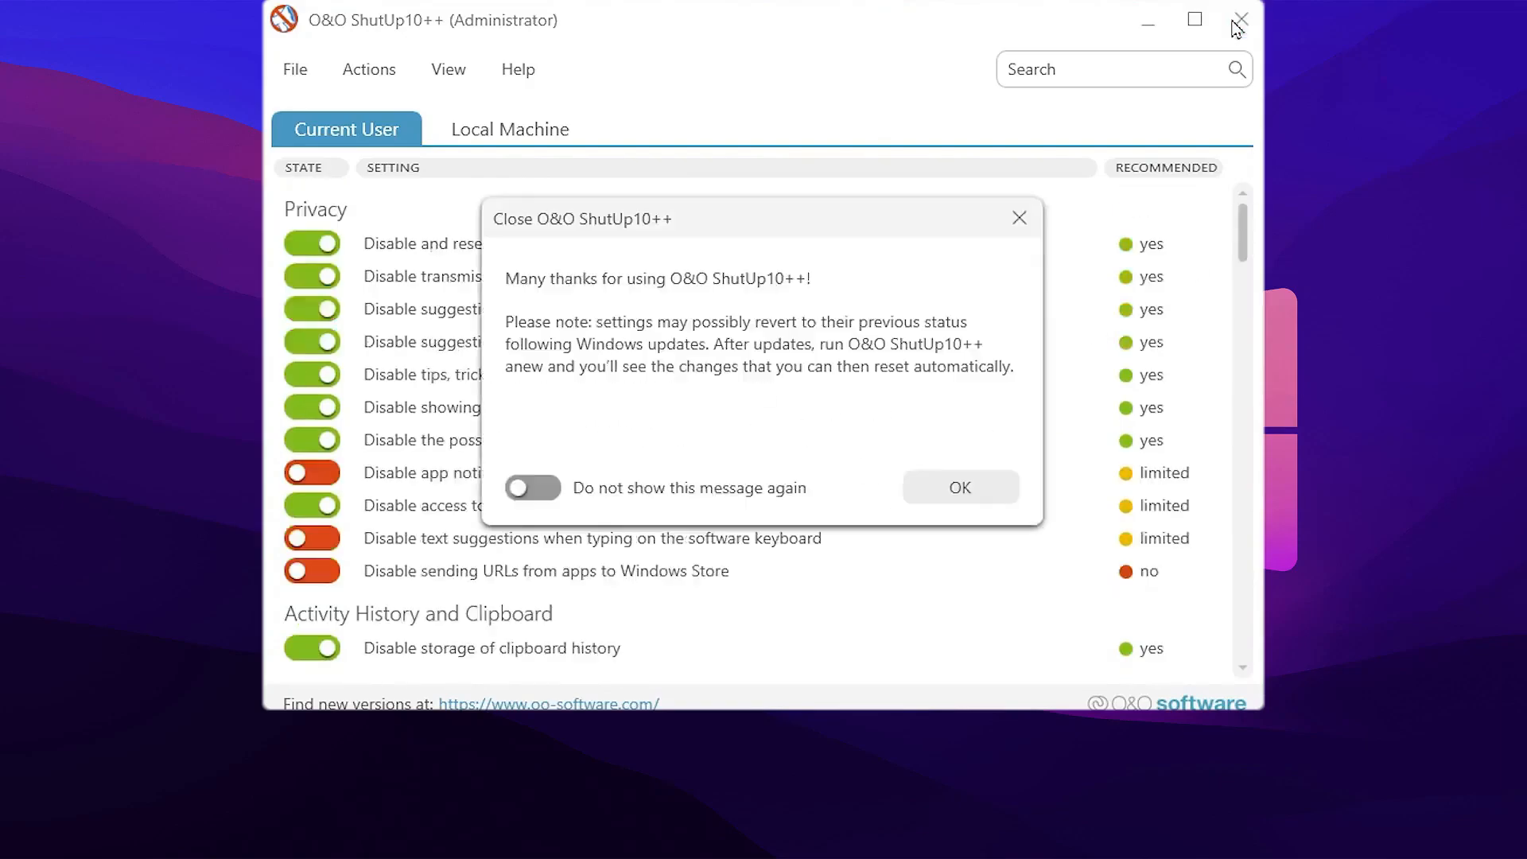
{"action": "left_click", "coordinate": [960, 487]}
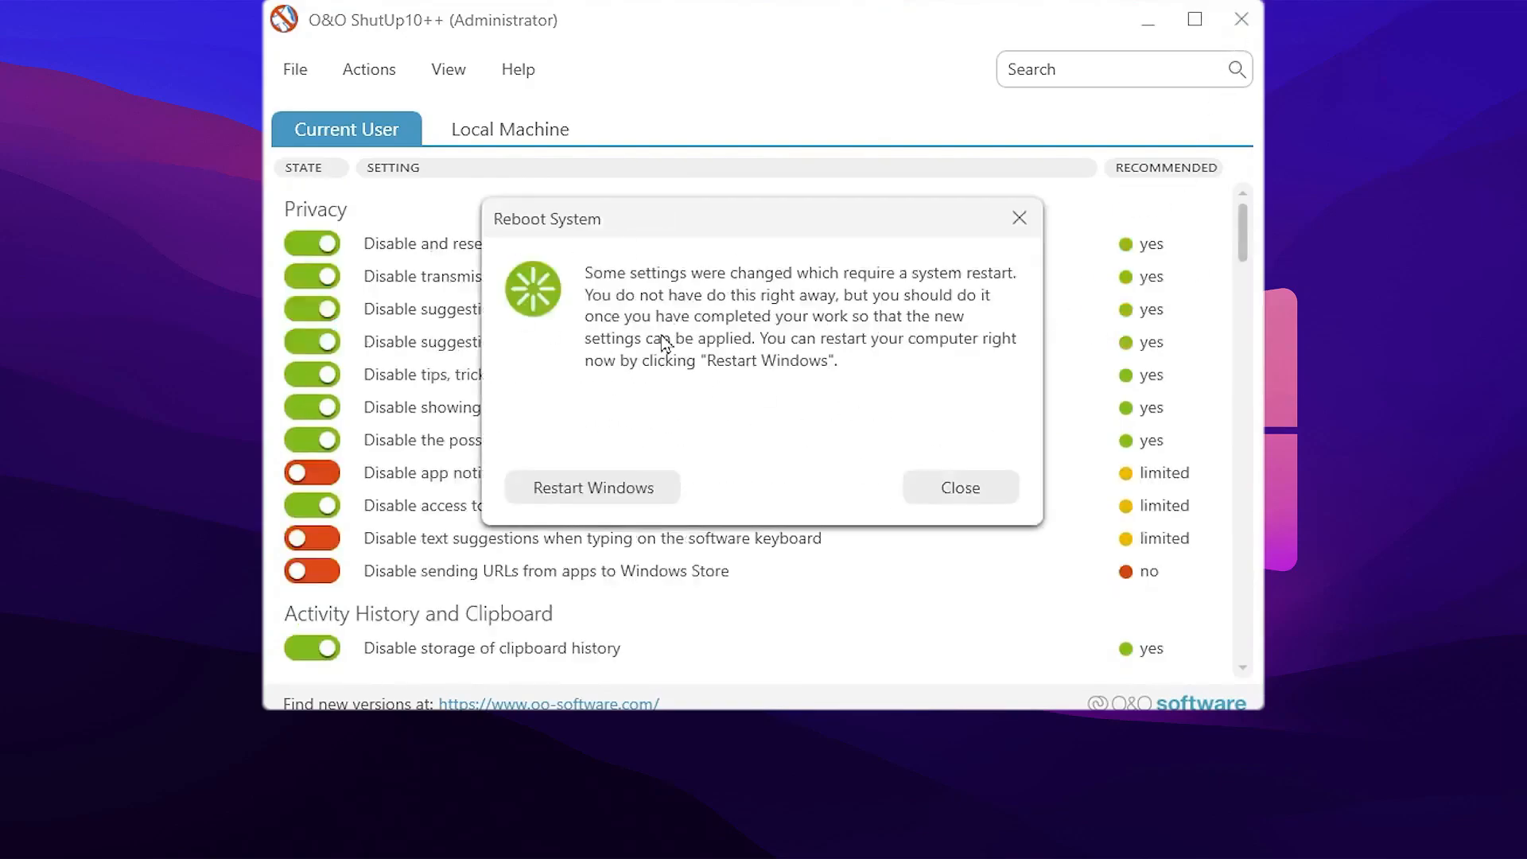
{"action": "mouse_move", "coordinate": [789, 293]}
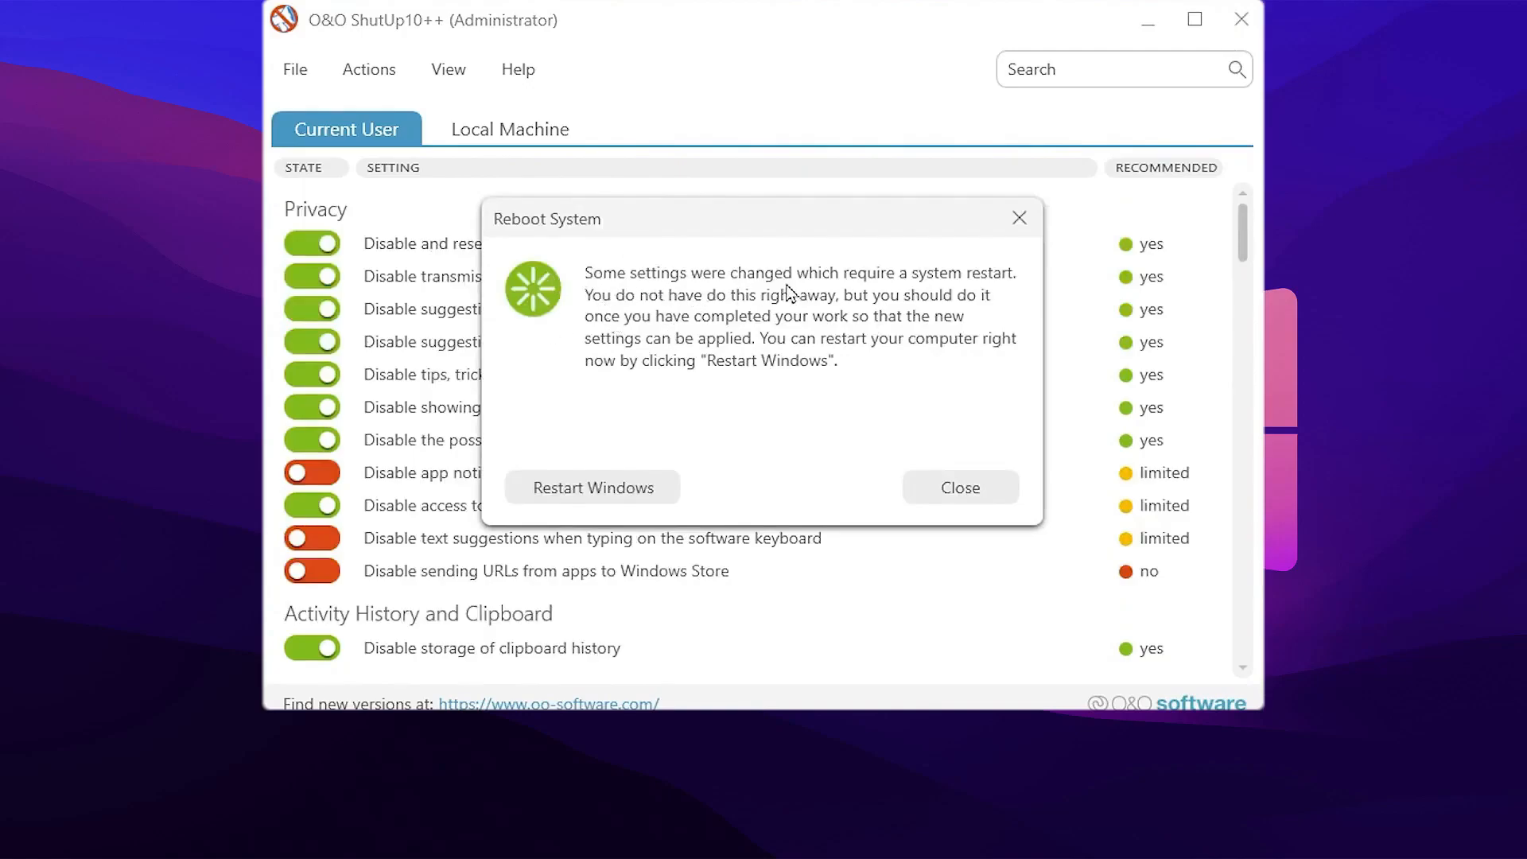
{"action": "mouse_move", "coordinate": [861, 383]}
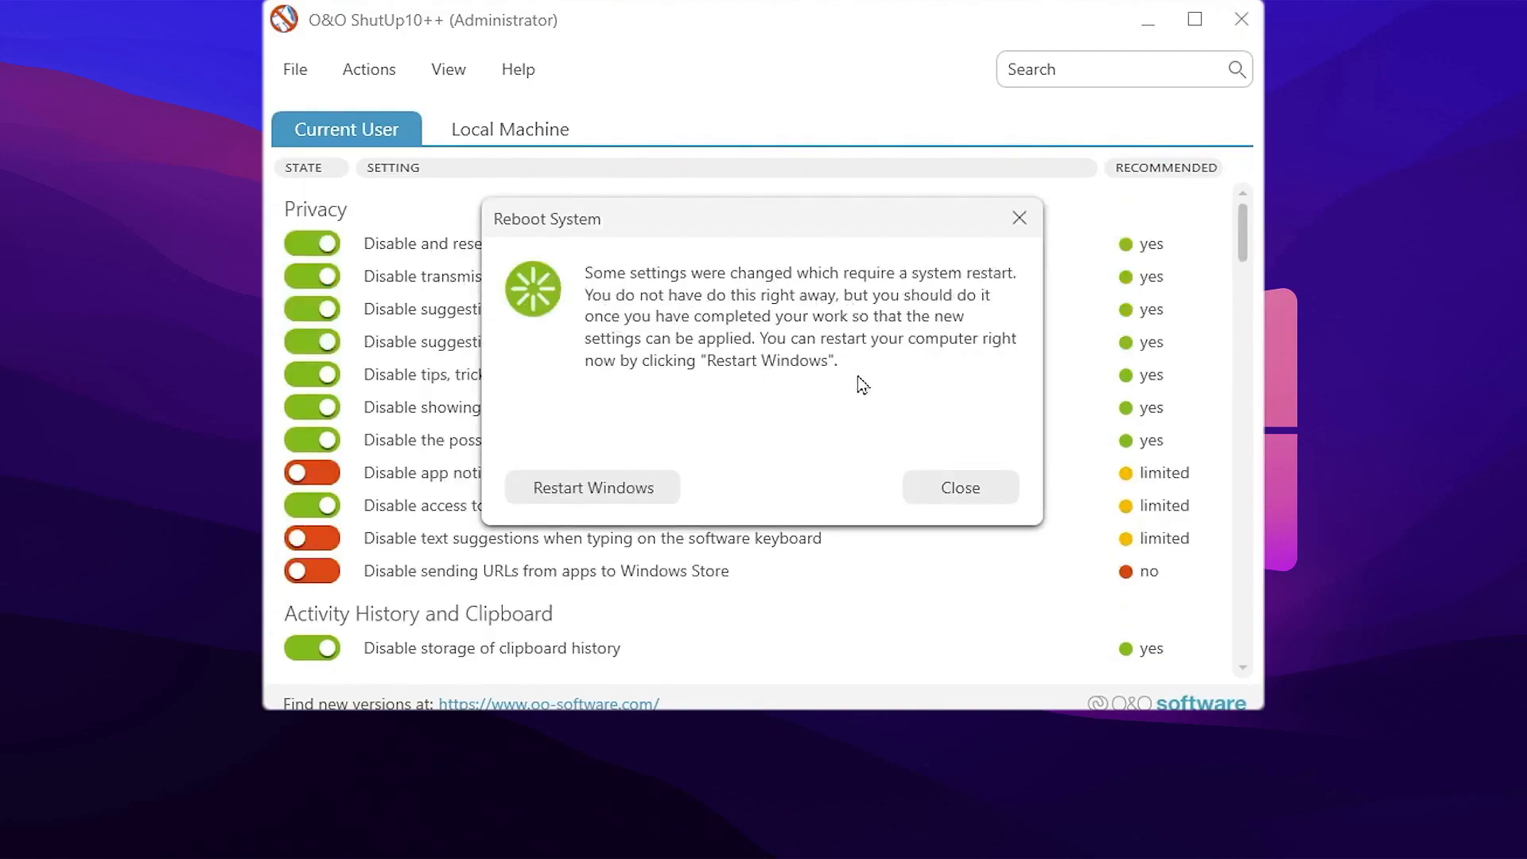
{"action": "mouse_move", "coordinate": [1028, 159]}
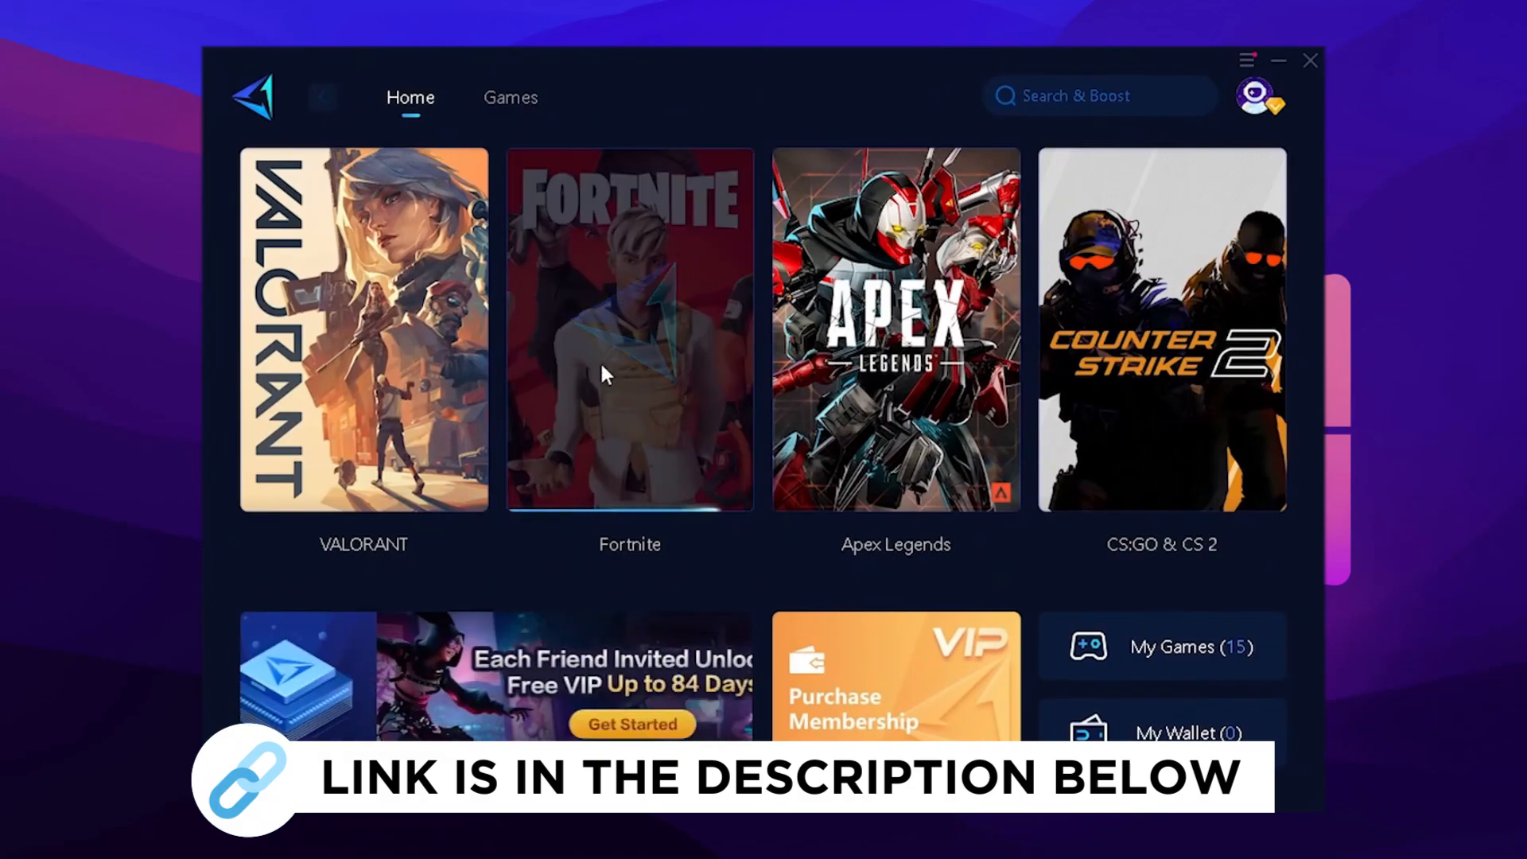
Start boosting Fortnite on the Europe auto node at about 11-12 ms ping and 0% loss
{"action": "left_click", "coordinate": [619, 339]}
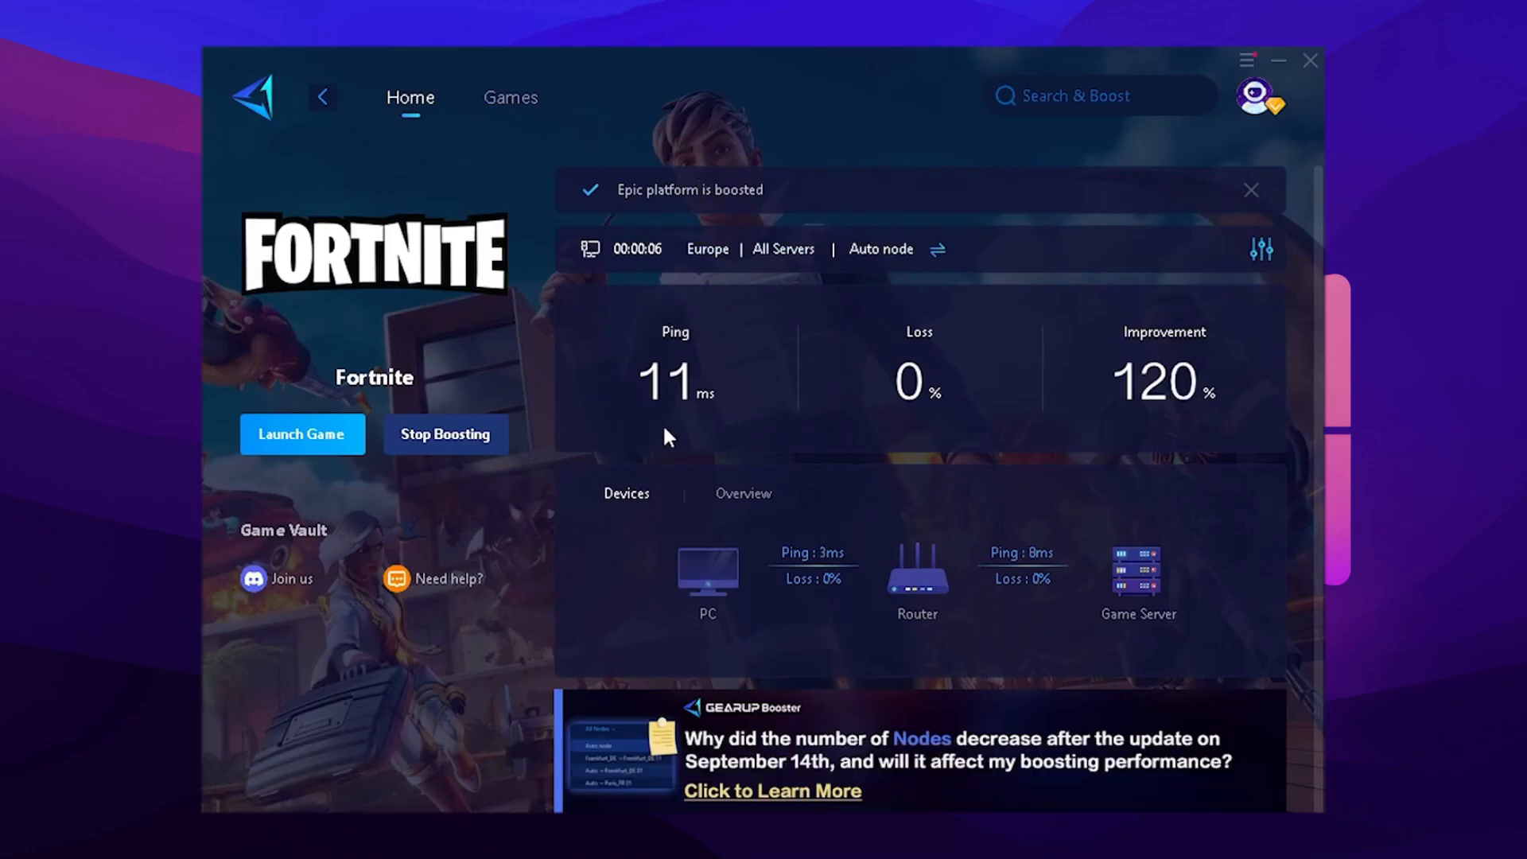
{"action": "mouse_move", "coordinate": [674, 458]}
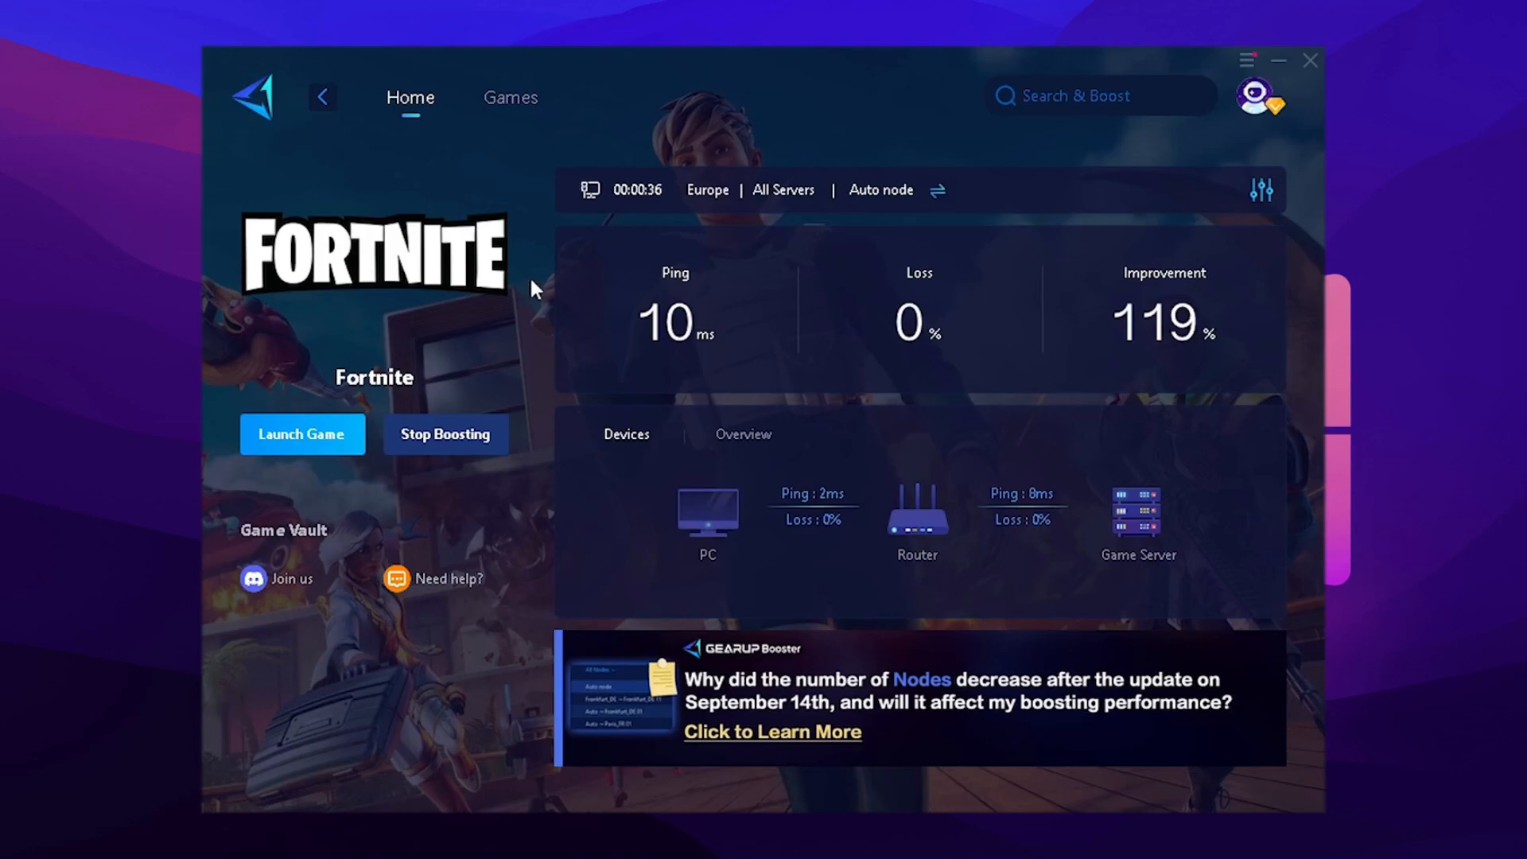
{"action": "mouse_move", "coordinate": [670, 372]}
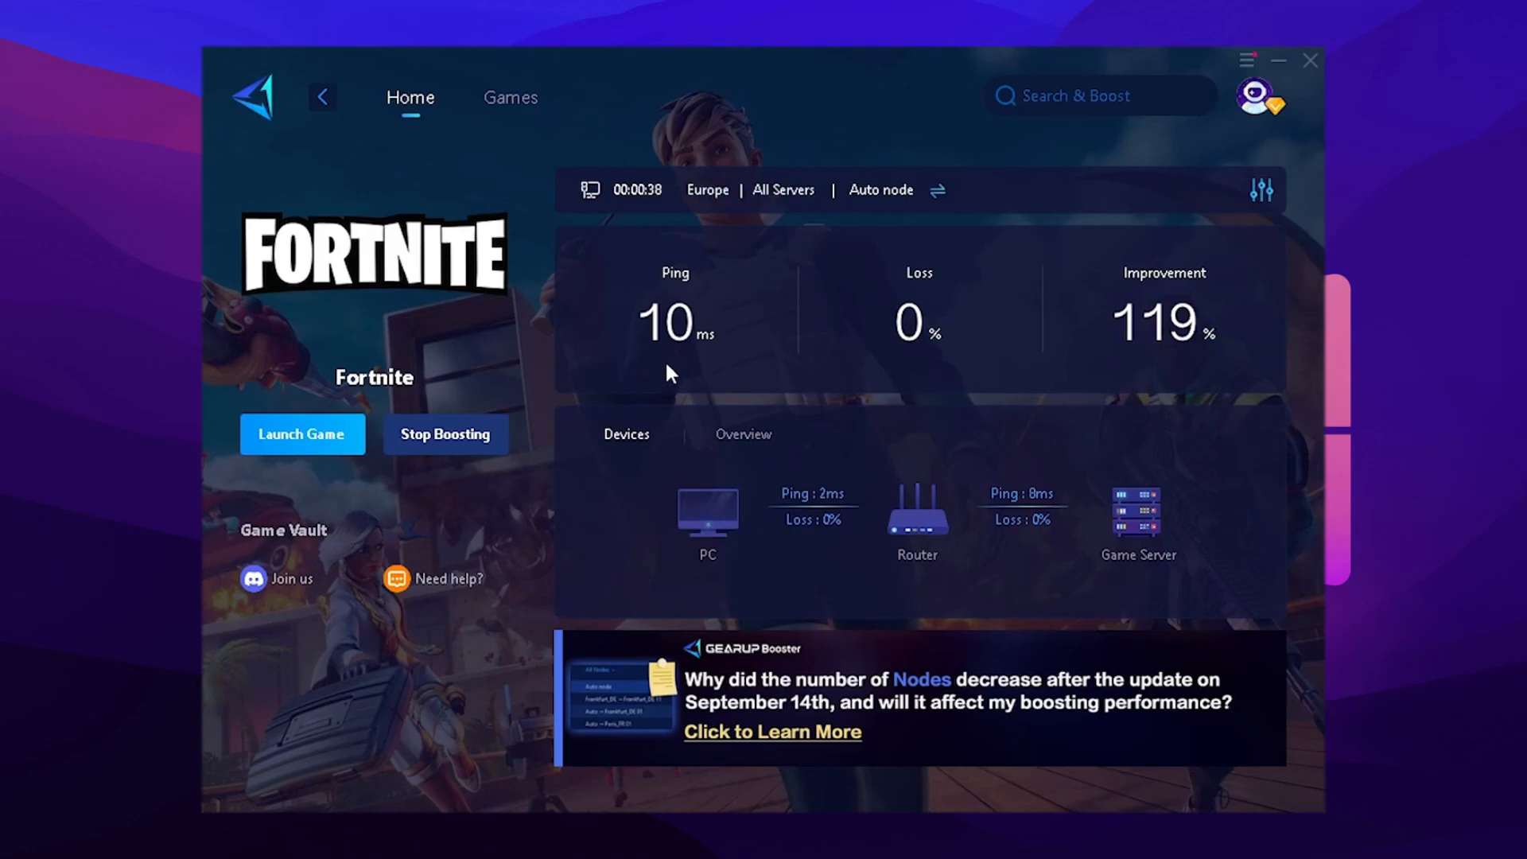
{"action": "mouse_move", "coordinate": [745, 420]}
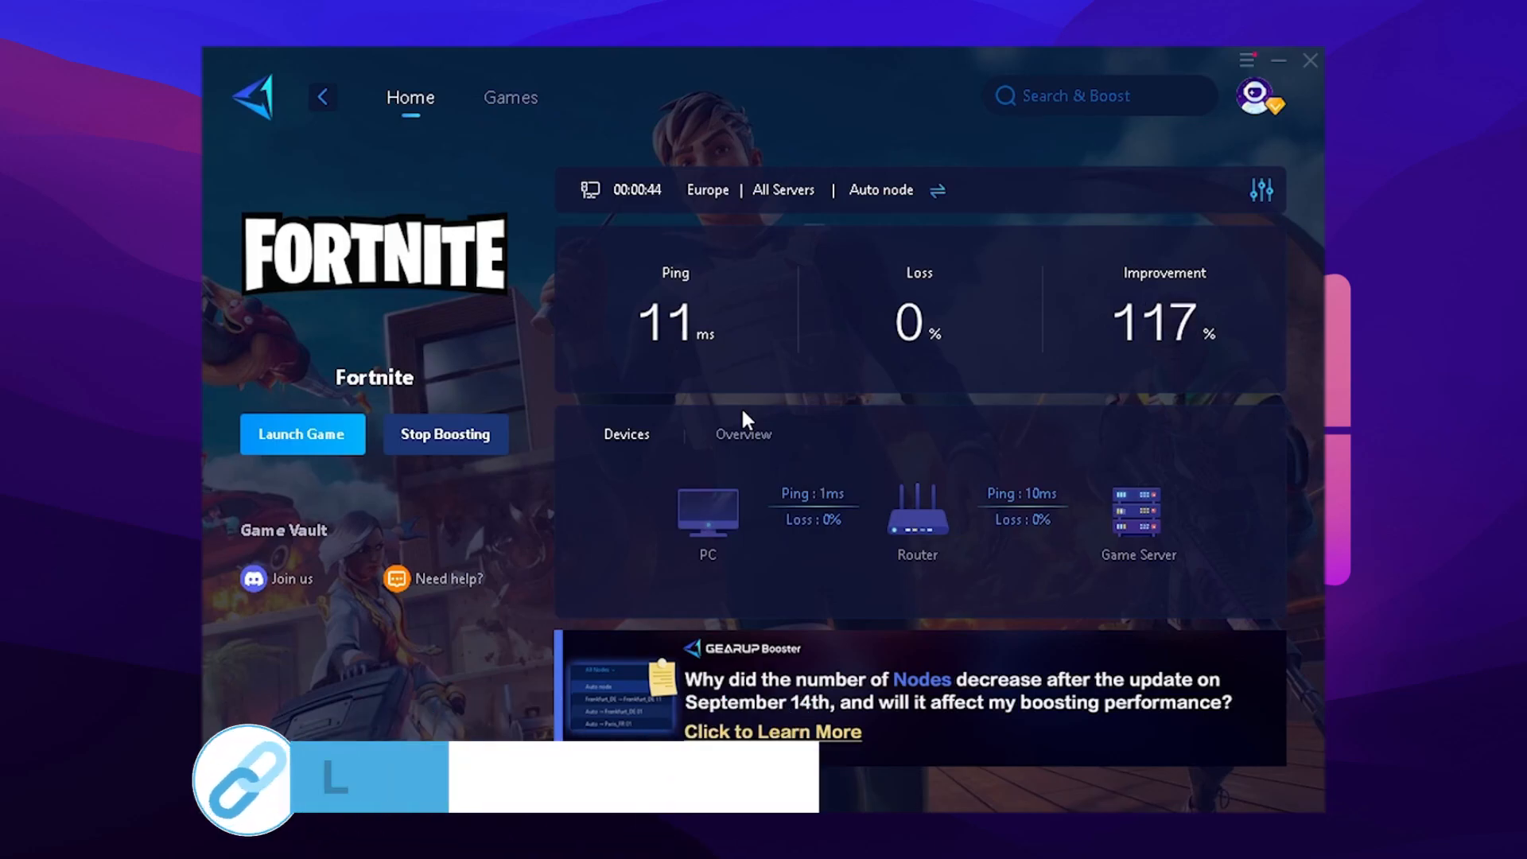
{"action": "mouse_move", "coordinate": [894, 497]}
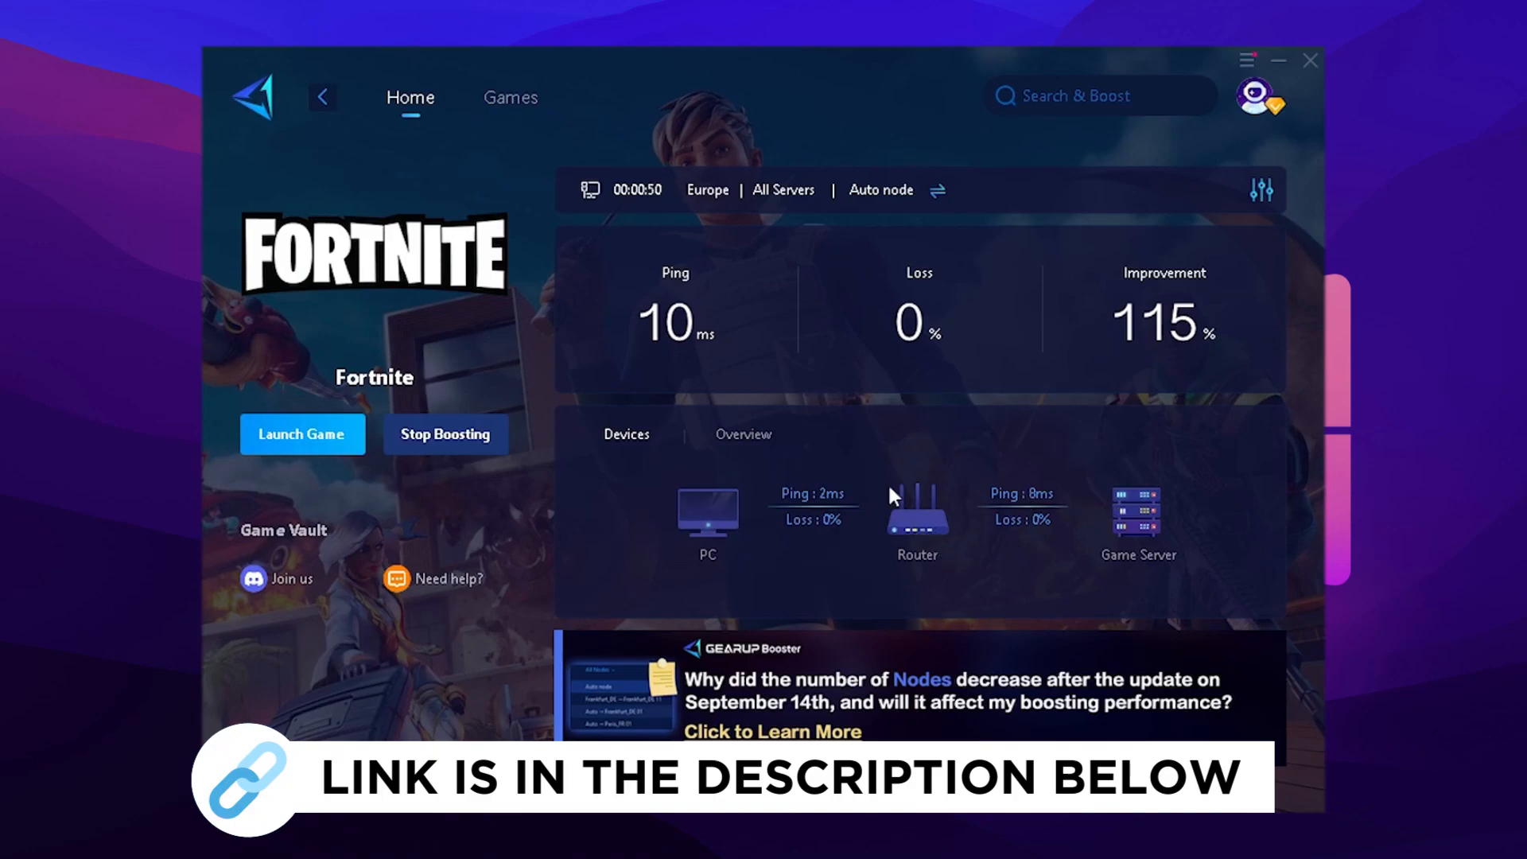
{"action": "mouse_move", "coordinate": [1018, 585]}
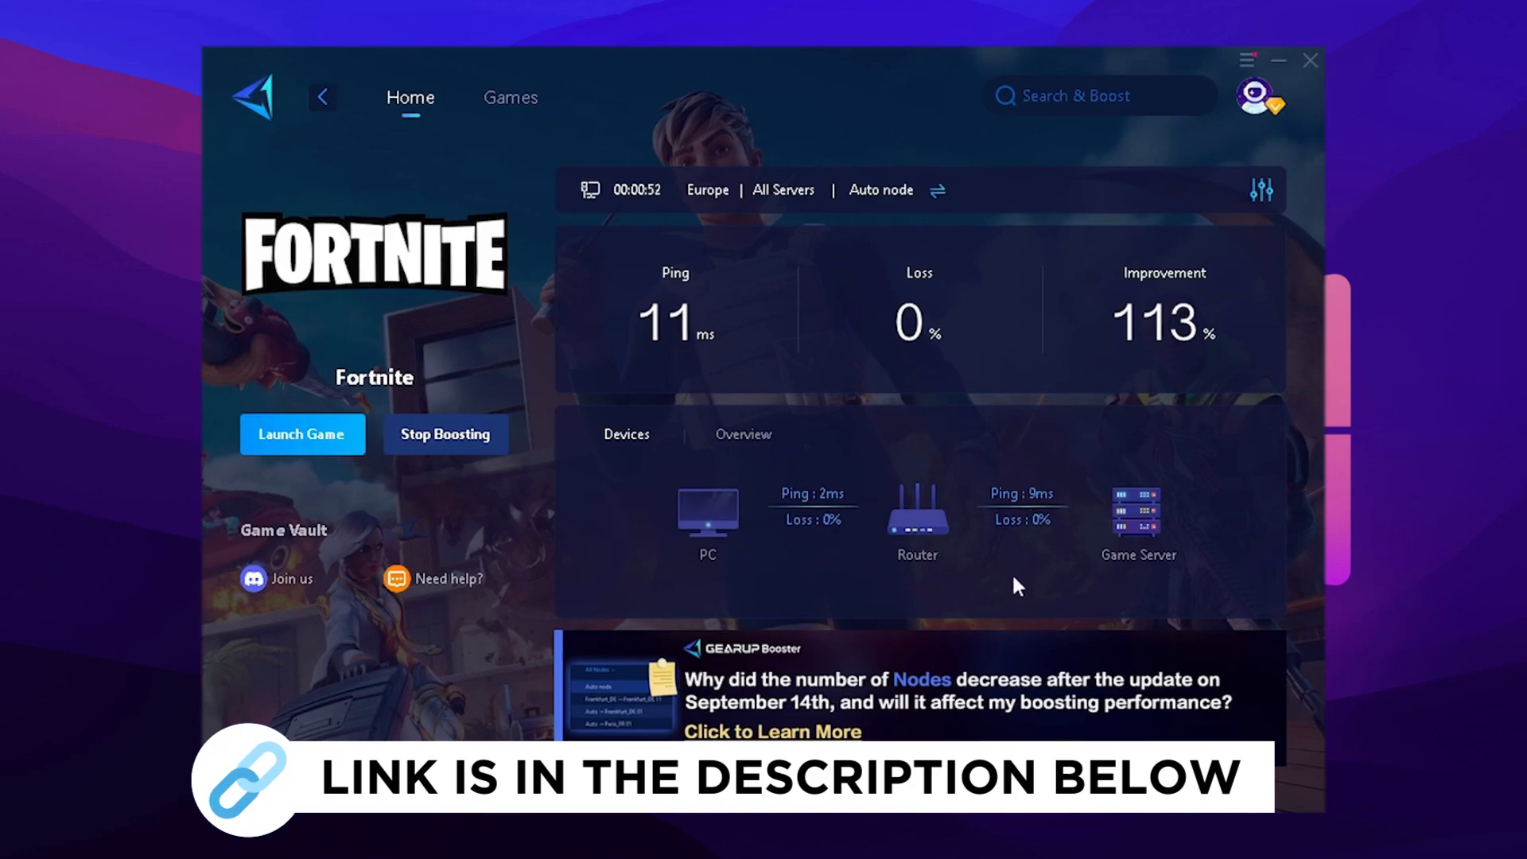
{"action": "mouse_move", "coordinate": [1139, 586]}
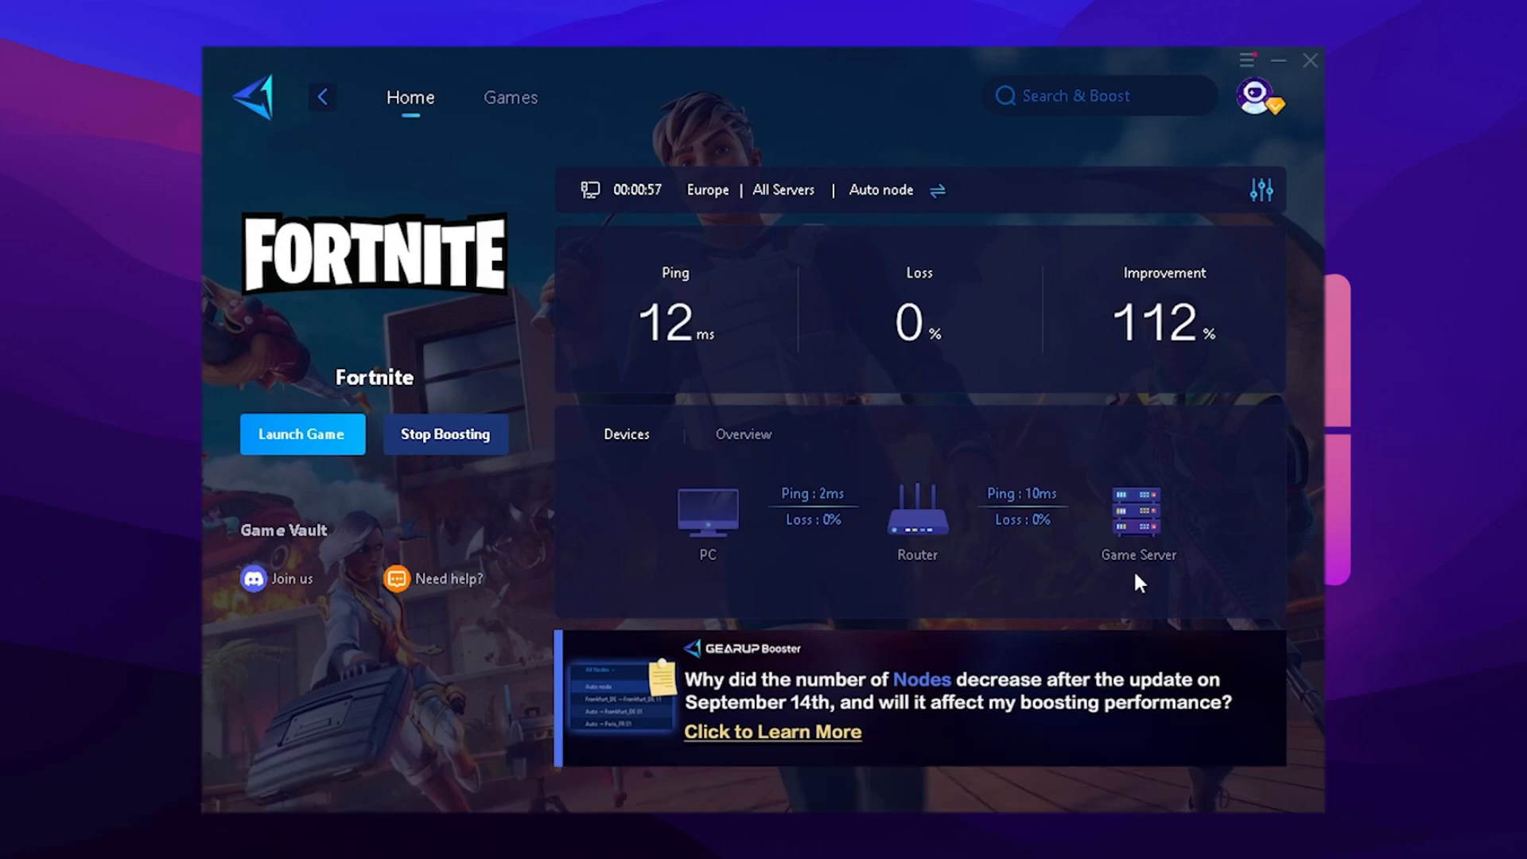
{"action": "left_click", "coordinate": [302, 433]}
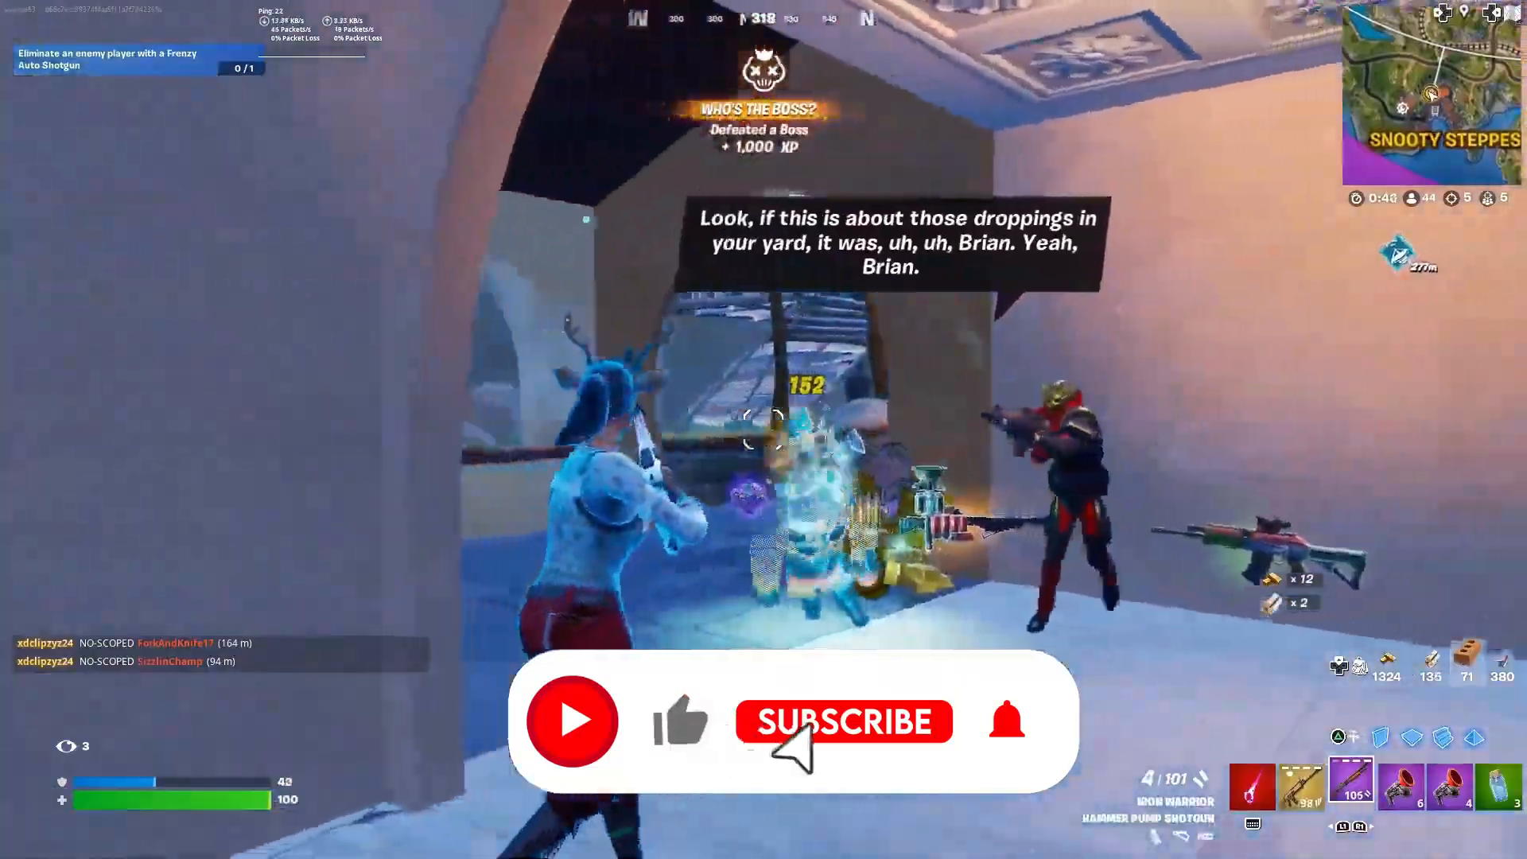
{"action": "left_click", "coordinate": [837, 722]}
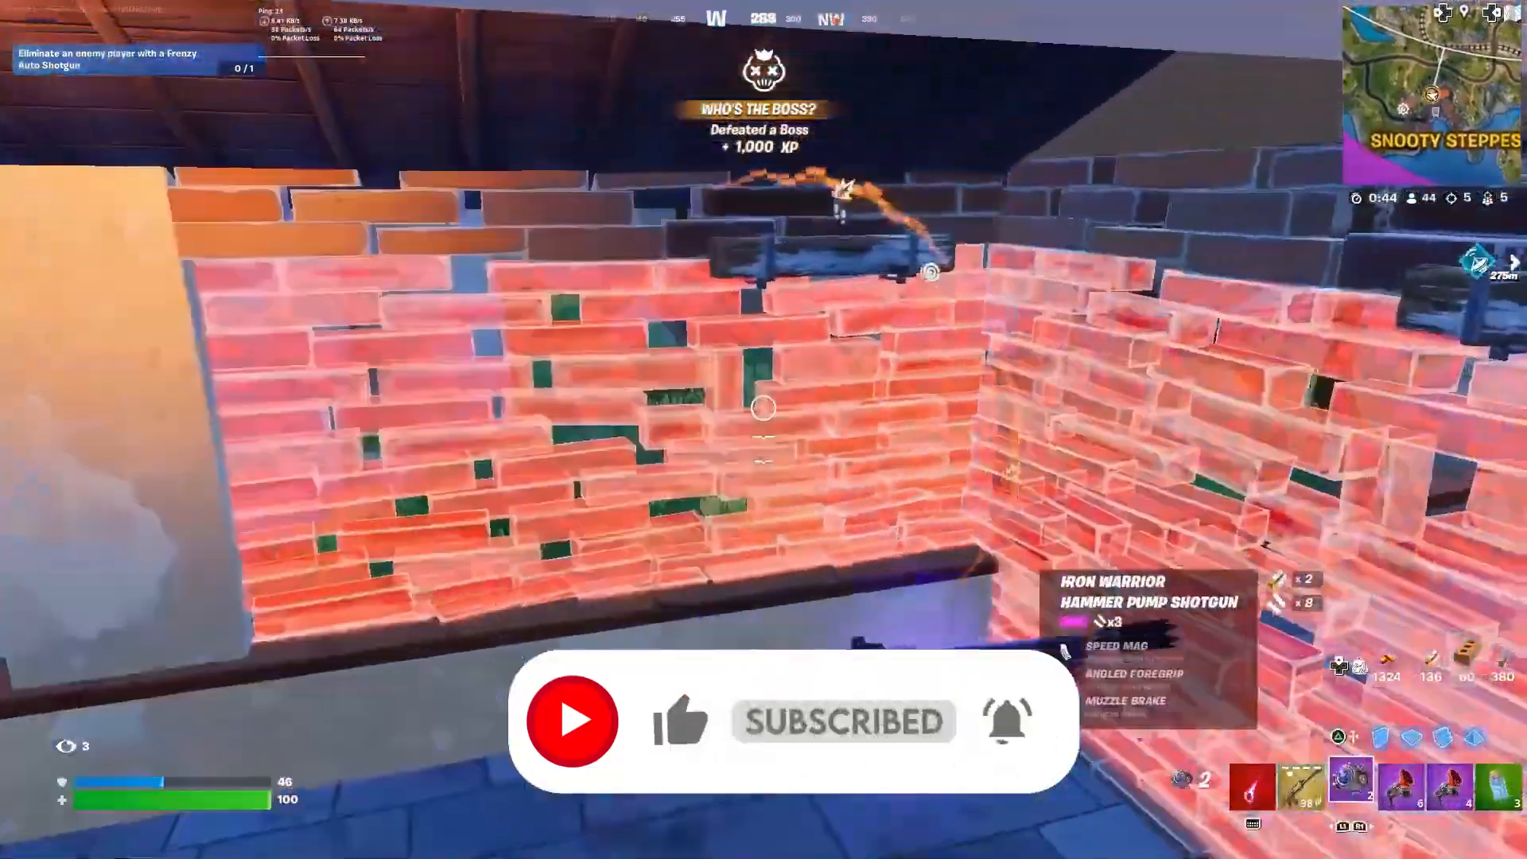